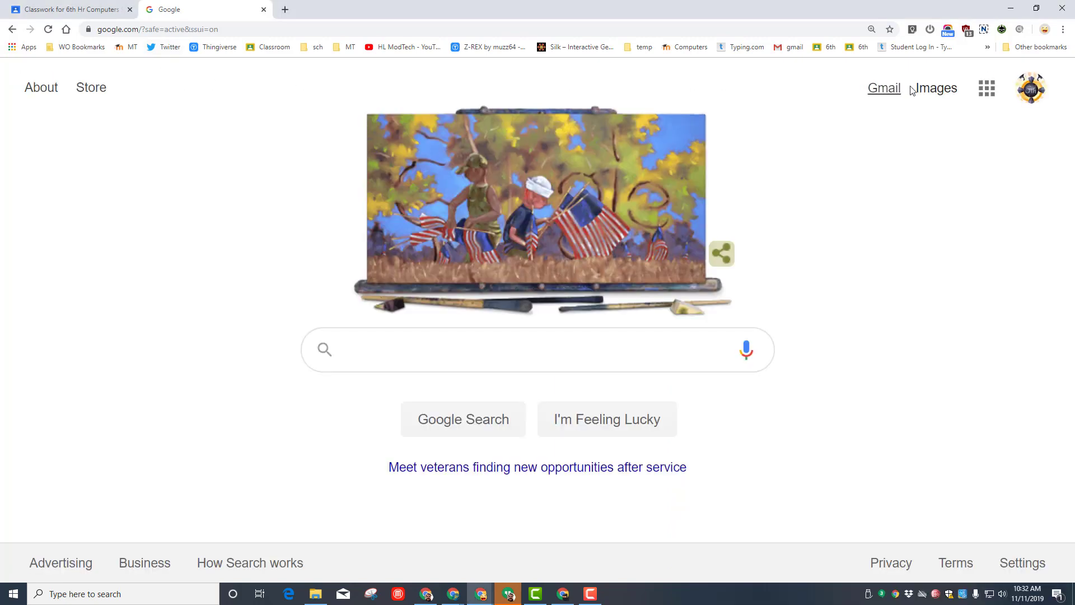
Open Google Docs from the Google apps grid on the Google home page
click(986, 88)
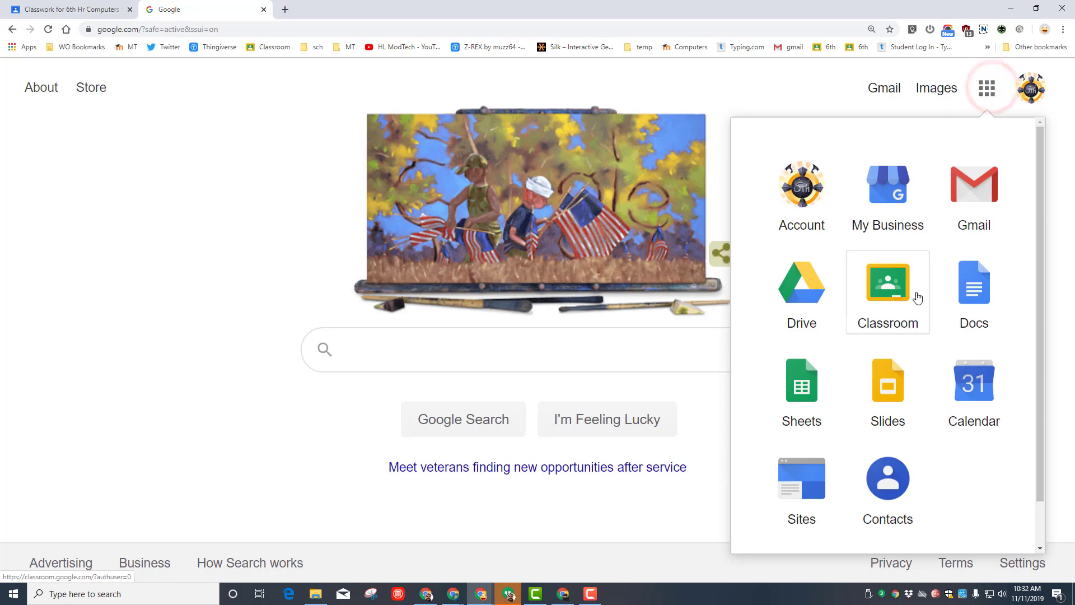
click(971, 285)
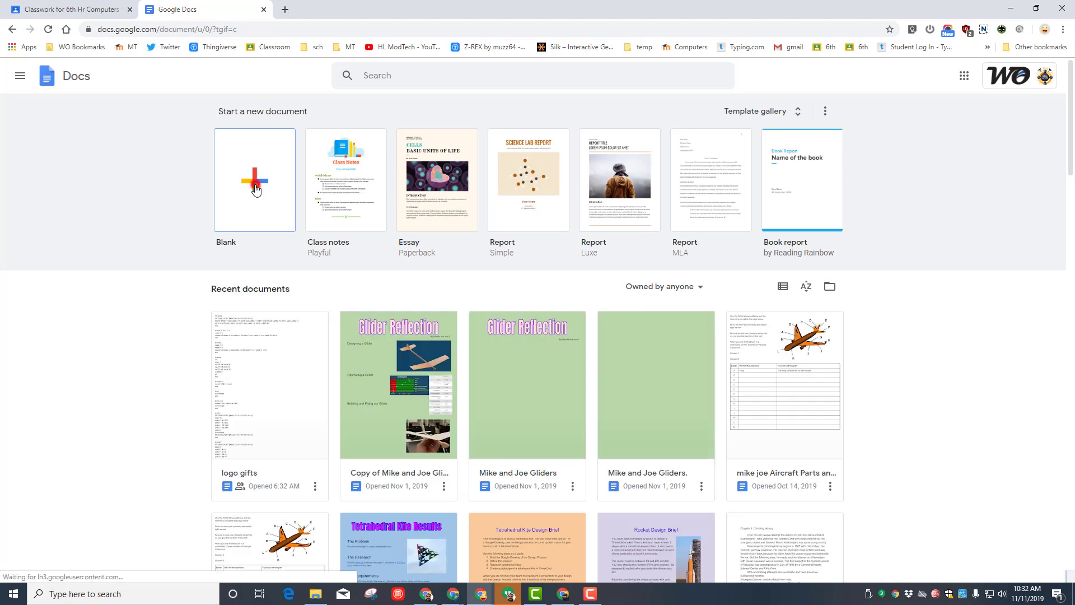
Start a blank document and name it 'pics 3 ways mdh'
click(254, 180)
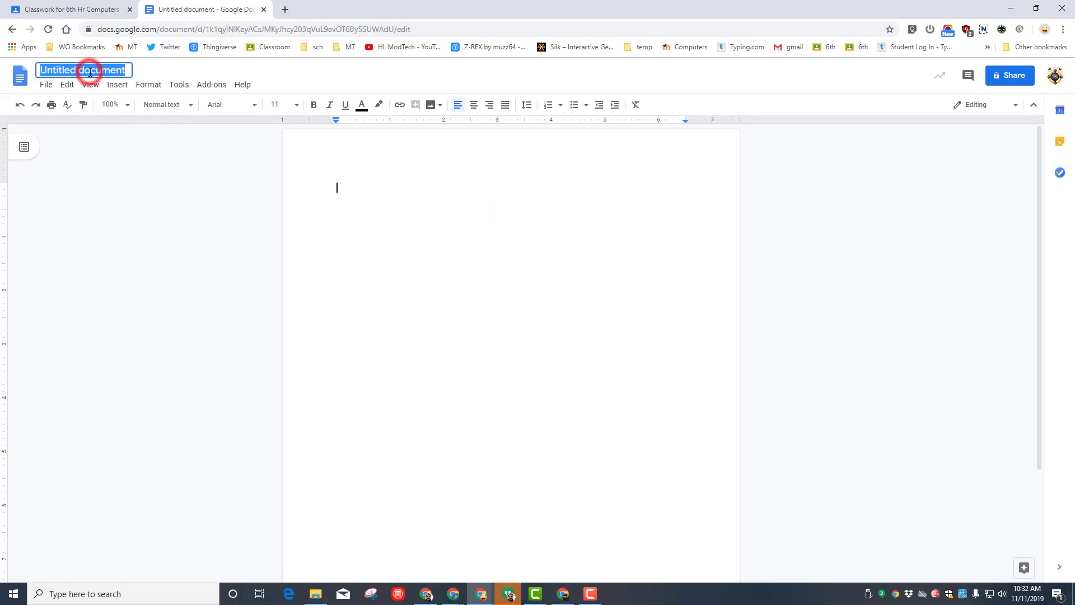
text(pics 3 ways mdh)
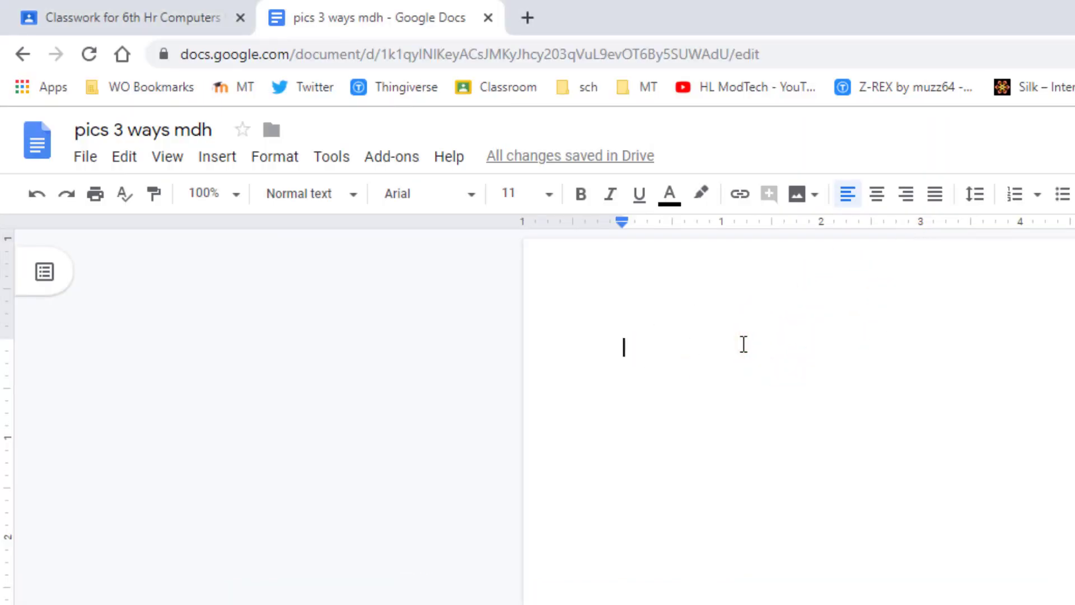
Type 'Things I like' and format that line with the Title paragraph style
text(Things I like)
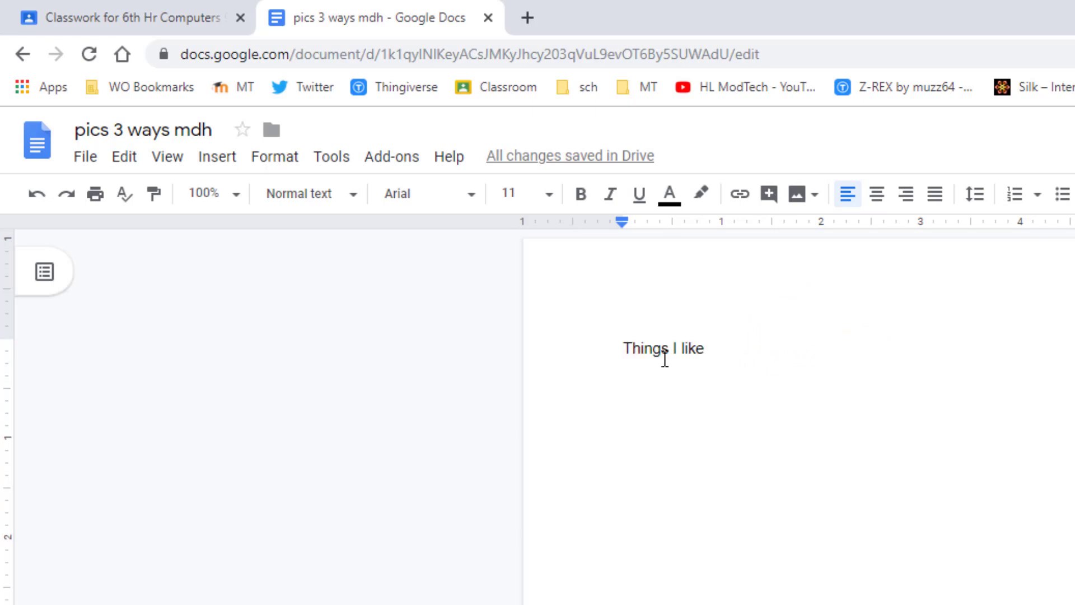
double_click(692, 348)
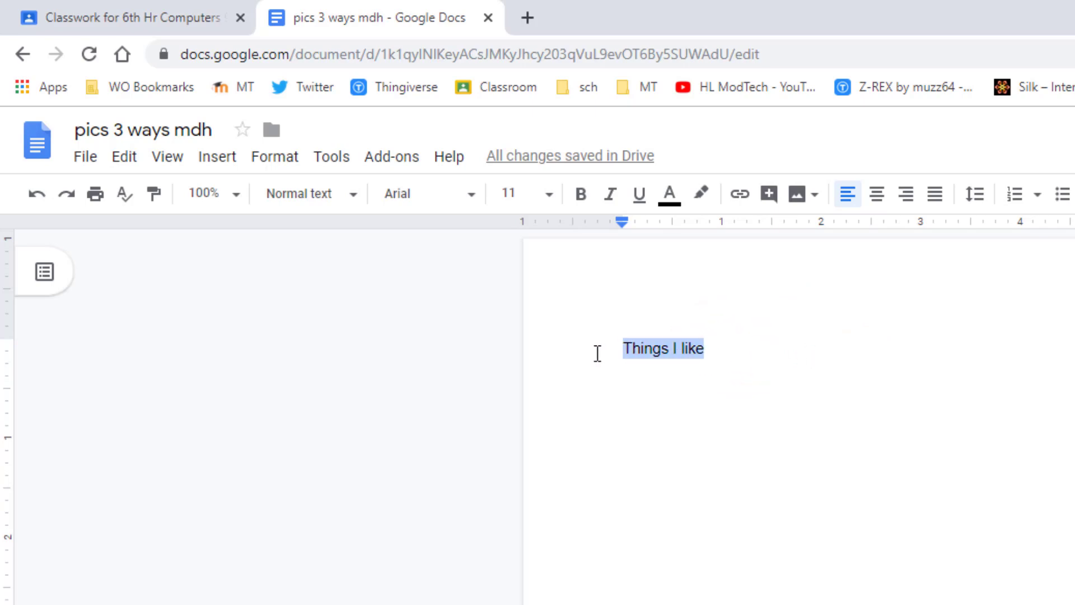
click(310, 193)
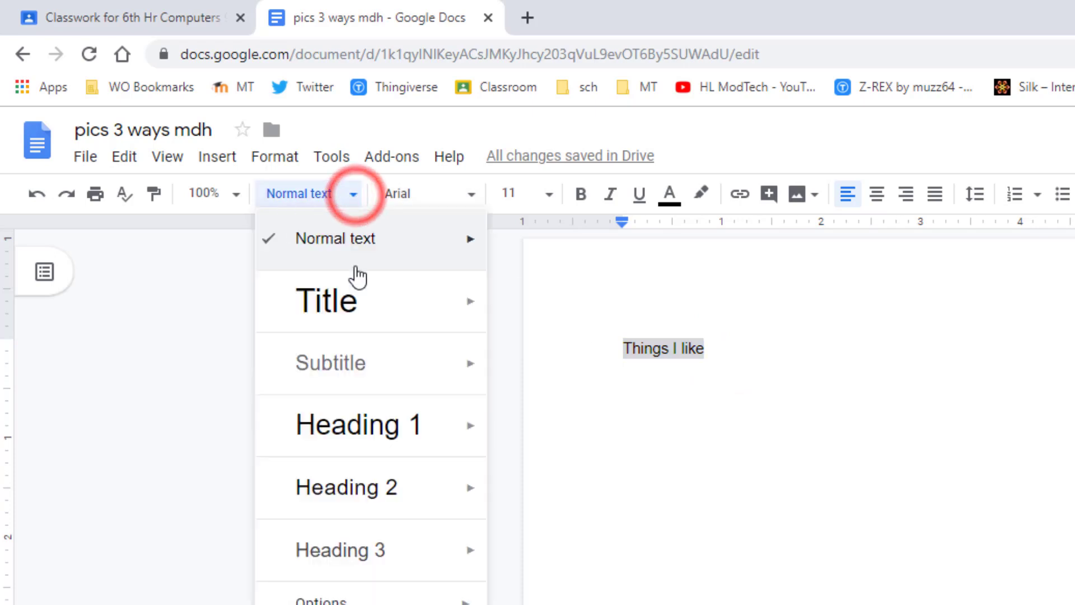
click(327, 299)
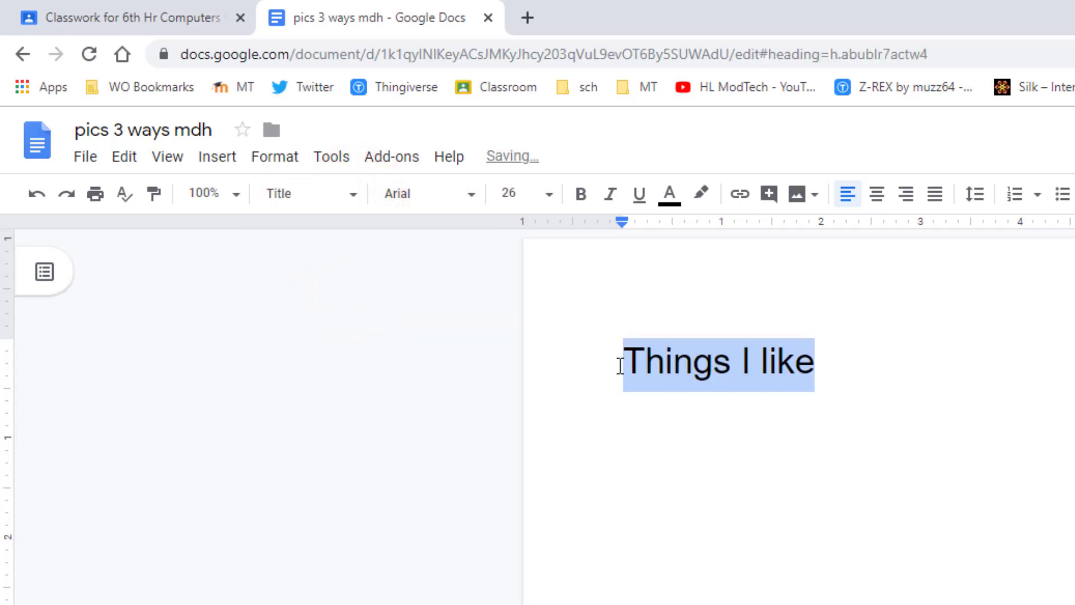
mouse_move(509, 192)
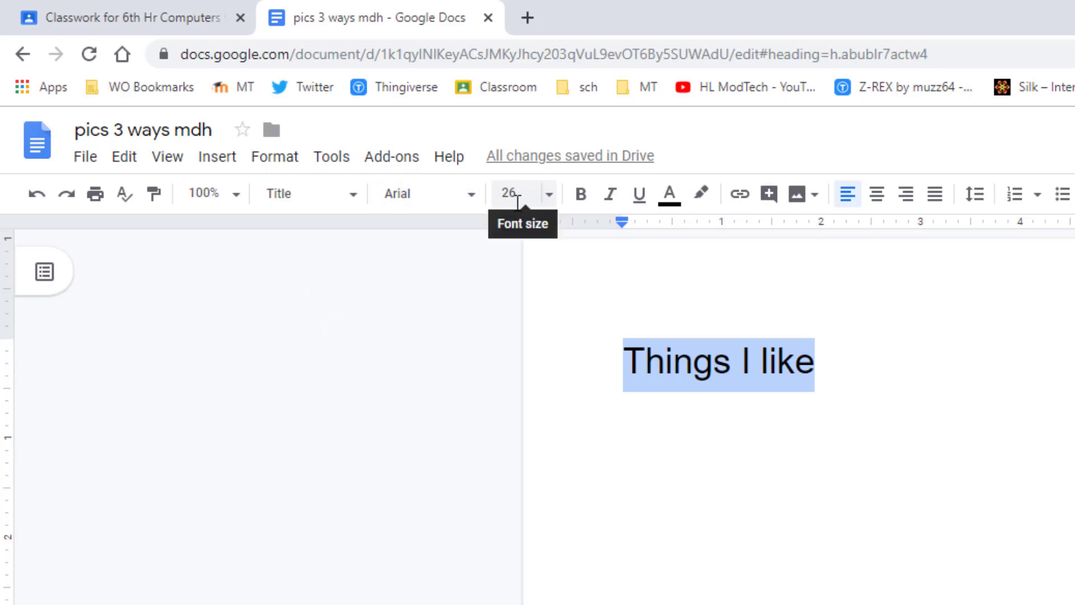
click(425, 193)
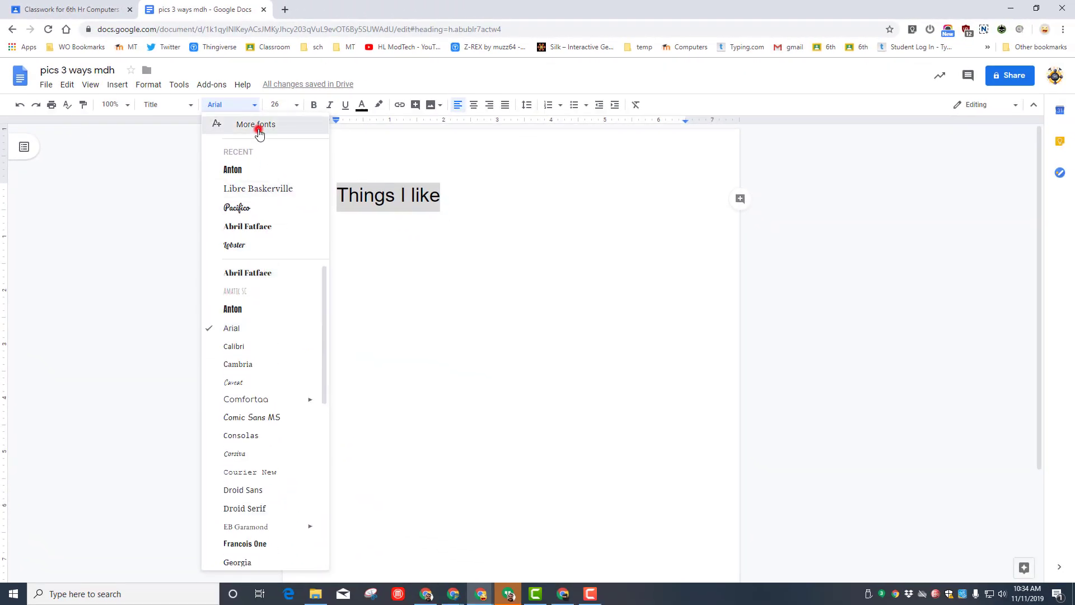
Set the 'Things I like' title to Lobster, centre it and colour it purple
click(255, 124)
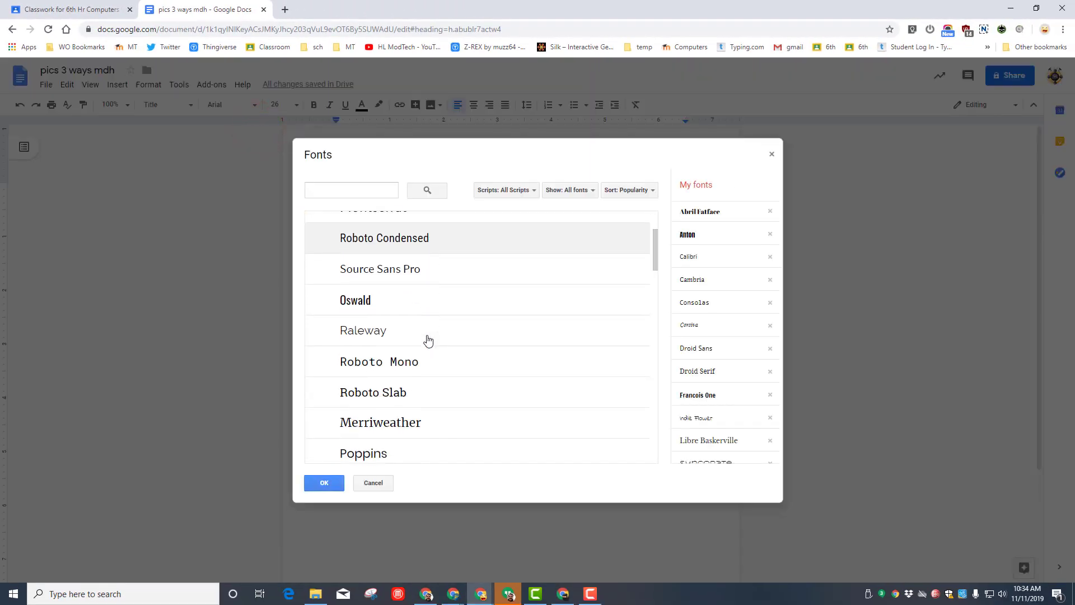
scroll(down, 3)
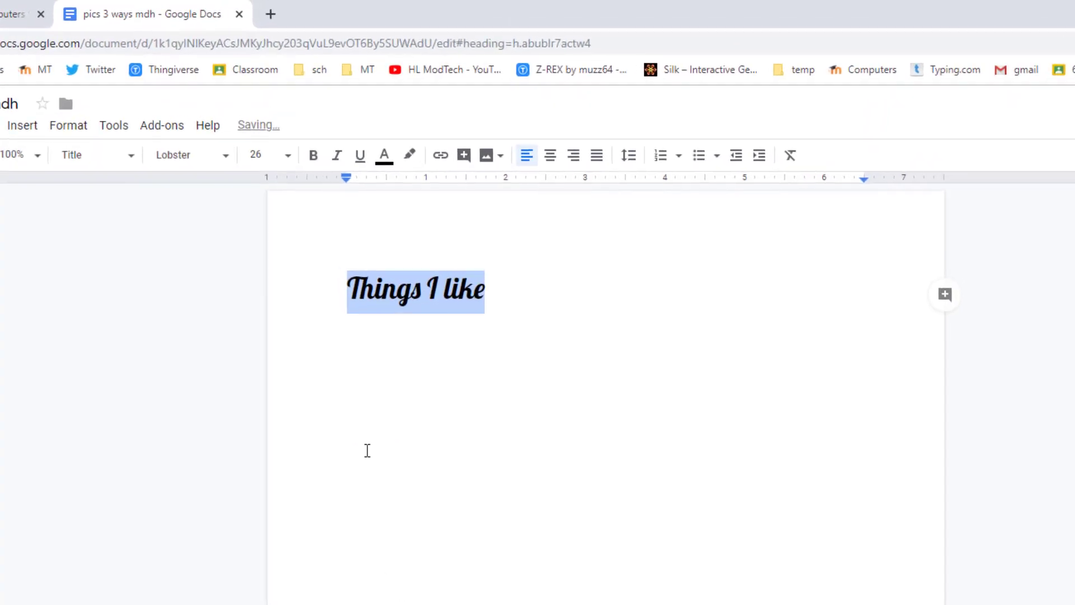
click(550, 155)
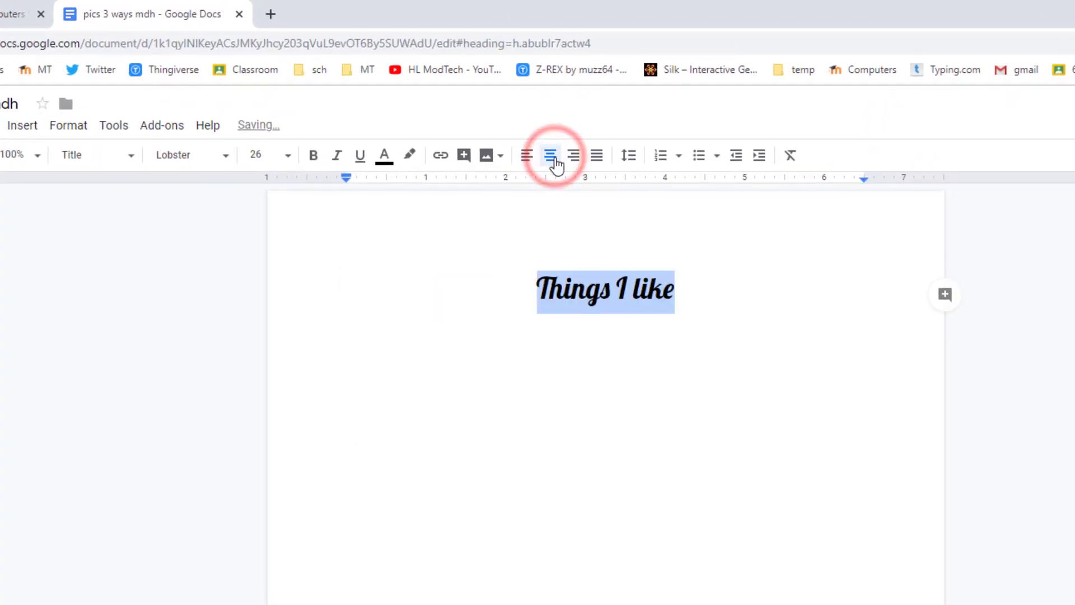
click(384, 155)
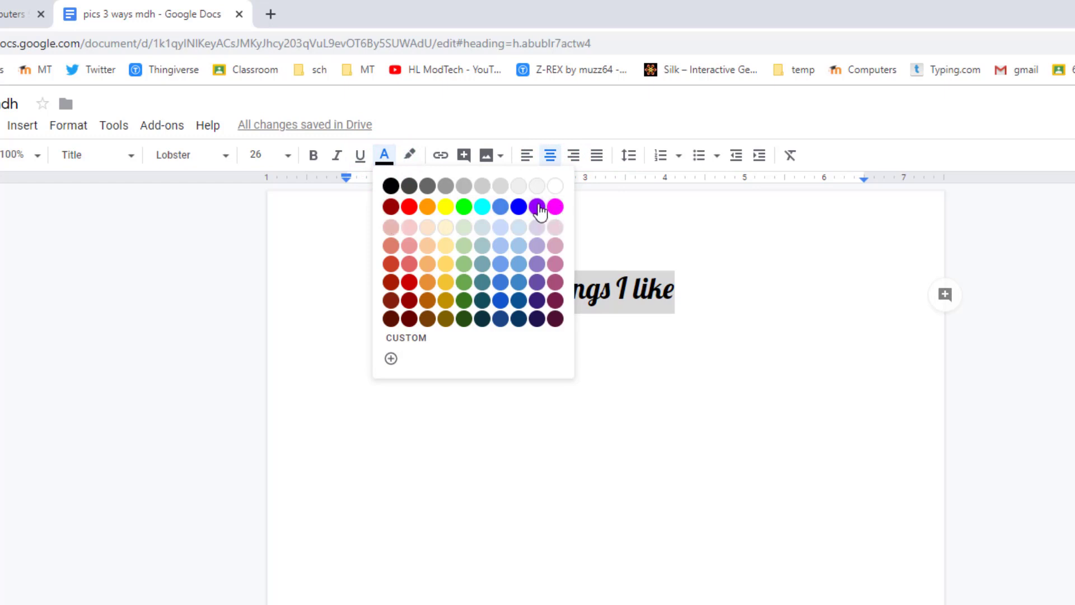
click(537, 206)
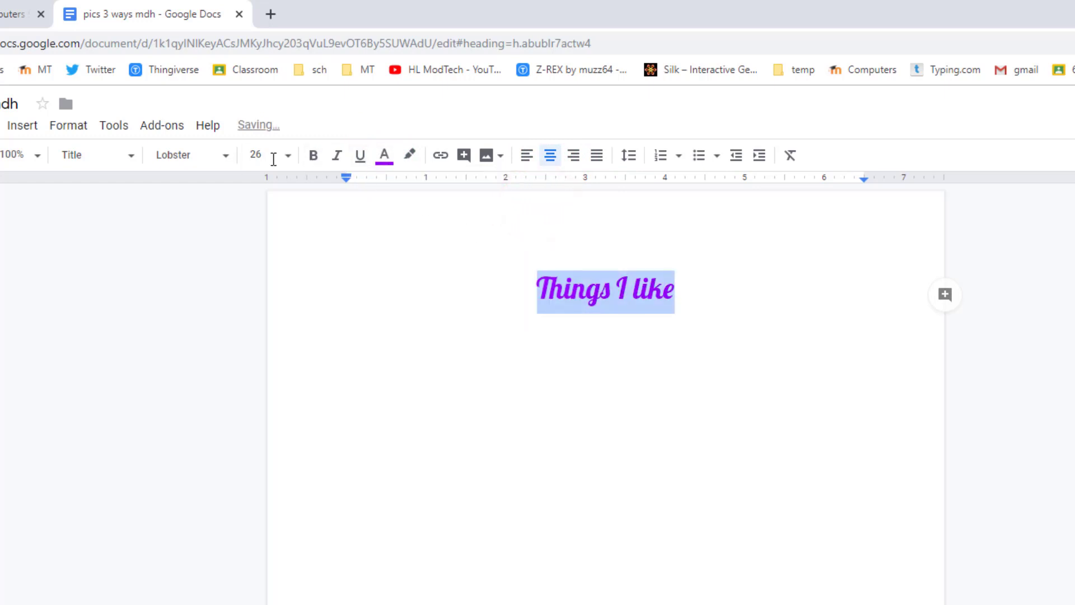
mouse_move(96, 155)
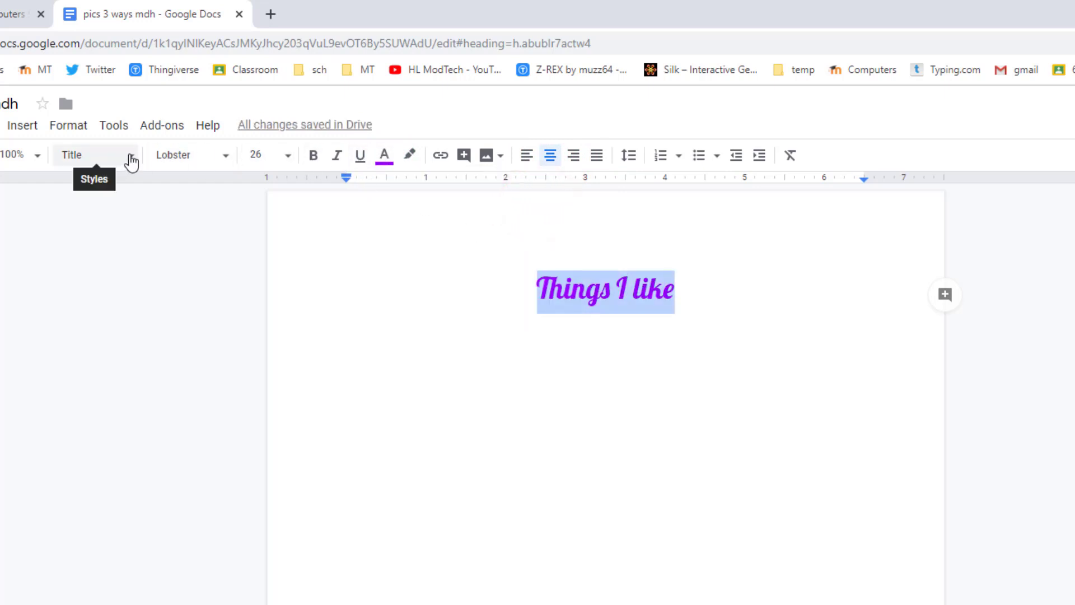
click(71, 154)
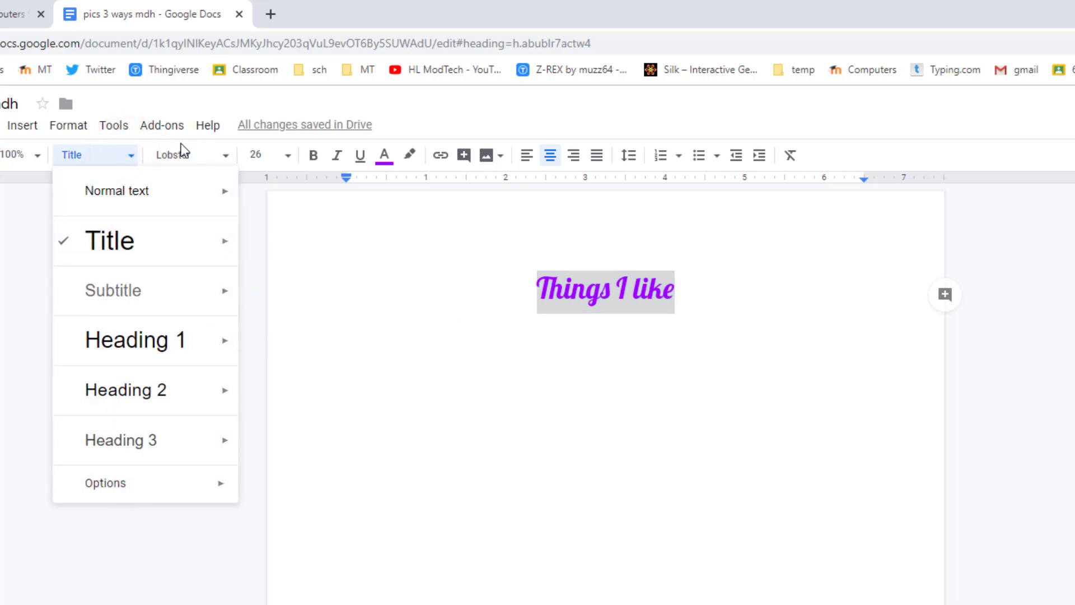
mouse_move(256, 154)
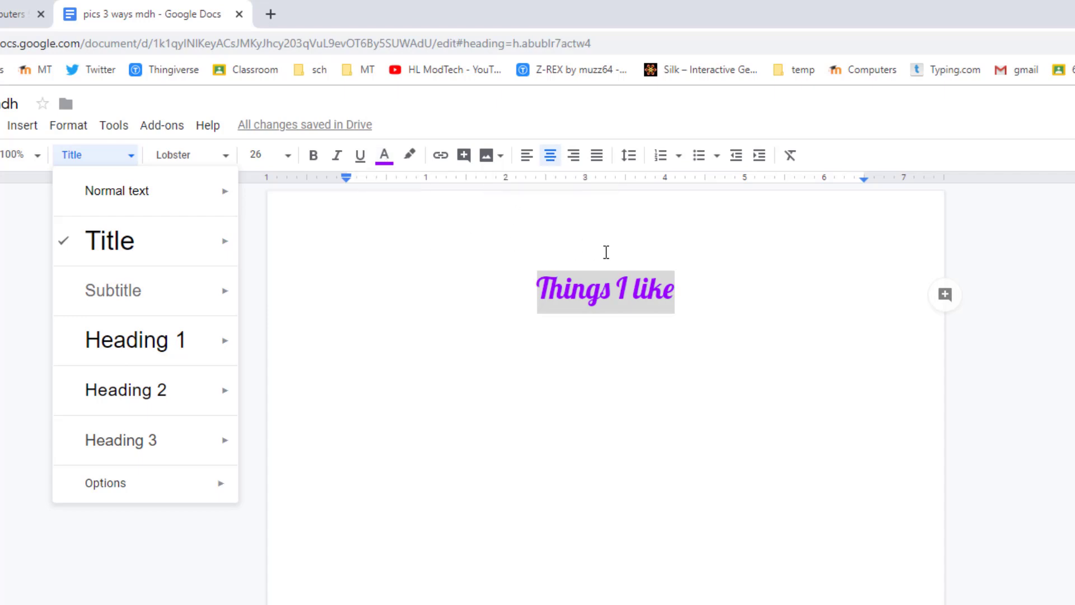
click(698, 294)
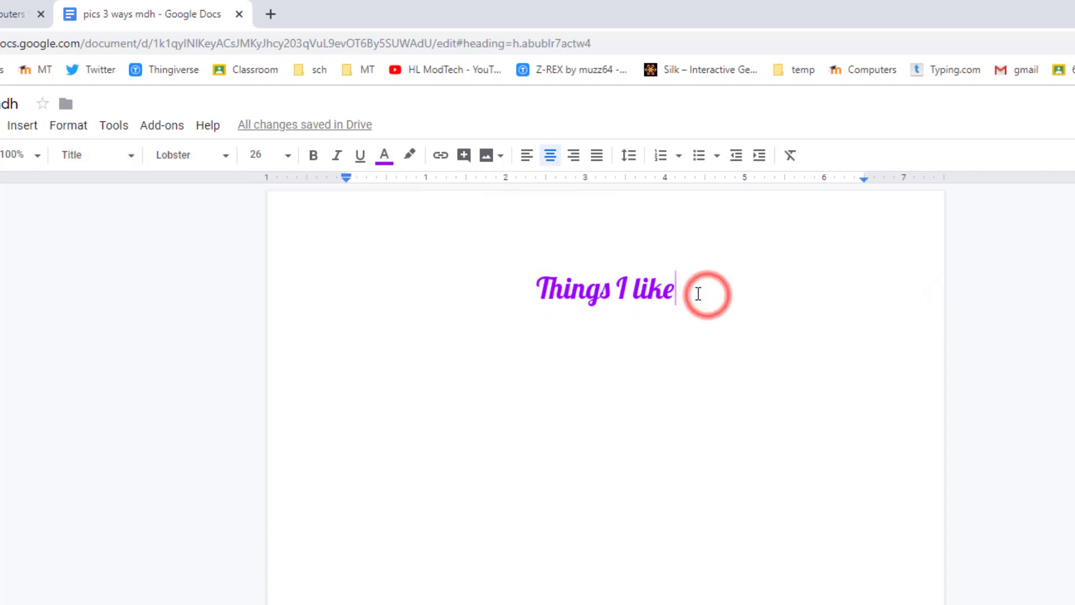
Add a normal-text line 'Pictures are awesome' below the title
key(enter)
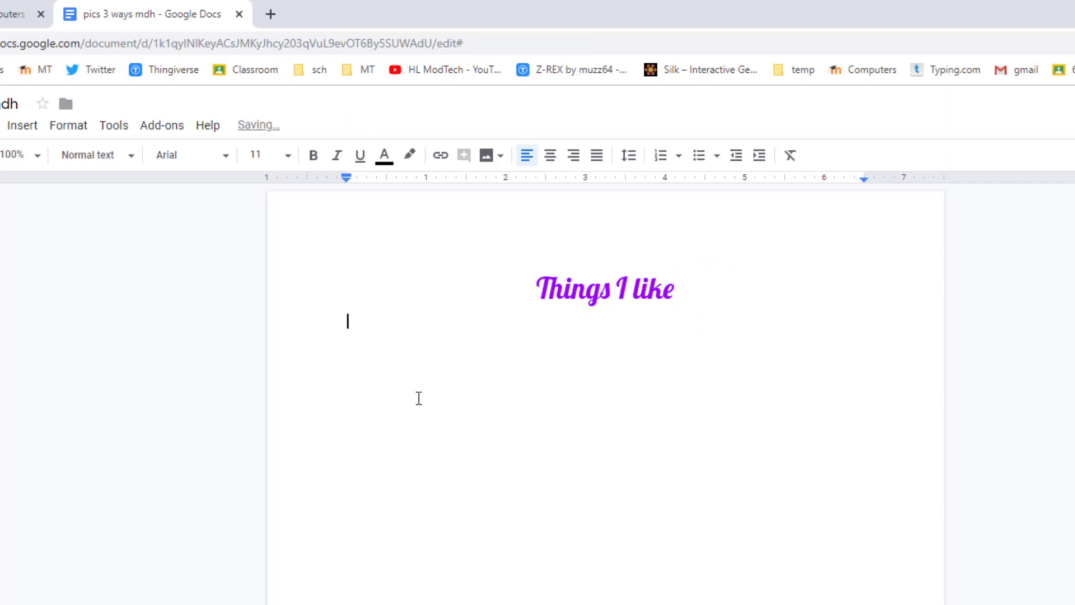
click(87, 154)
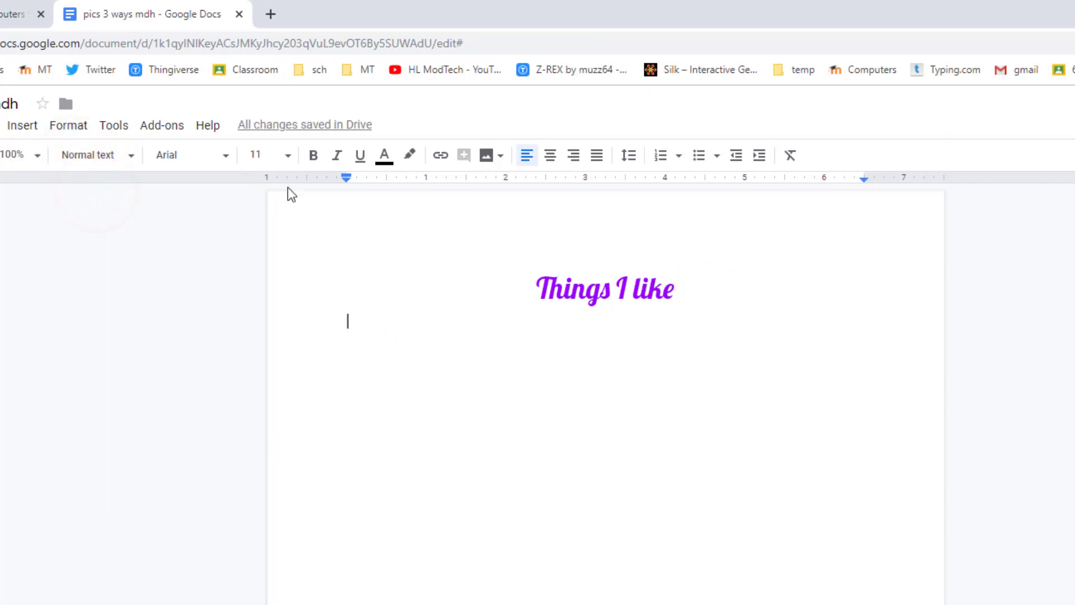
mouse_move(547, 272)
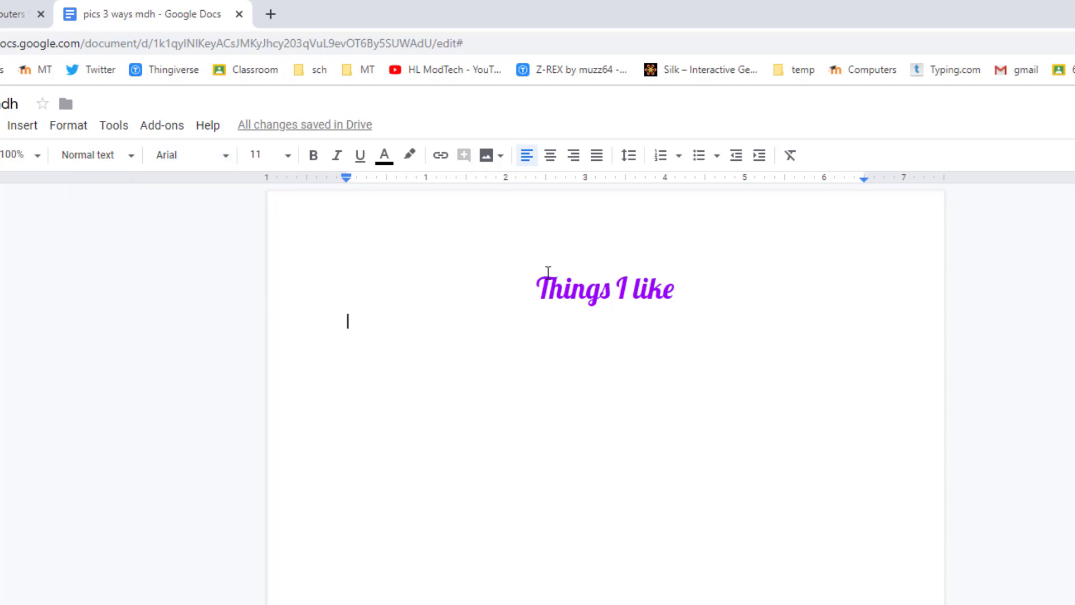
text(Pictures ar)
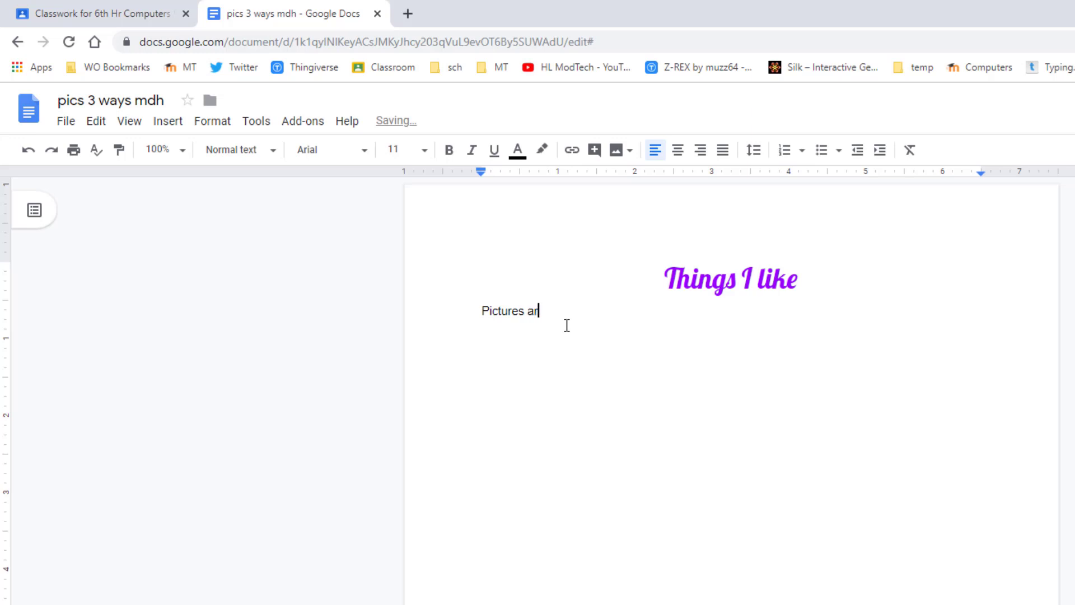
text(e awesome)
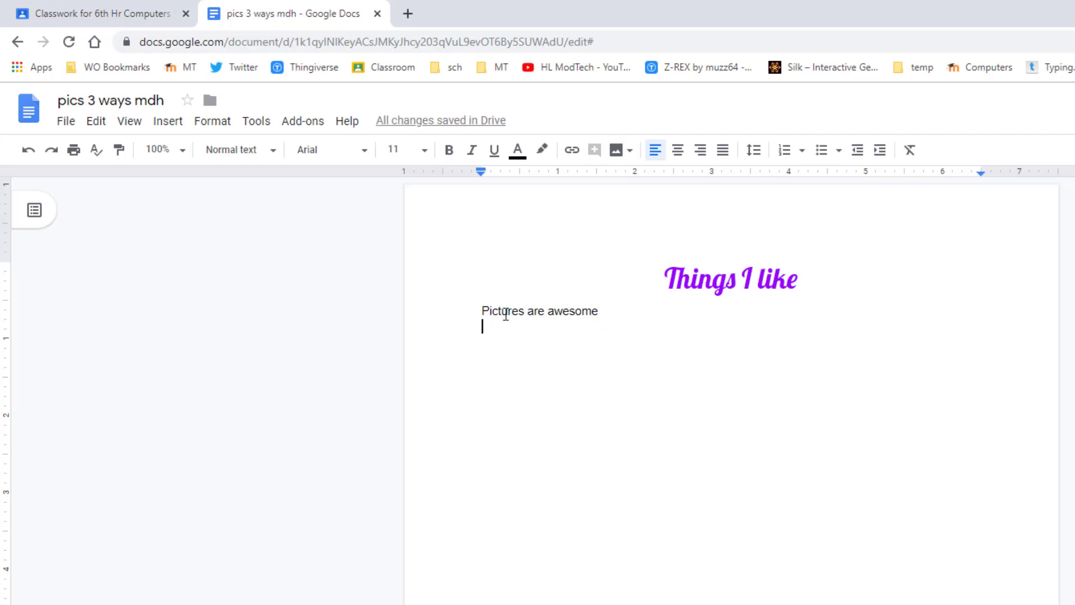
click(168, 120)
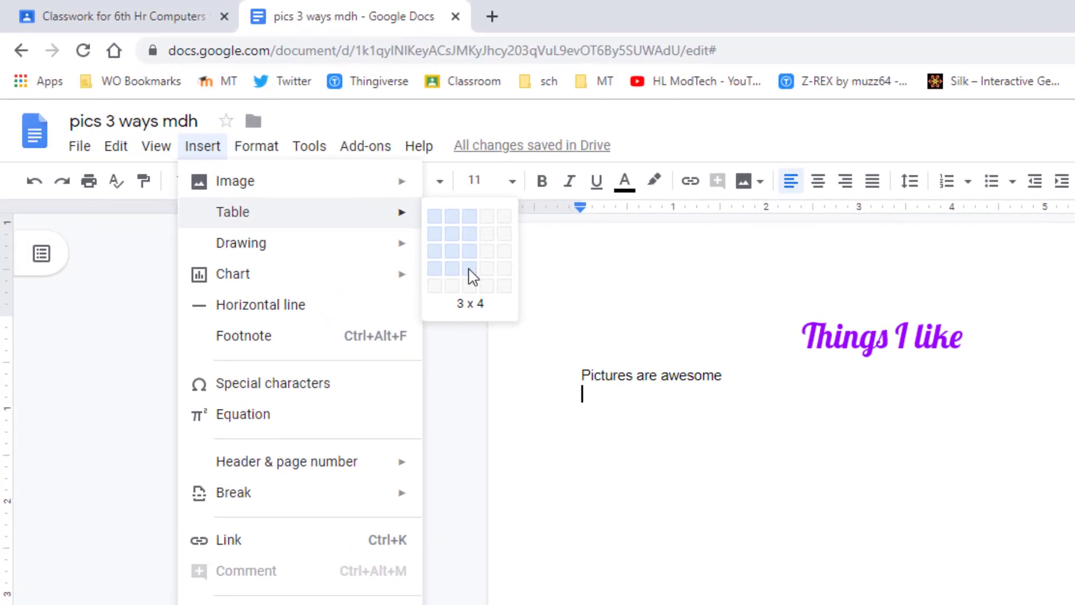
Insert a 3 x 4 table with URL, Search and Upload across the top row
click(466, 274)
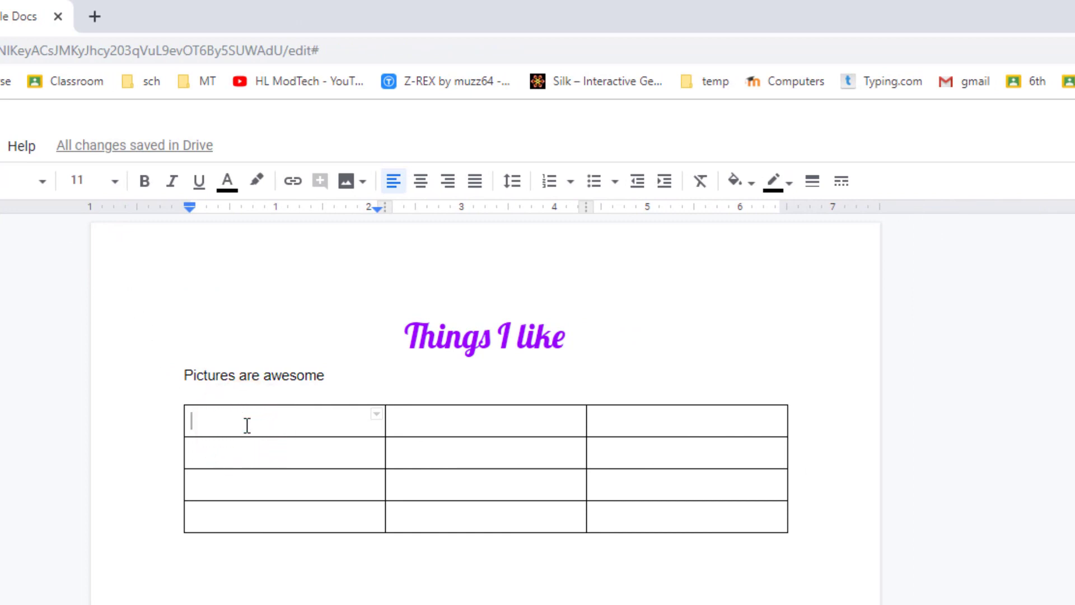
text(URL)
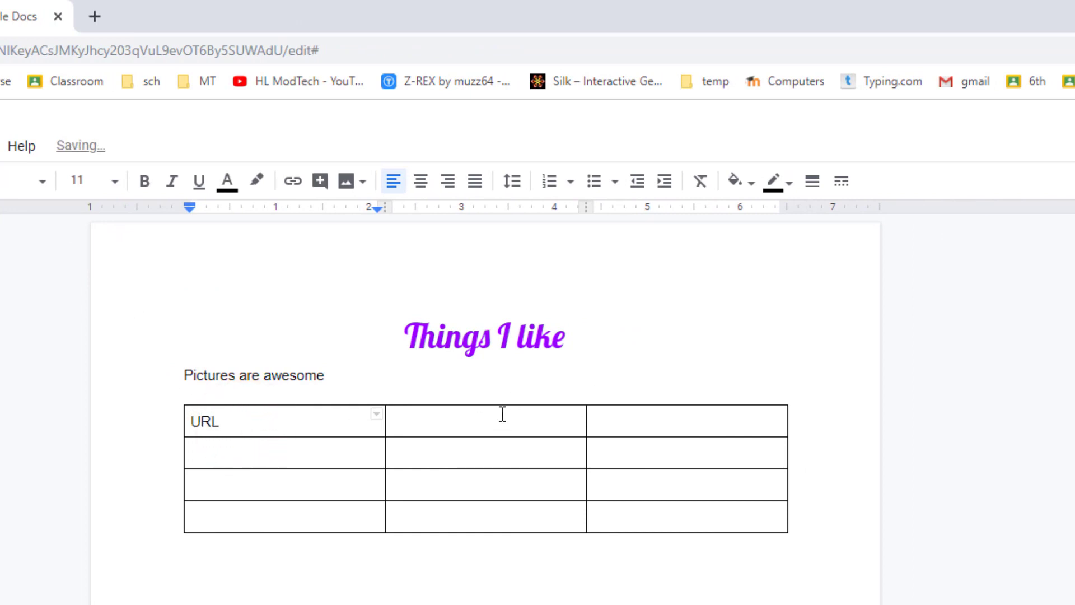
text(S)
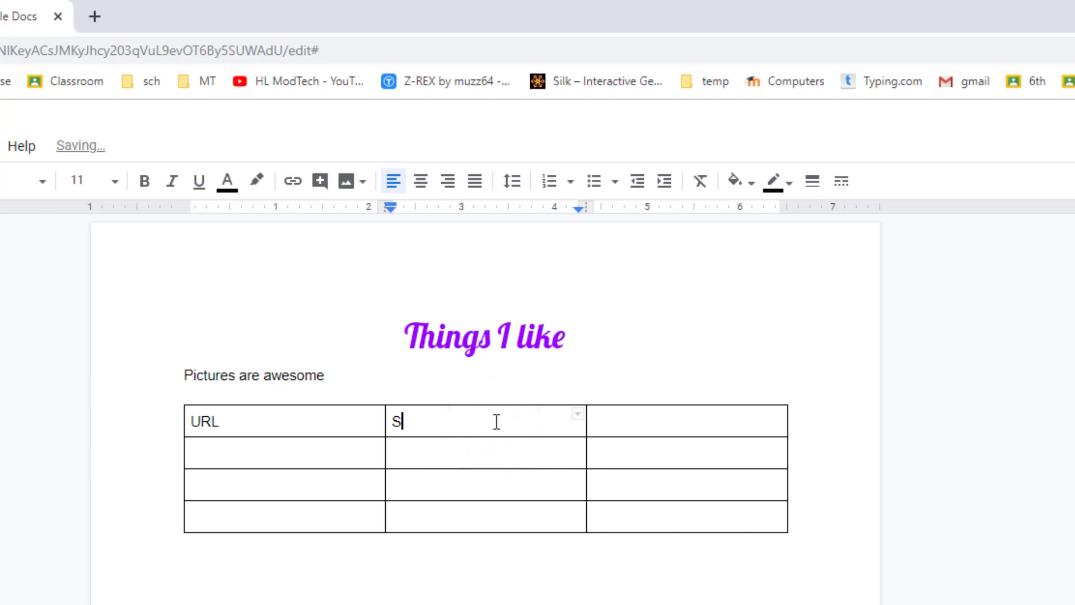
text(earch)
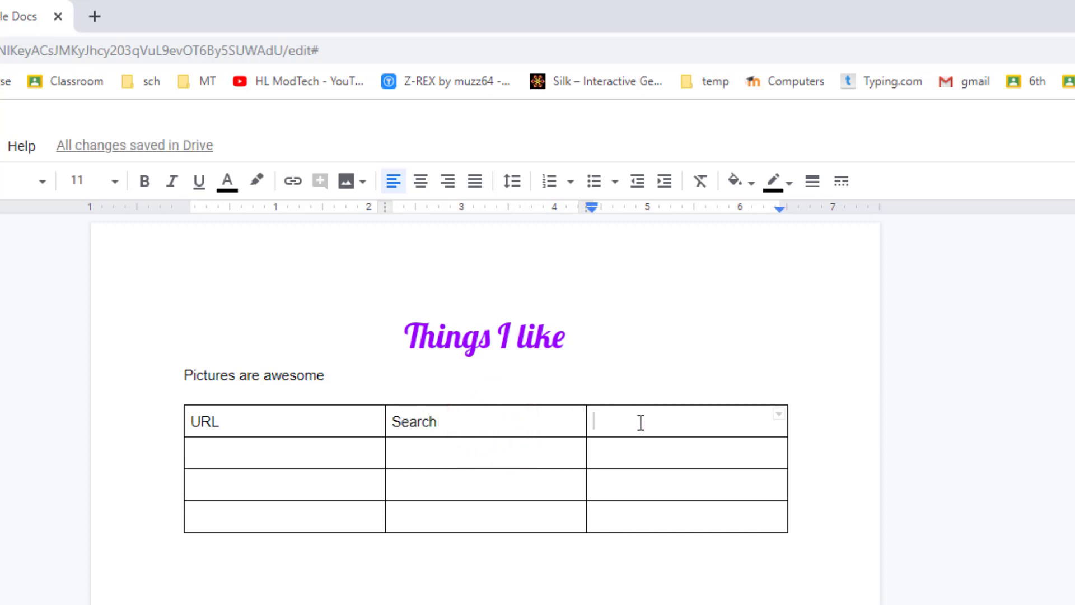
text(Up)
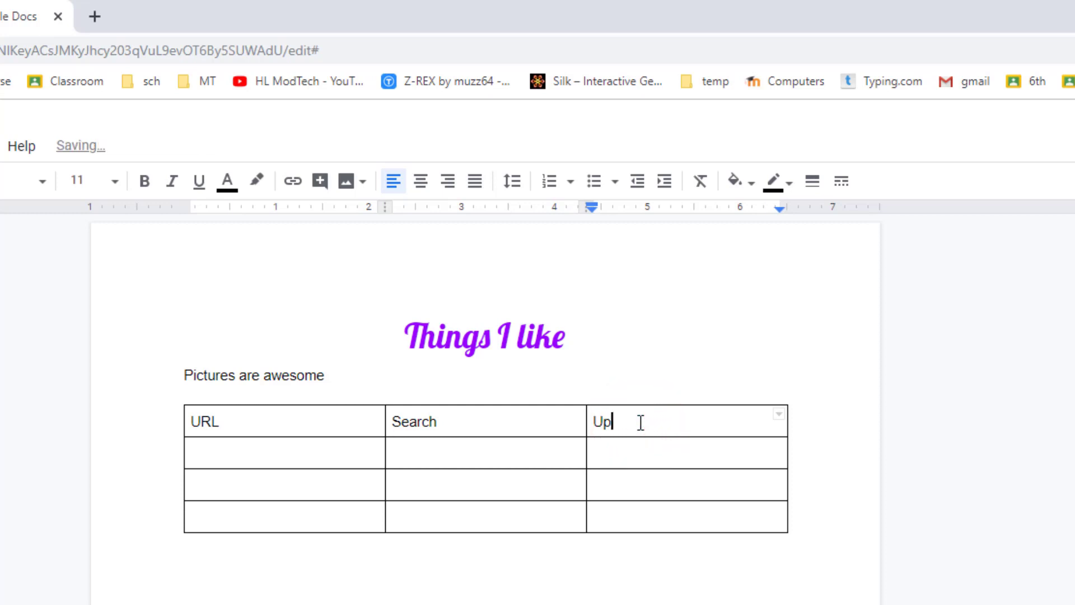
text(load)
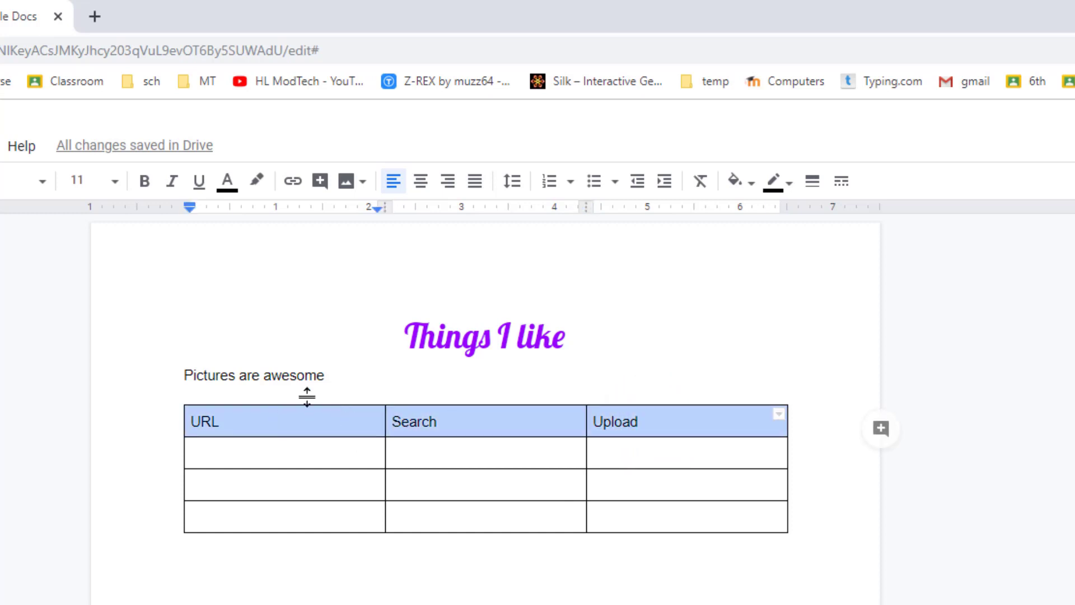
Bold the URL, Search and Upload labels and shade the header row light purple
click(421, 181)
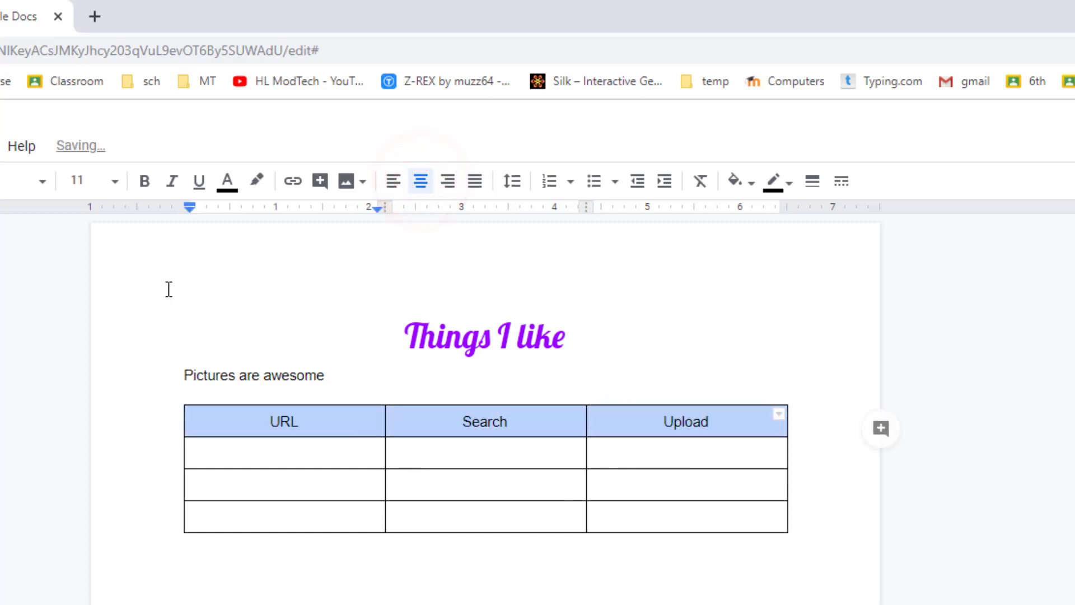
click(144, 180)
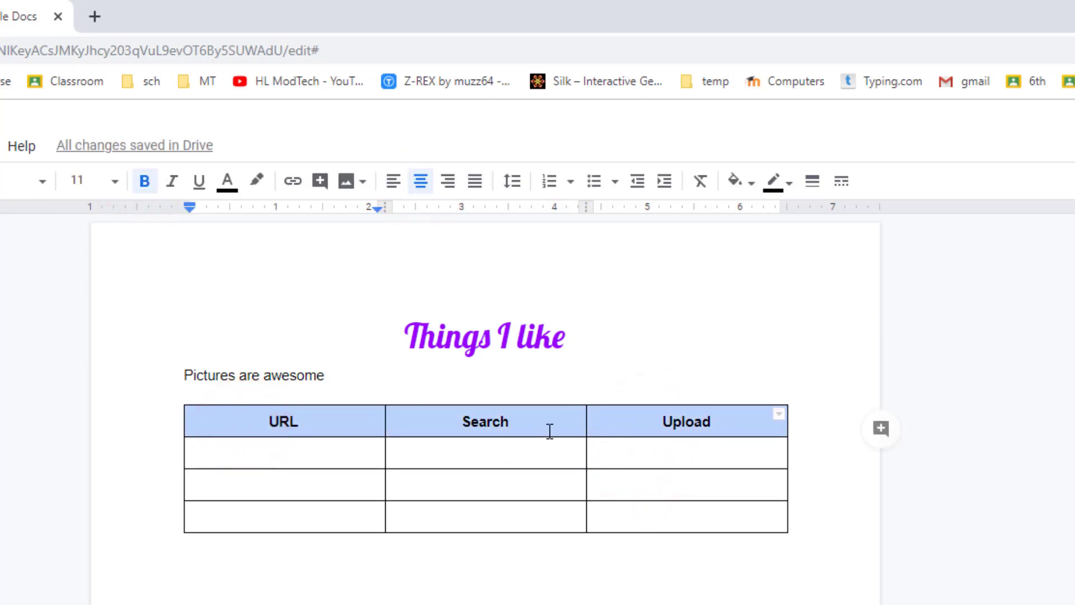
mouse_move(812, 181)
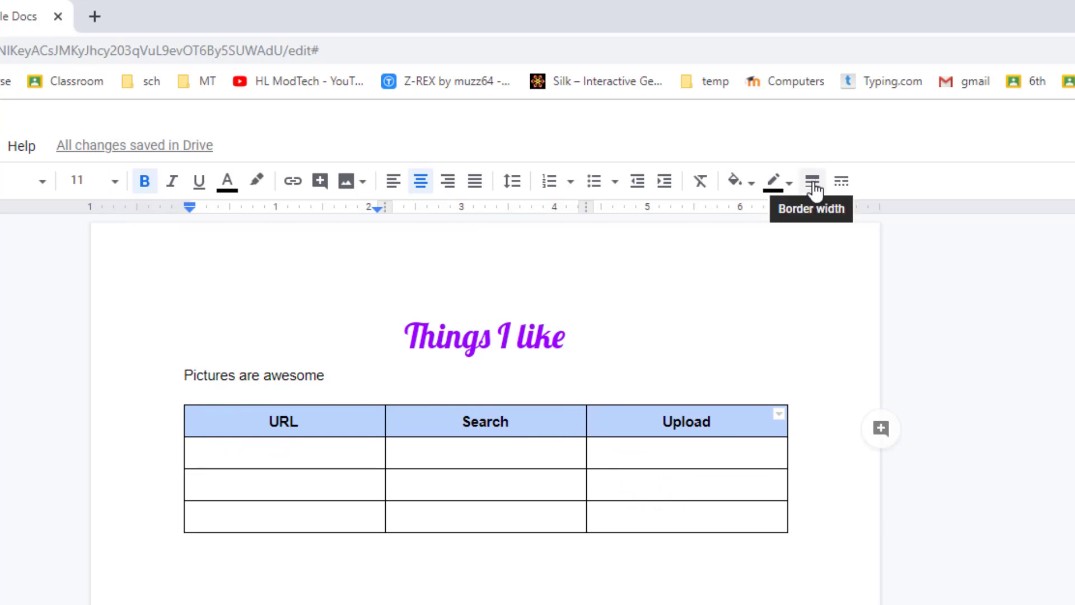
mouse_move(735, 181)
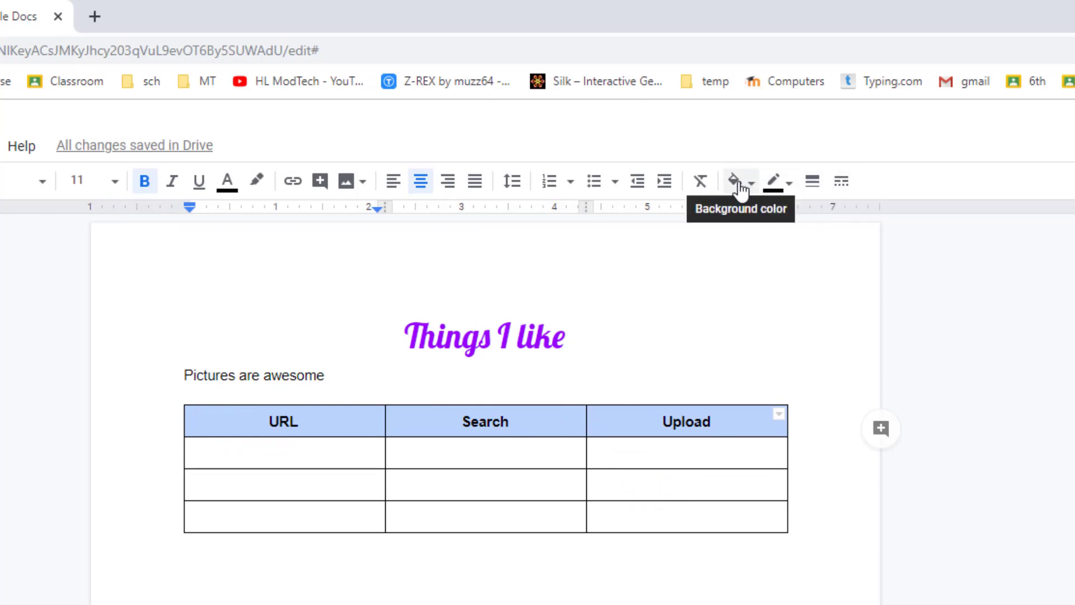
click(736, 180)
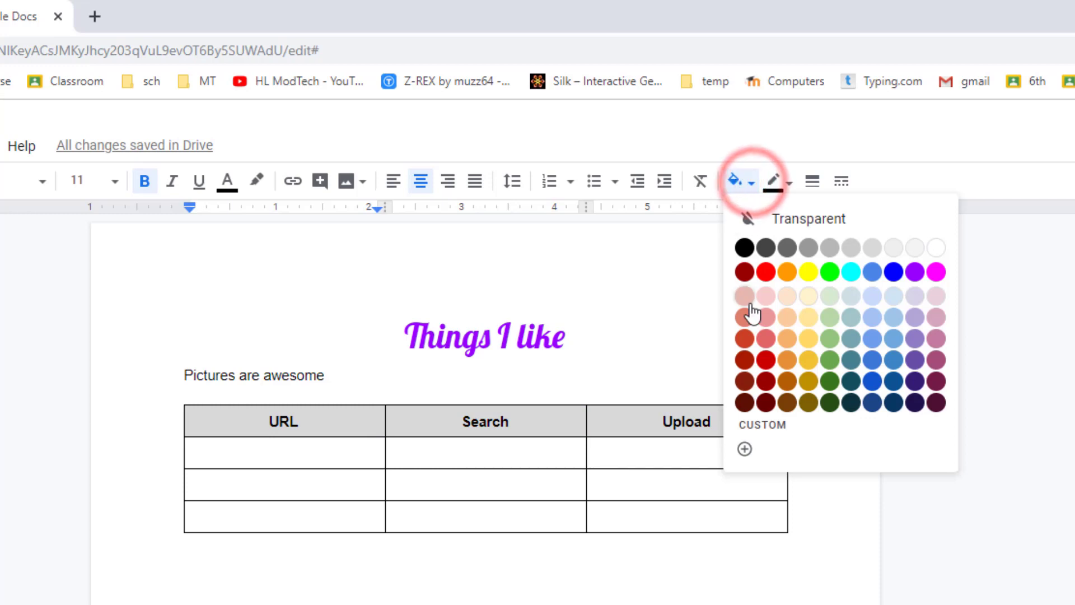
mouse_move(772, 324)
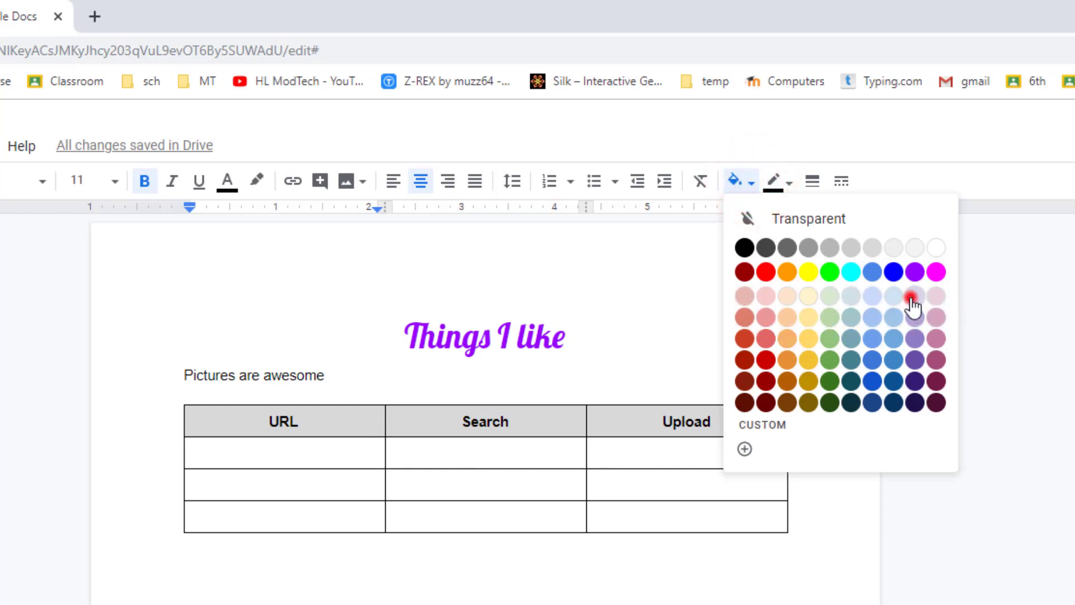
click(910, 296)
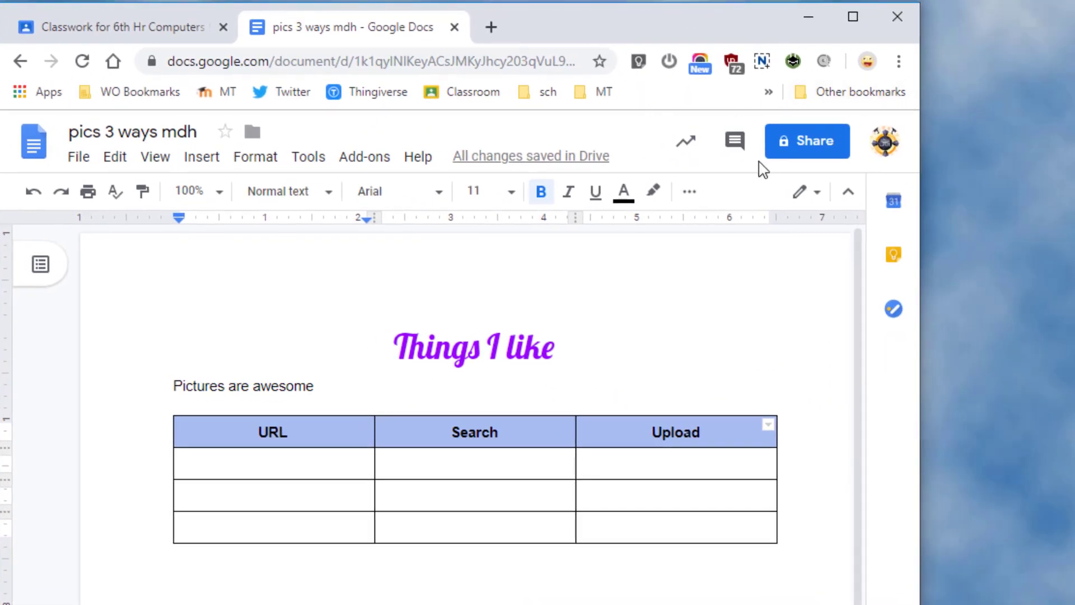
click(687, 192)
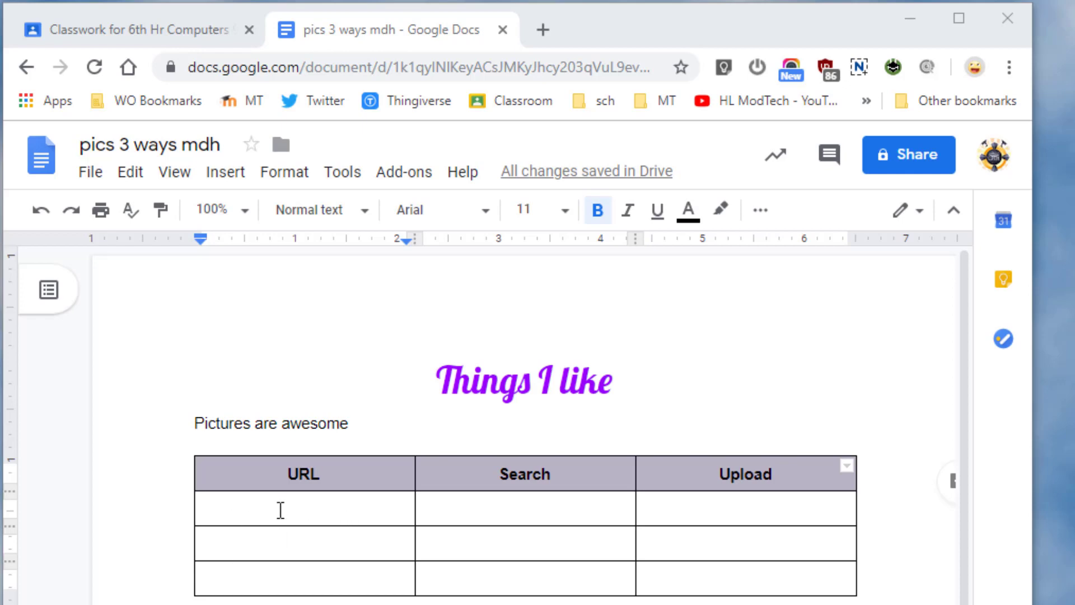
mouse_move(296, 494)
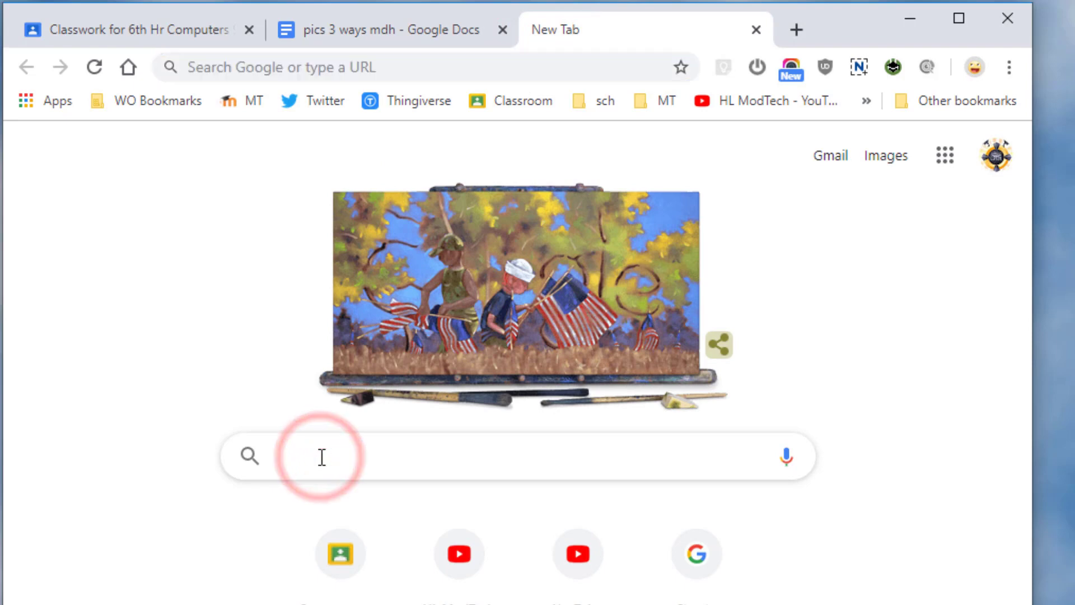
Search Google for lions and browse the image results
click(322, 456)
text(lions)
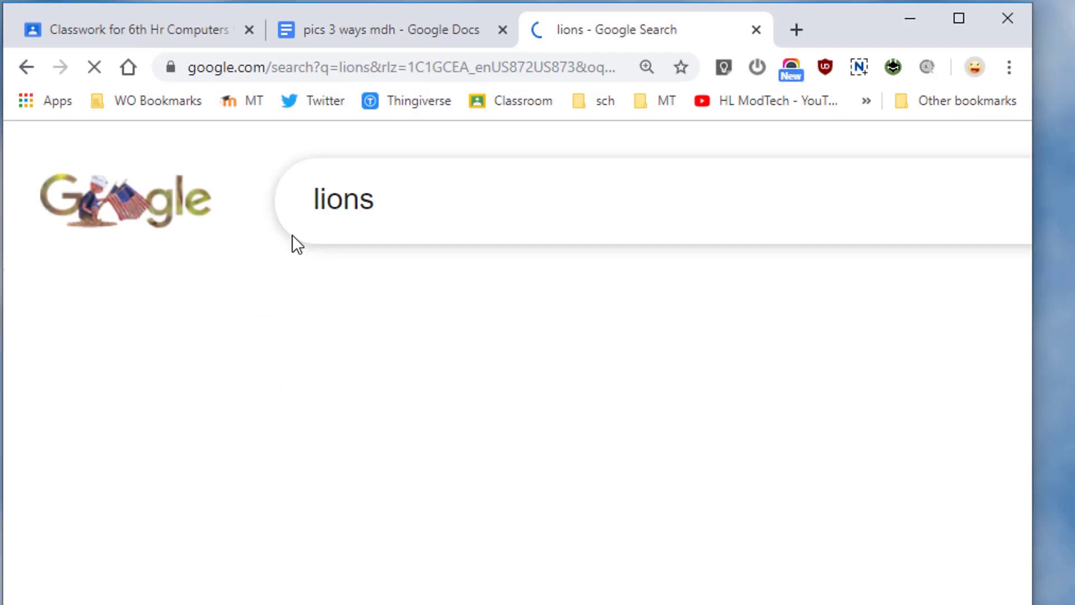
click(625, 305)
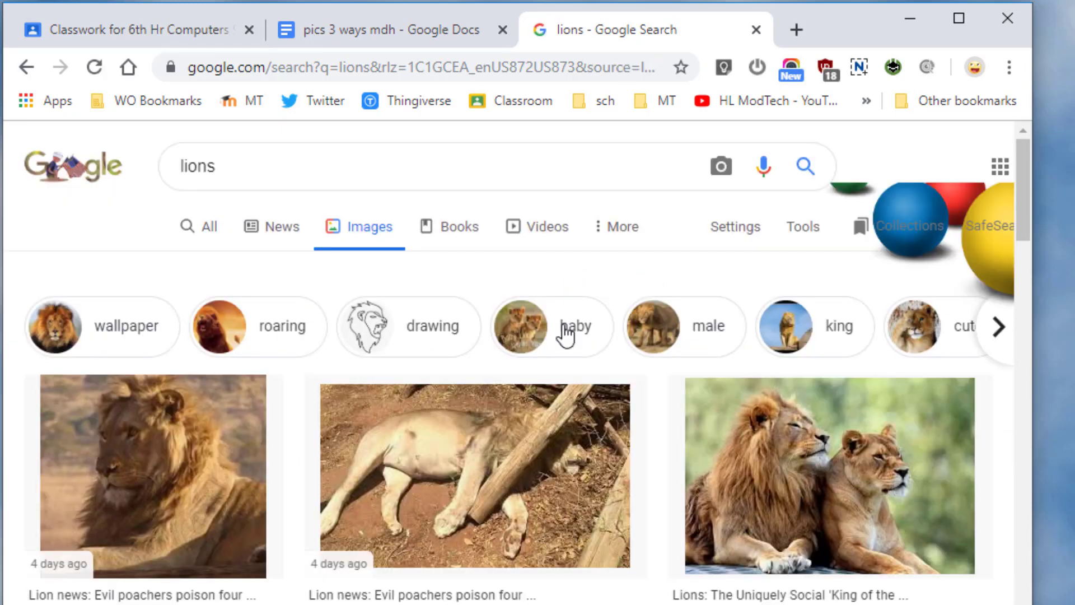
scroll(down, 3)
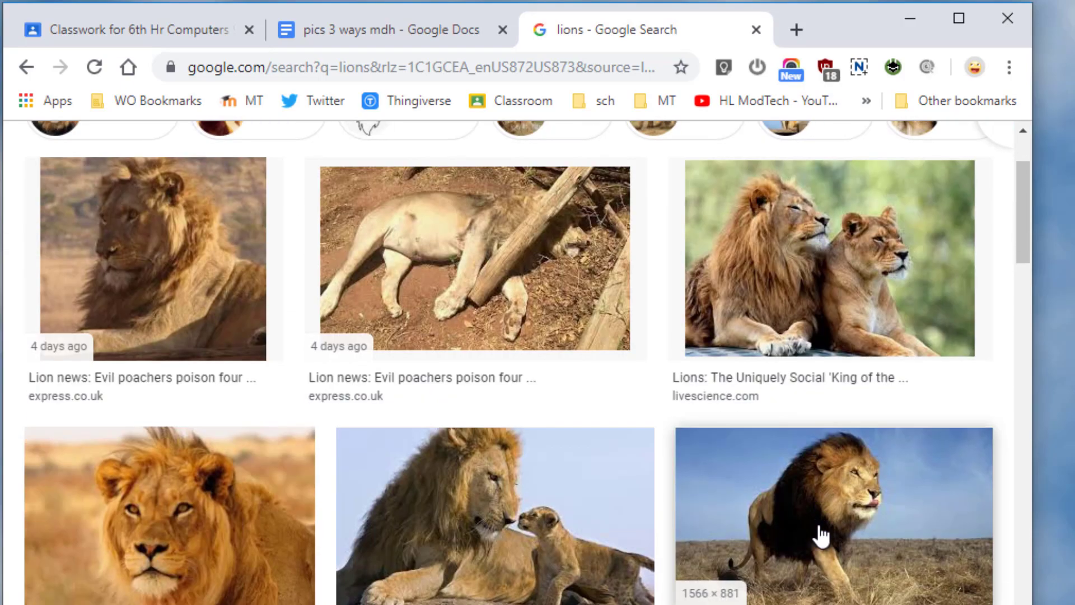
scroll(down, 3)
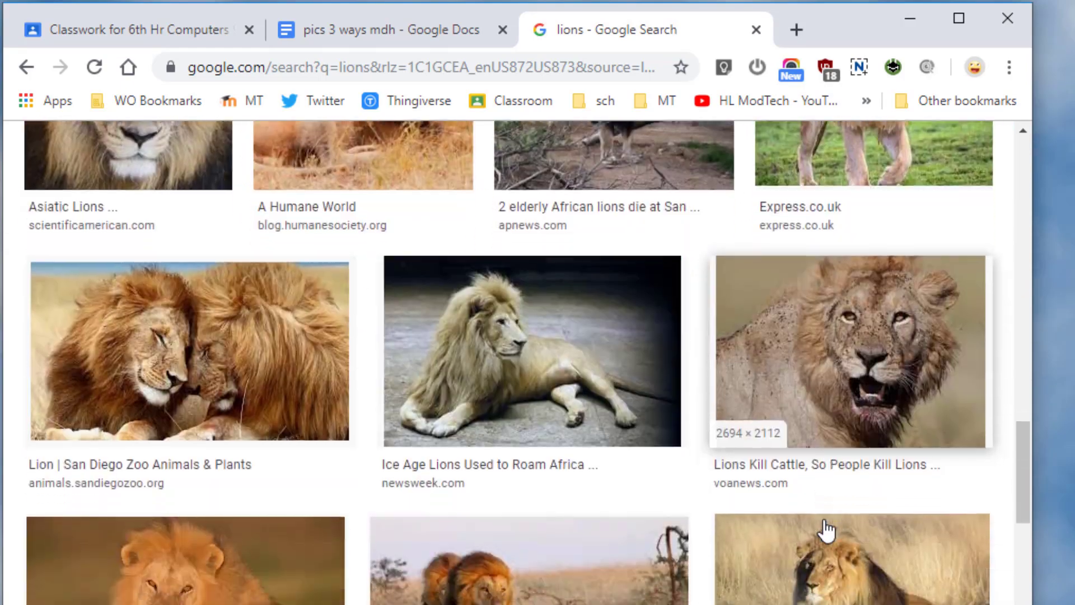
scroll(down, 3)
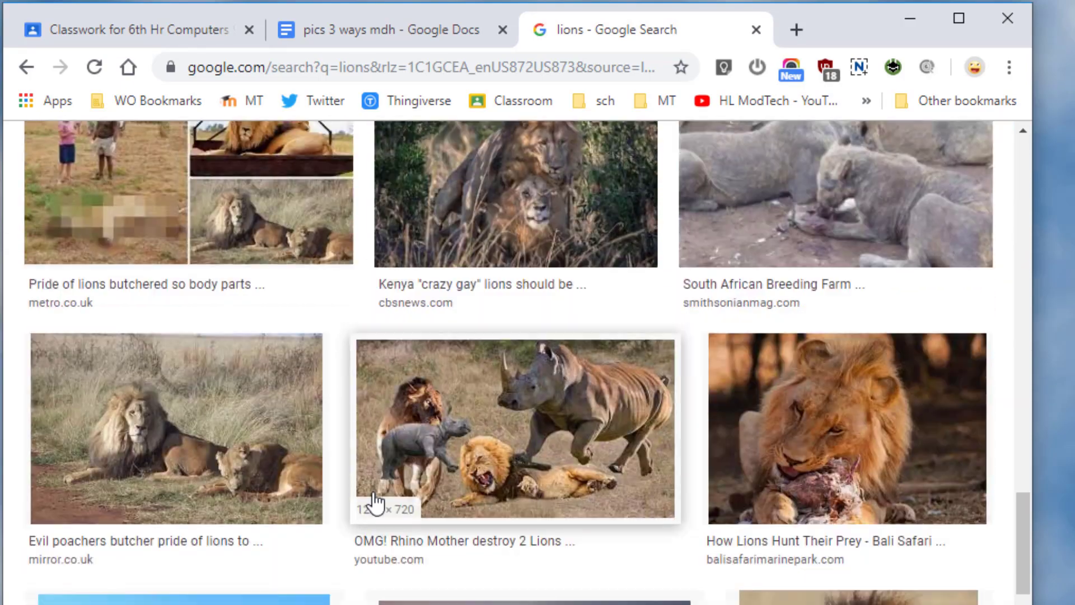
scroll(down, 3)
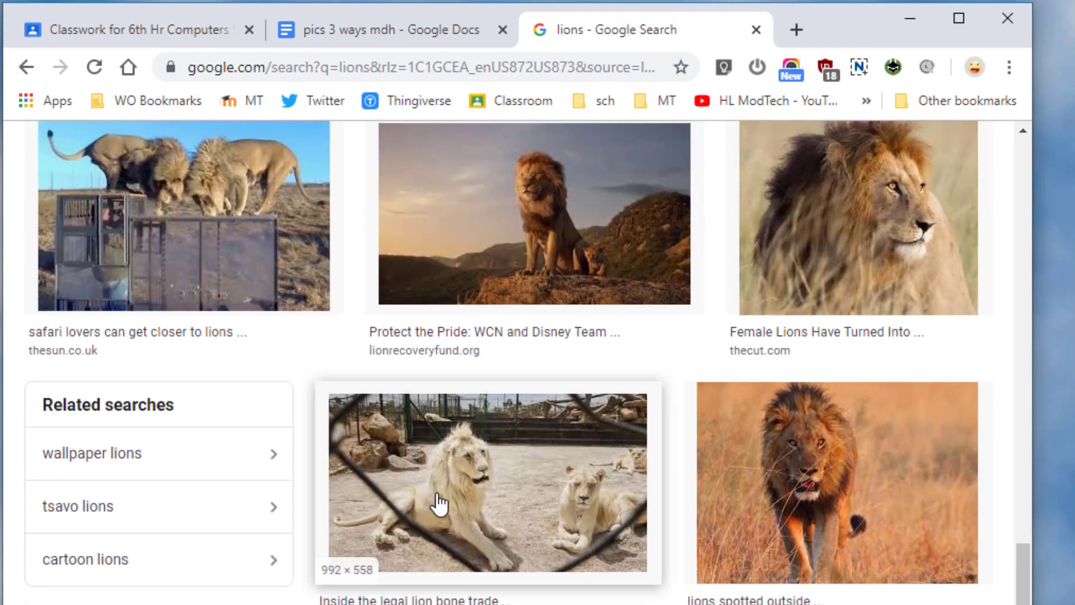
Preview the white lion photo and copy its image address
click(487, 480)
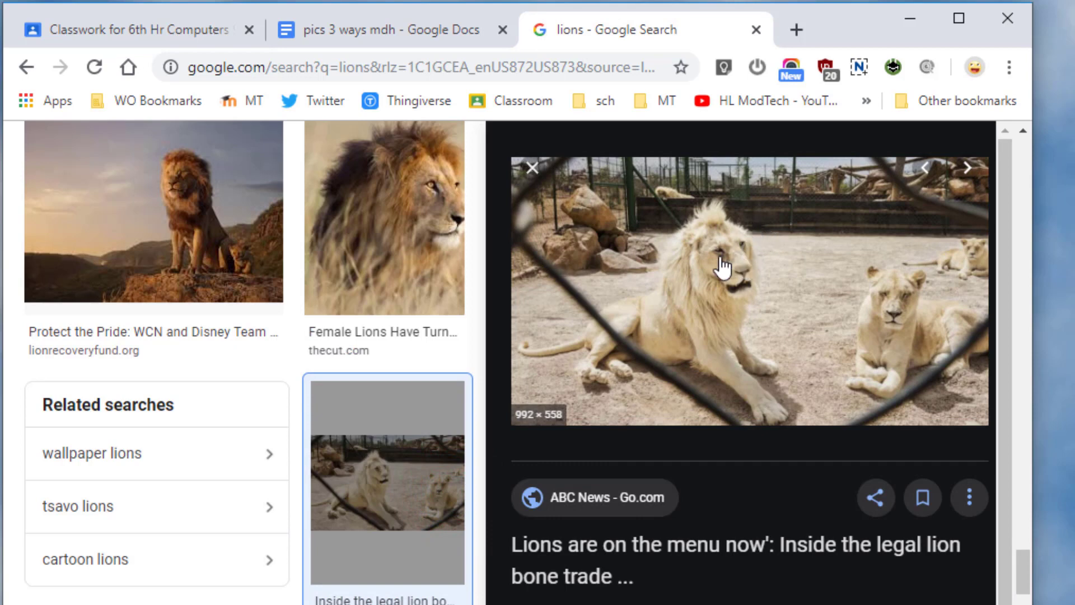
right_click(740, 281)
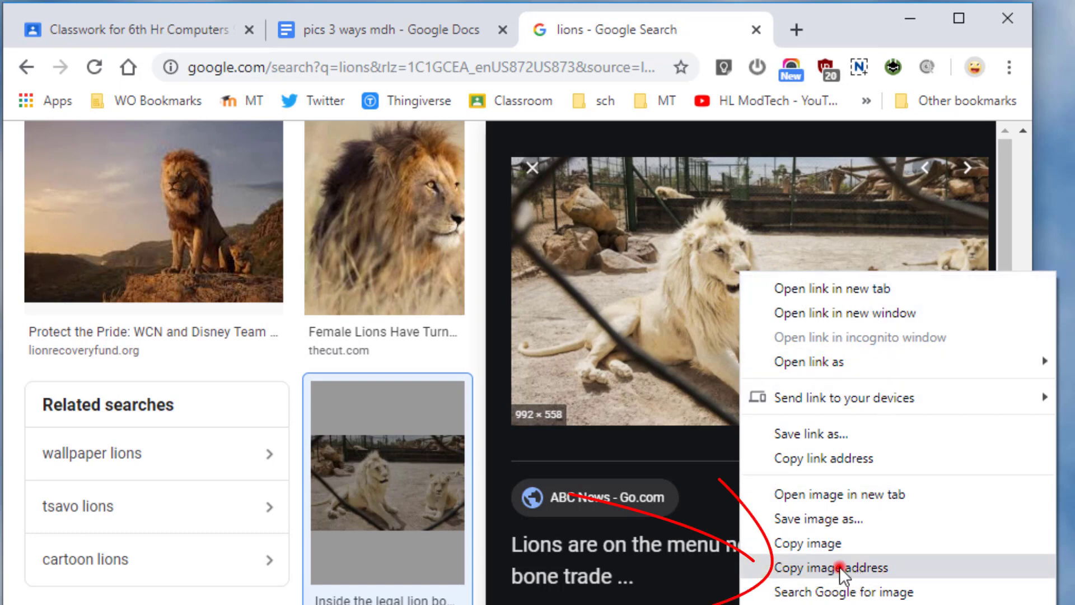
click(831, 567)
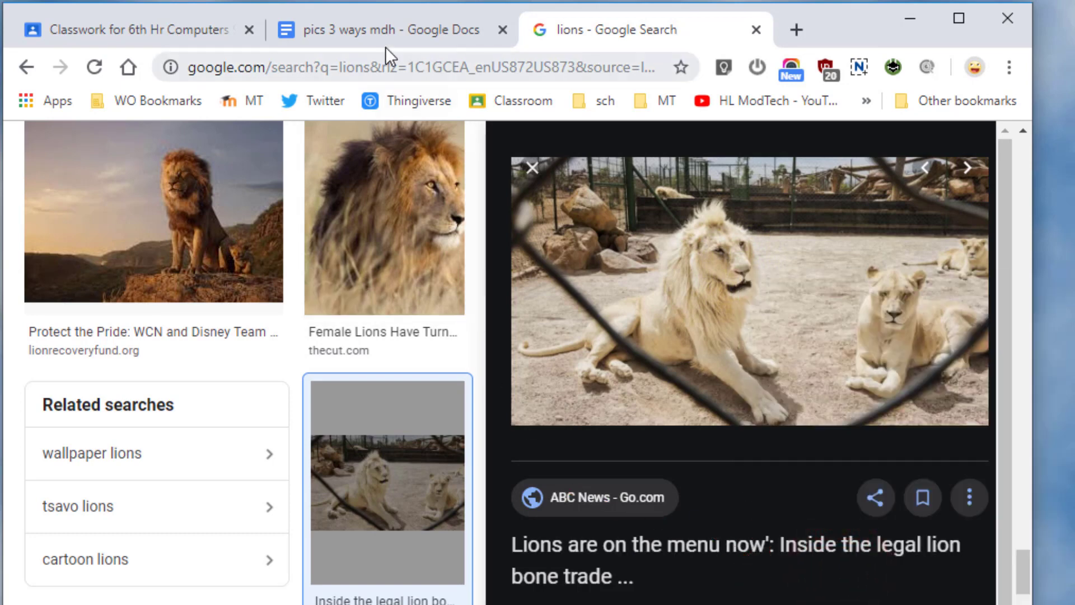
Insert the white lion photo into the first URL cell via Image > By URL
click(384, 29)
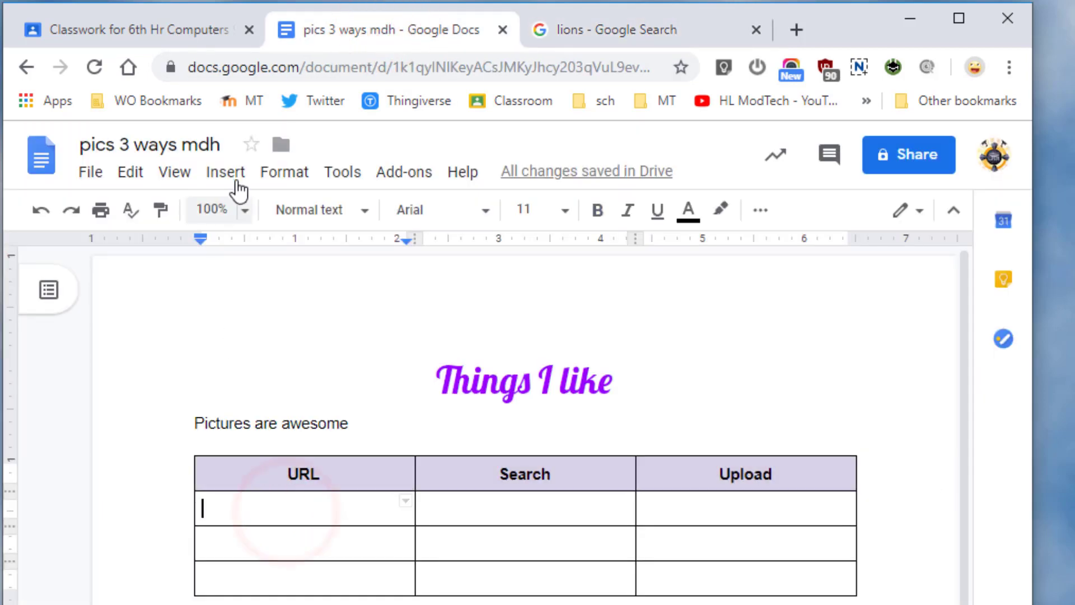
click(225, 172)
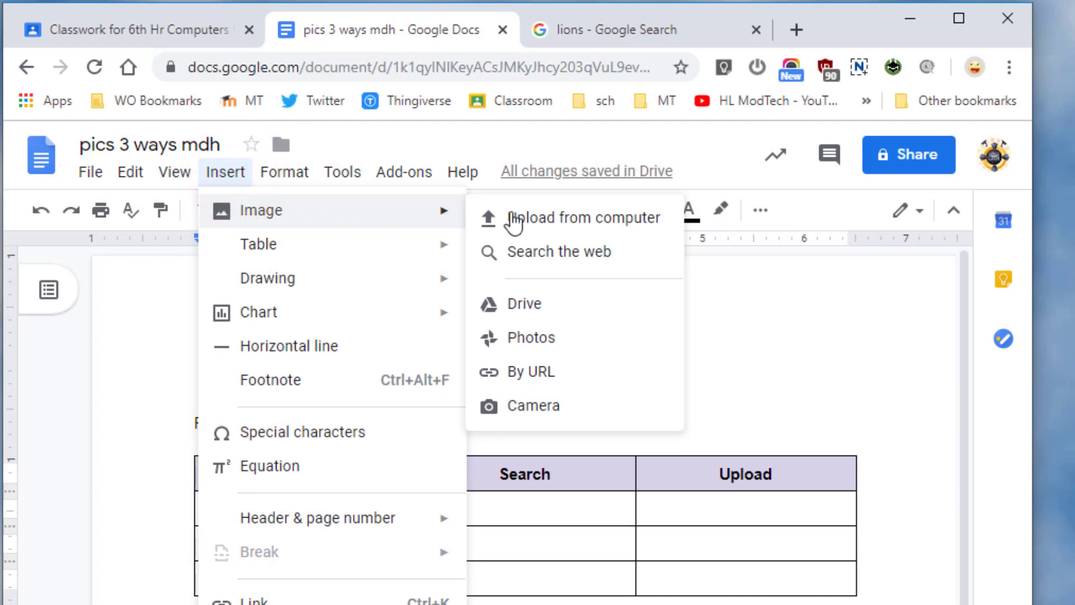
mouse_move(535, 373)
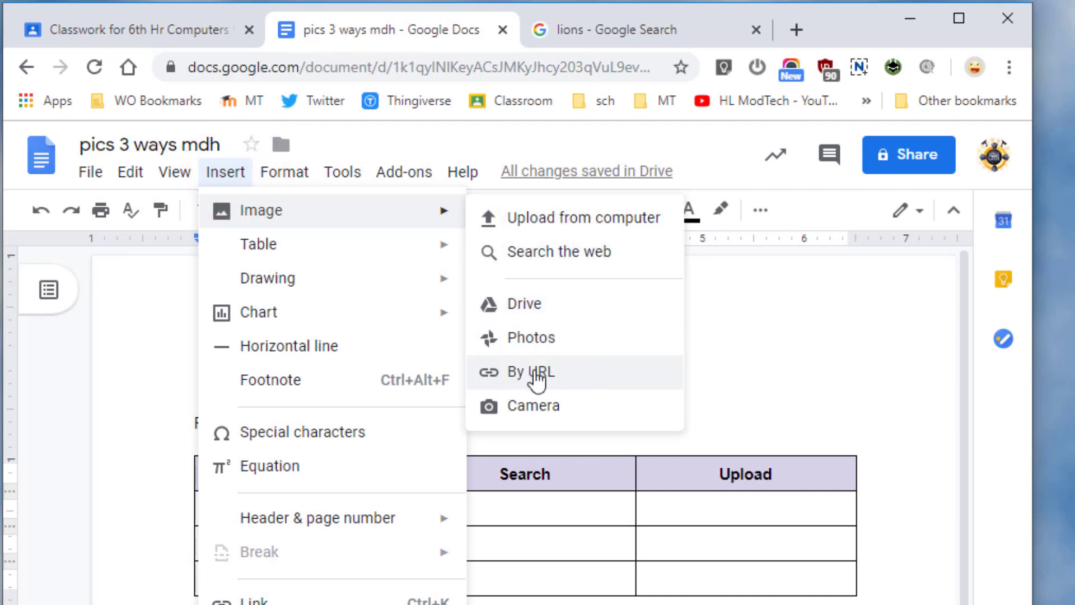
click(528, 372)
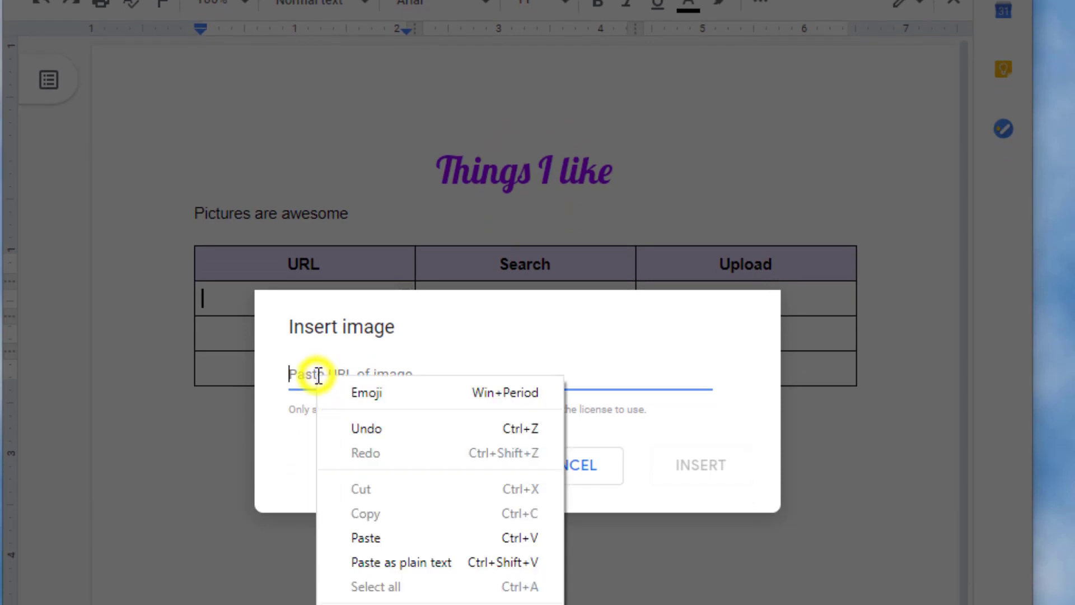
click(366, 538)
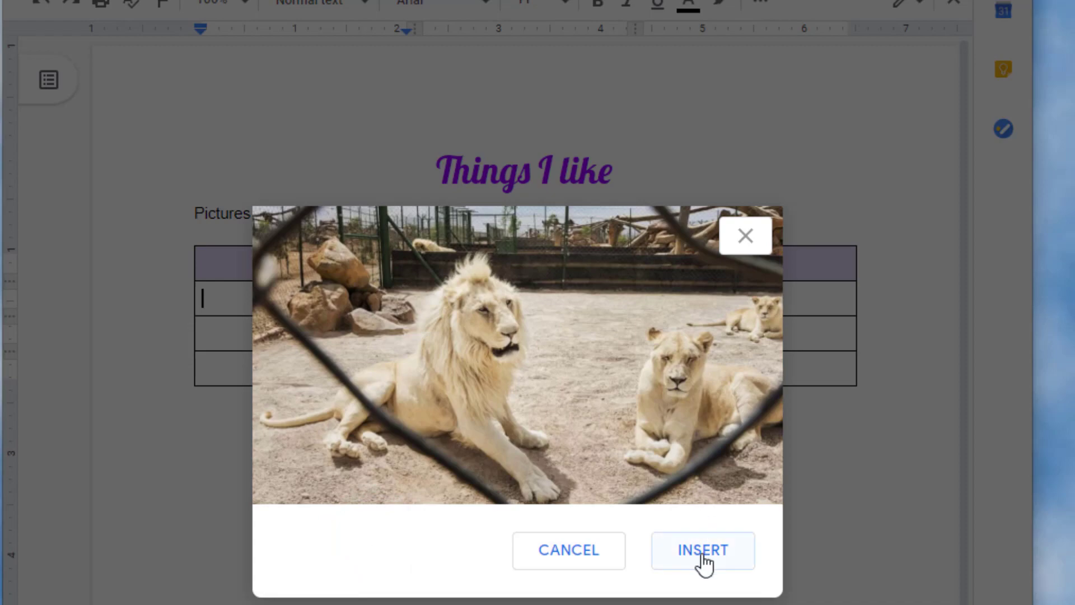
click(702, 549)
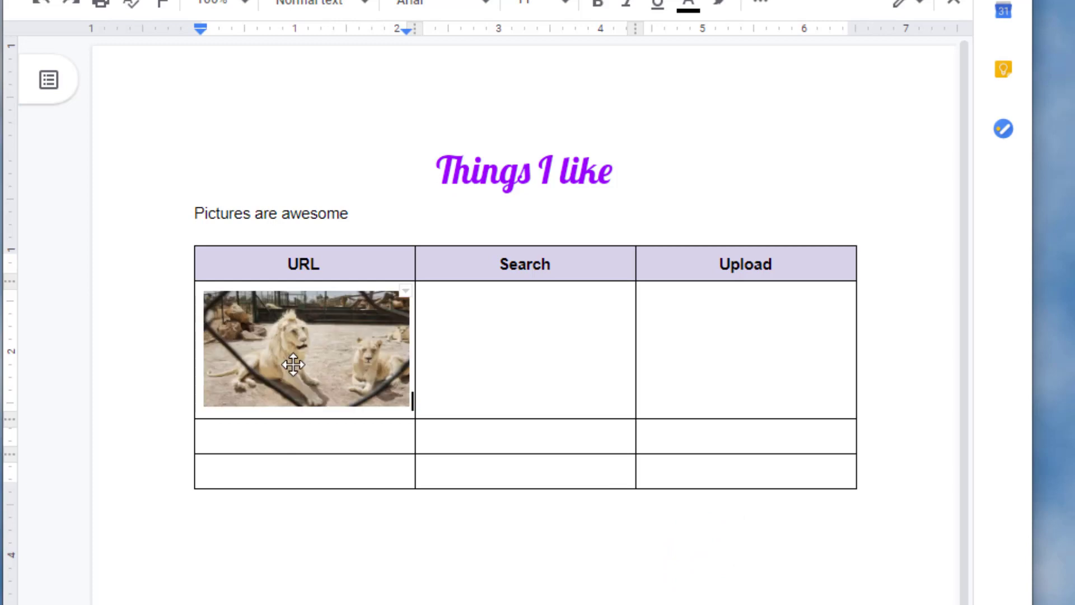
click(305, 346)
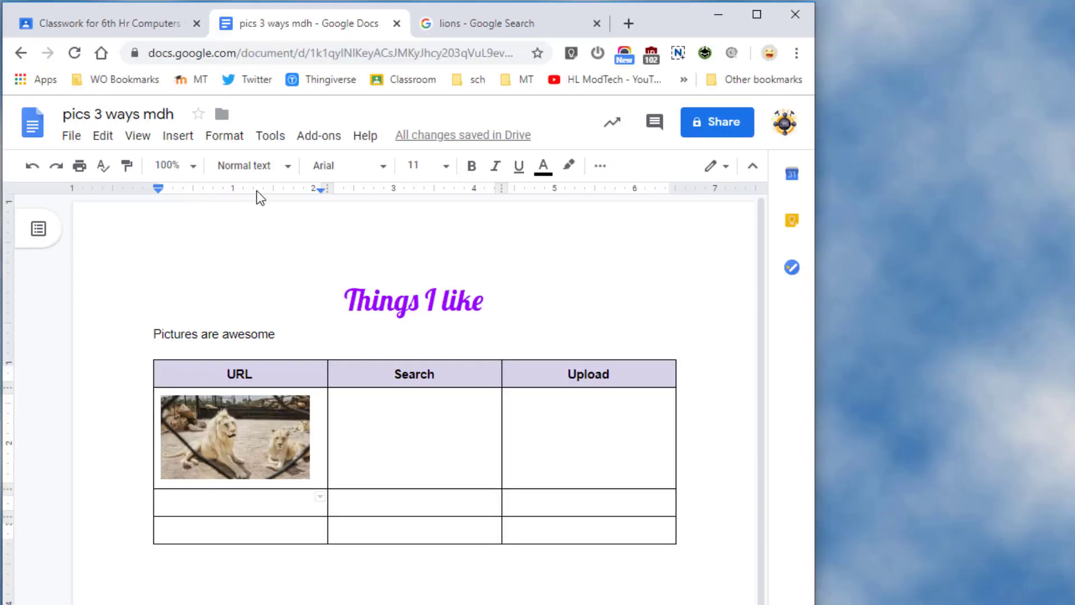
Back in the search tab, replace the query with 'ice cream' and browse the results
click(508, 22)
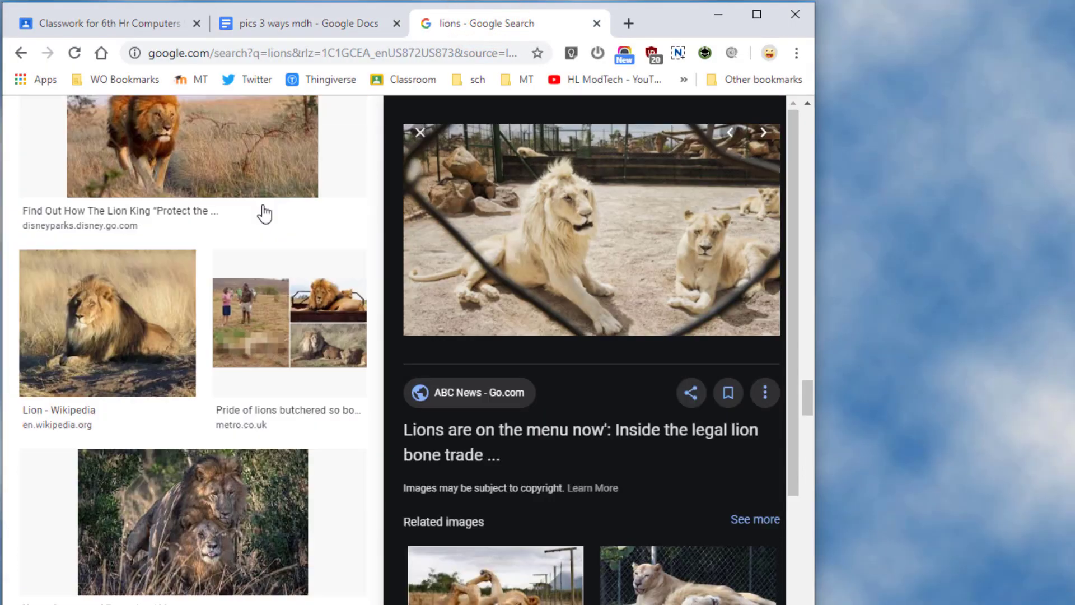
scroll(down, 3)
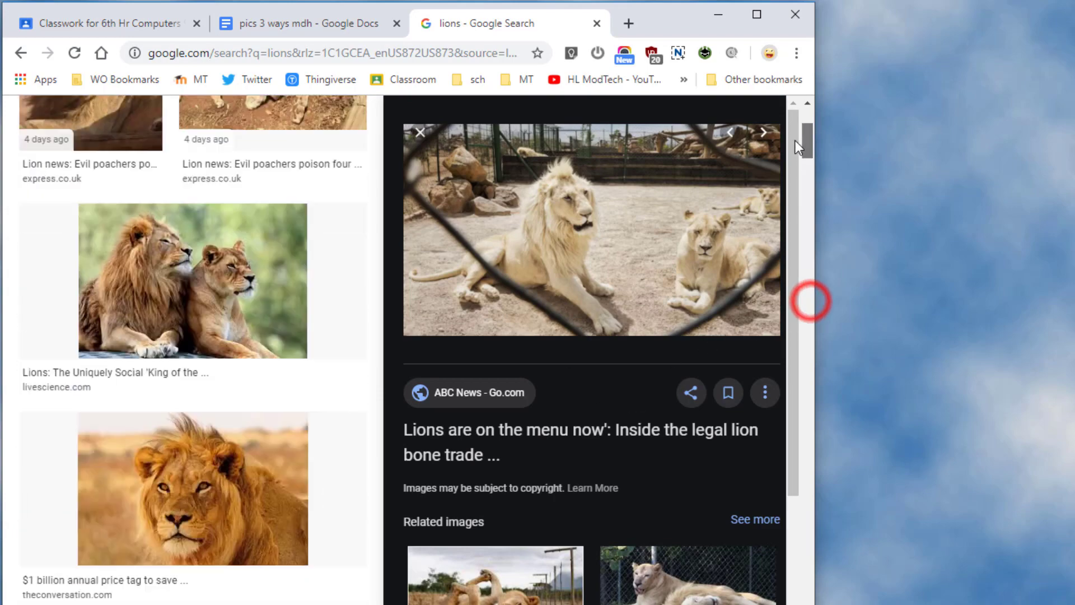
scroll(up, 3)
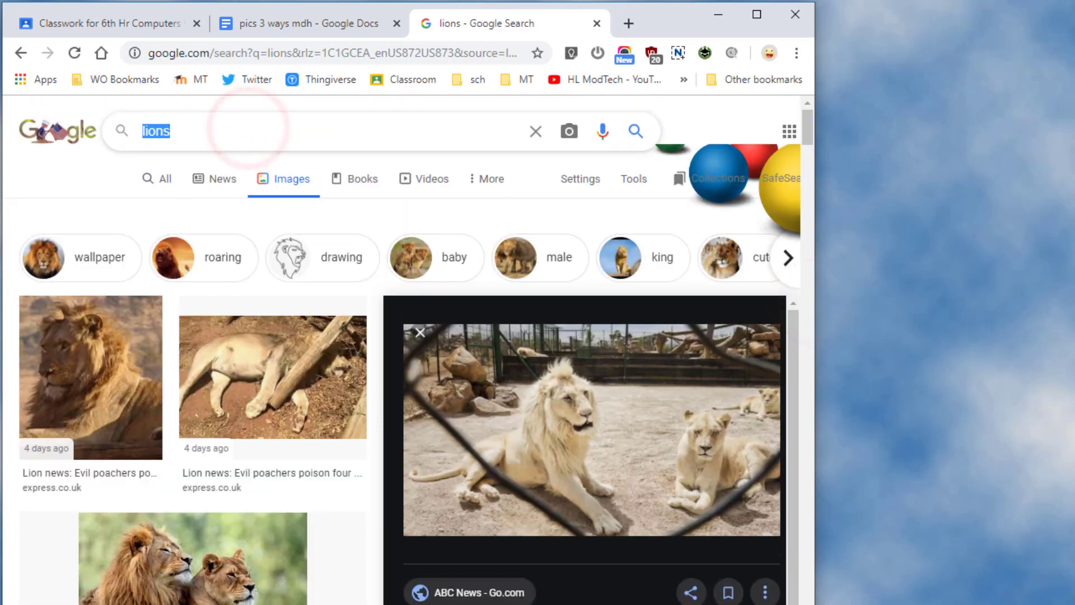
text(ice cream)
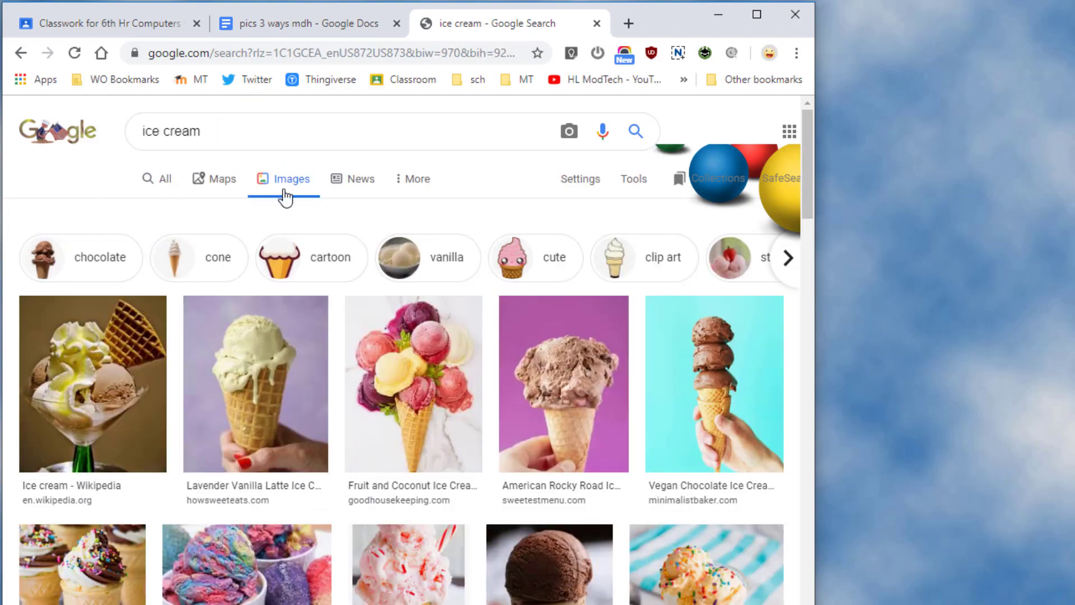
scroll(down, 3)
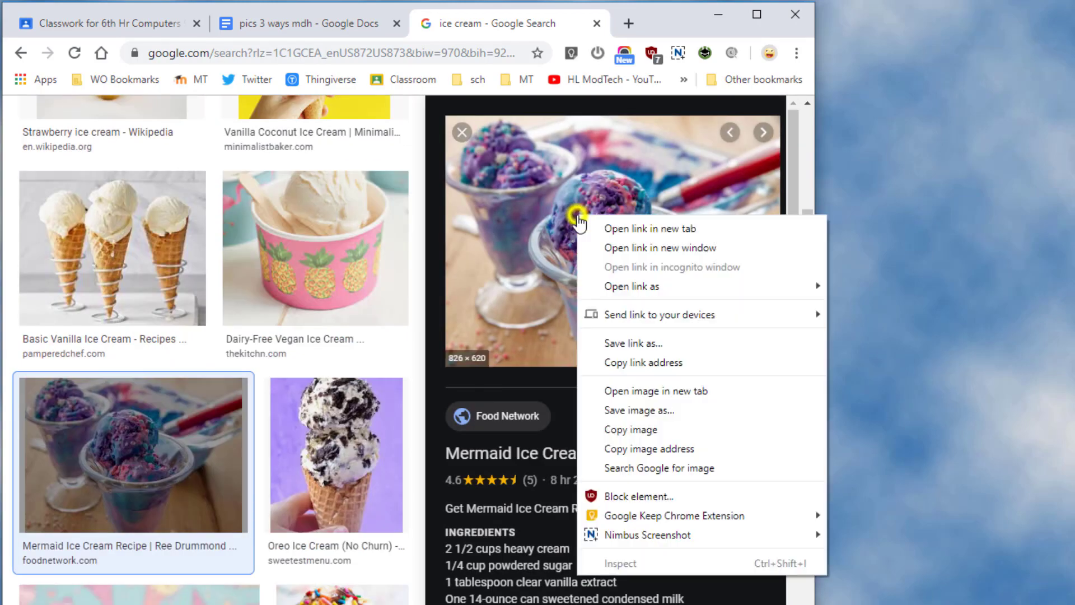
mouse_move(649, 449)
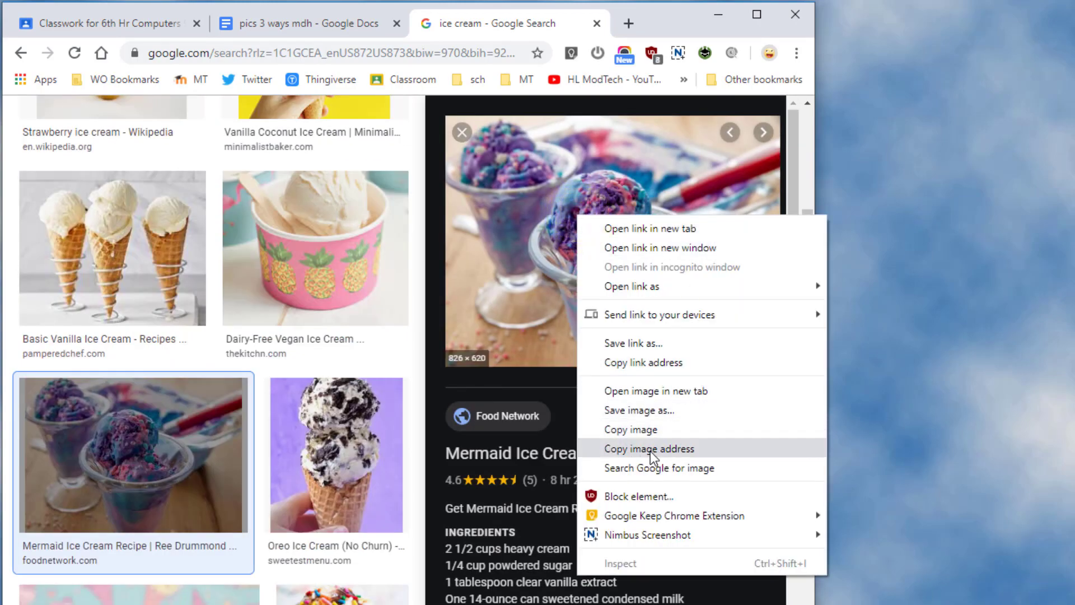
Insert the purple-and-blue mermaid ice cream image by URL into the second URL cell
click(301, 22)
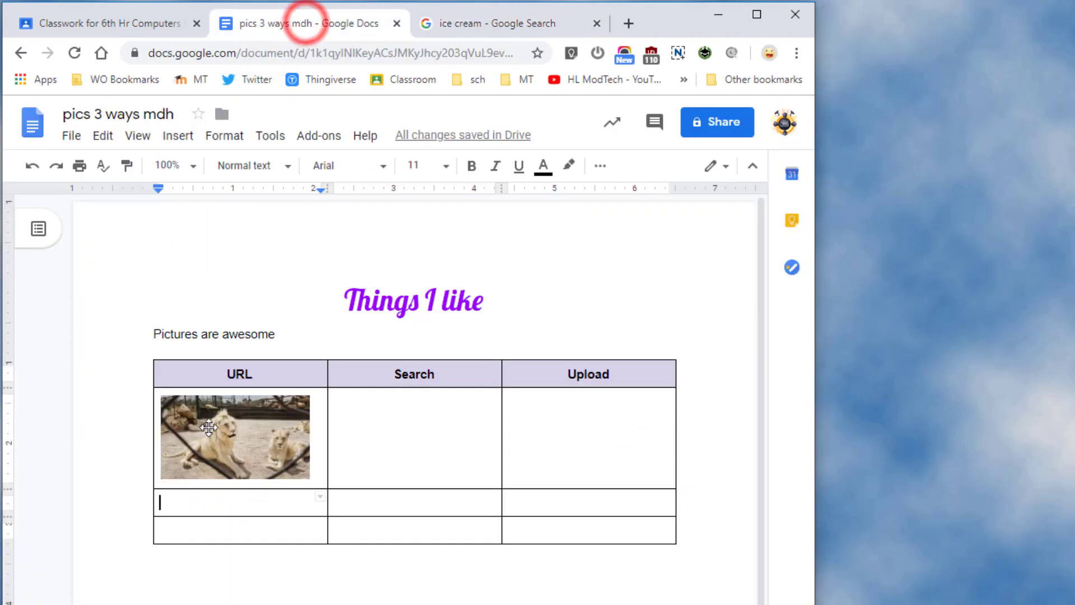
click(176, 135)
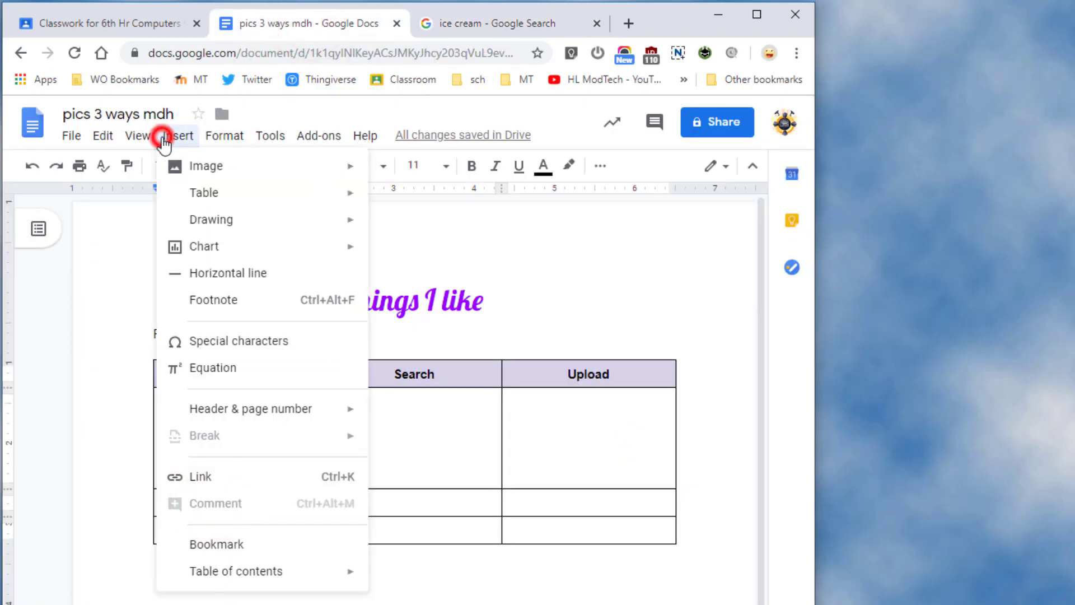
mouse_move(204, 165)
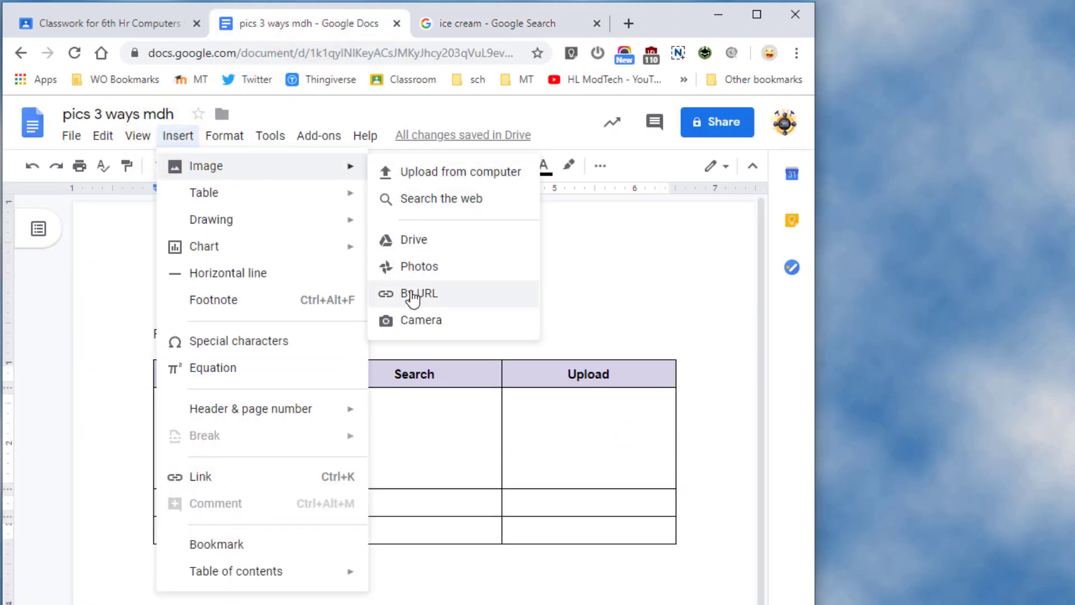
click(419, 293)
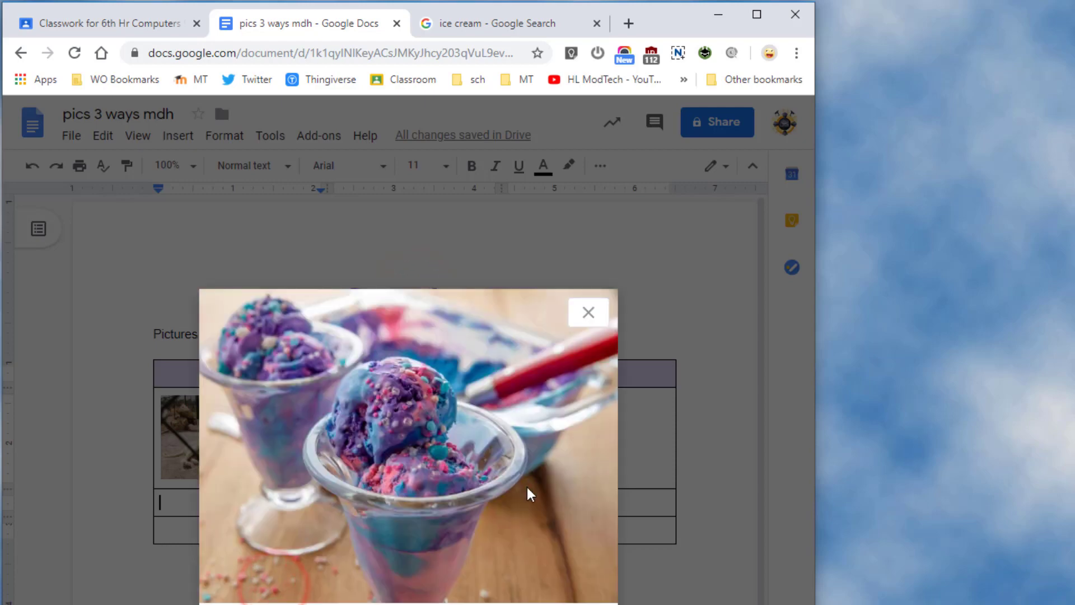
click(588, 312)
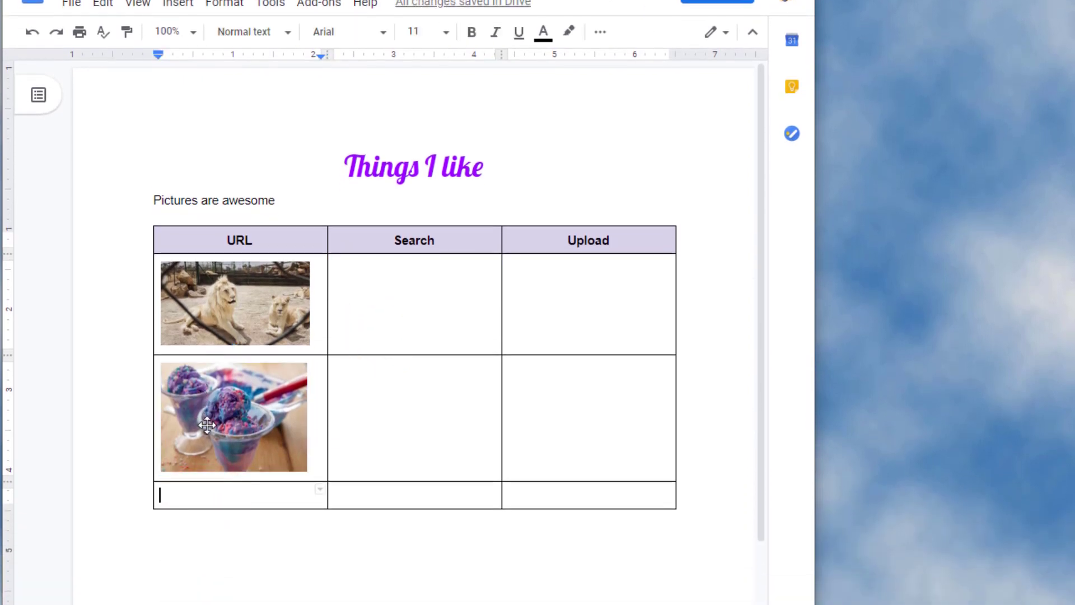
mouse_move(452, 346)
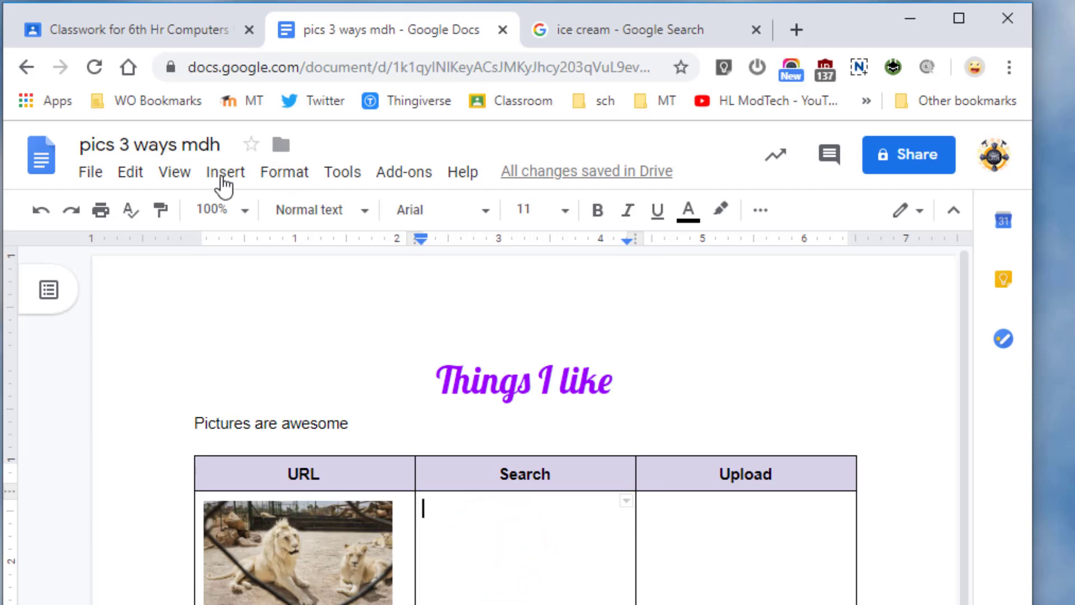
Search the web for 'cow', insert the standing black-and-white cow photo and select it for resizing
click(225, 172)
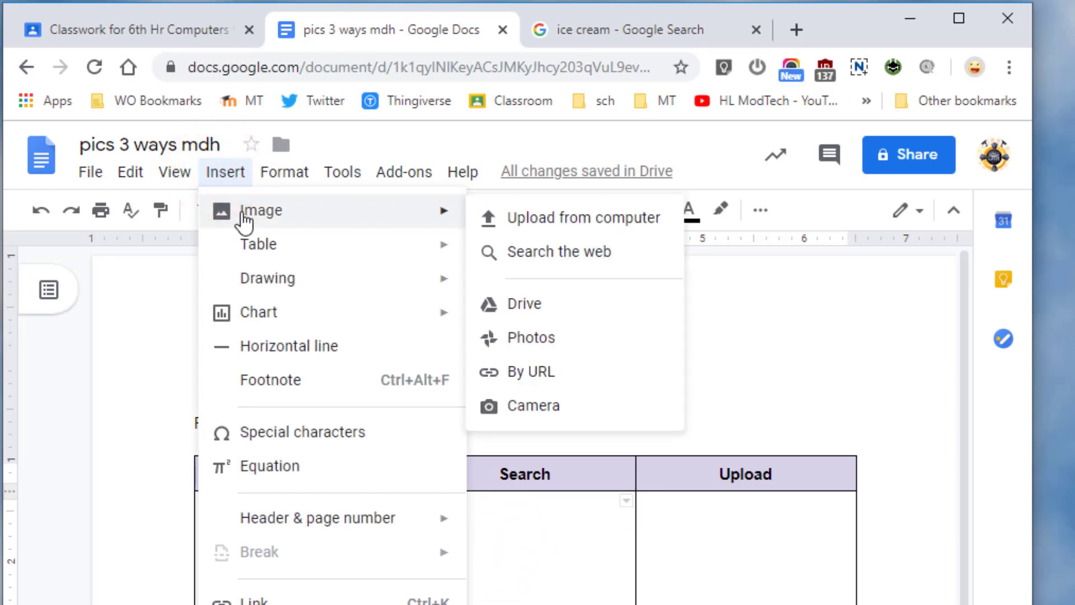
click(559, 251)
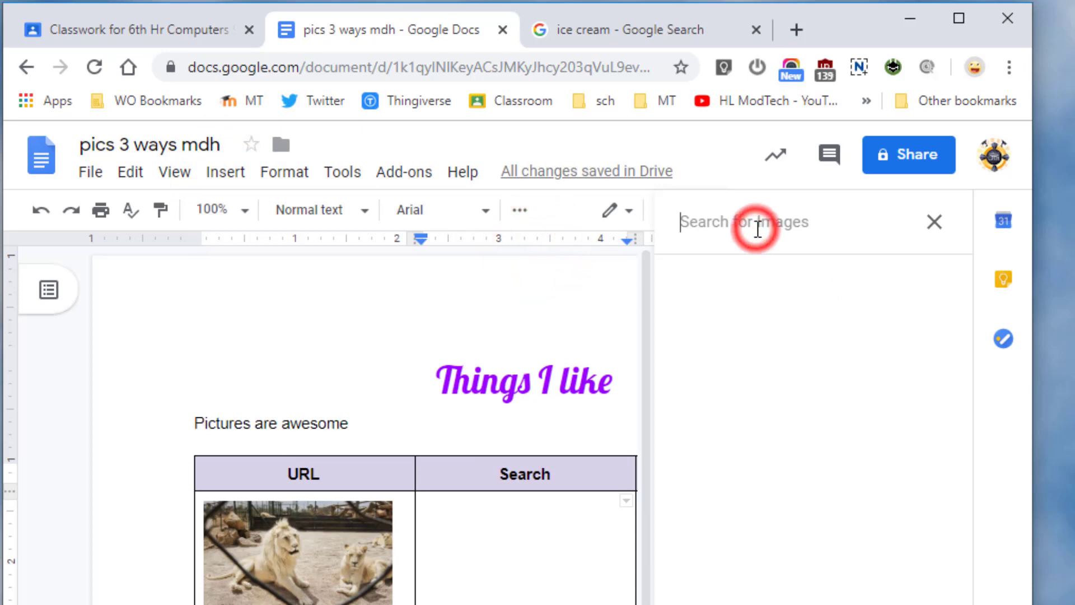
text(cow)
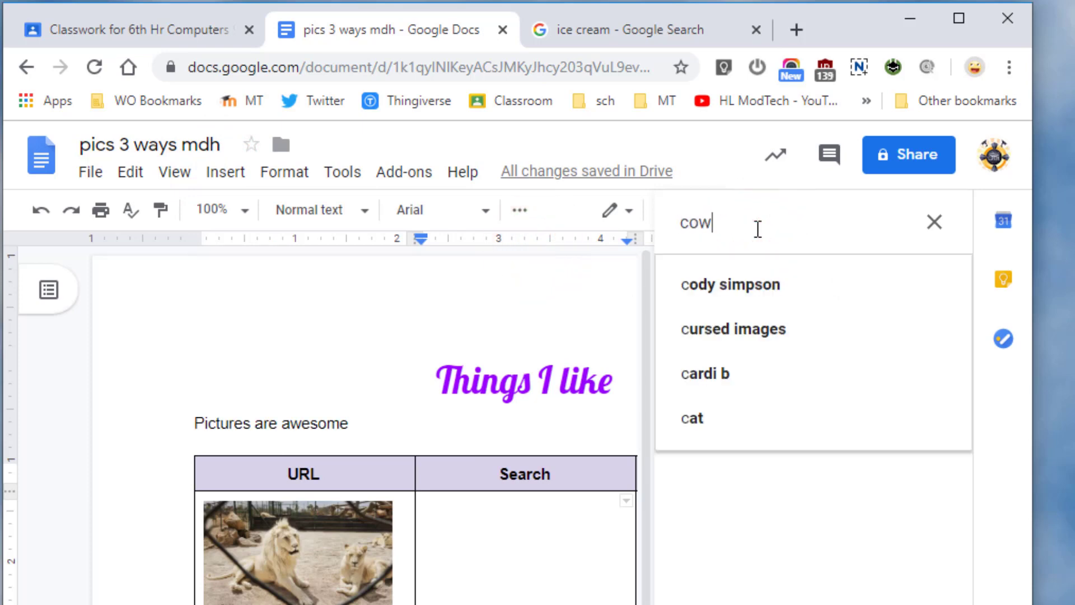
key(enter)
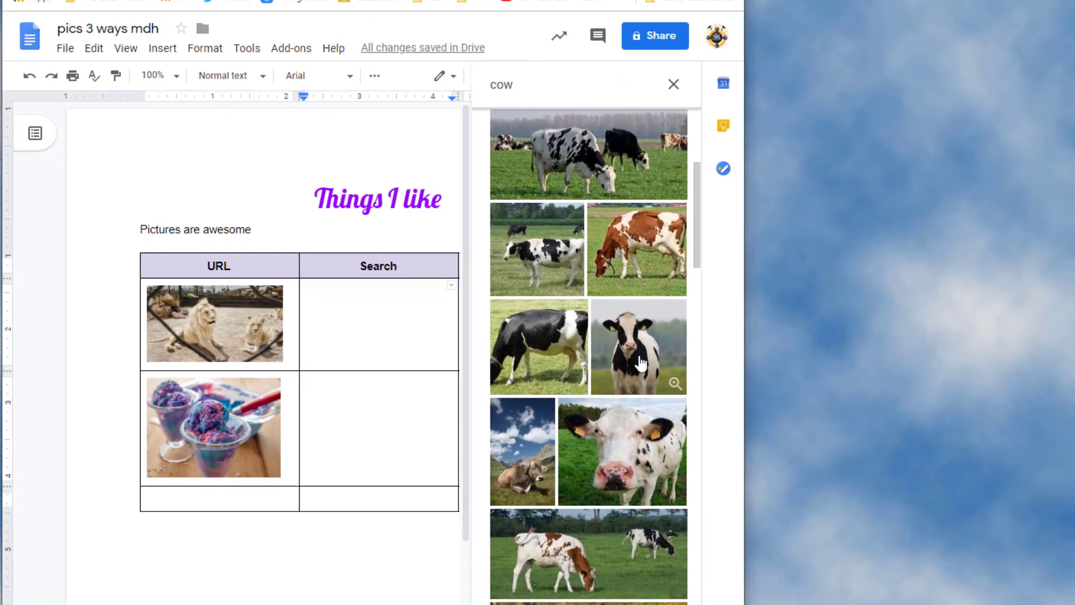
click(636, 346)
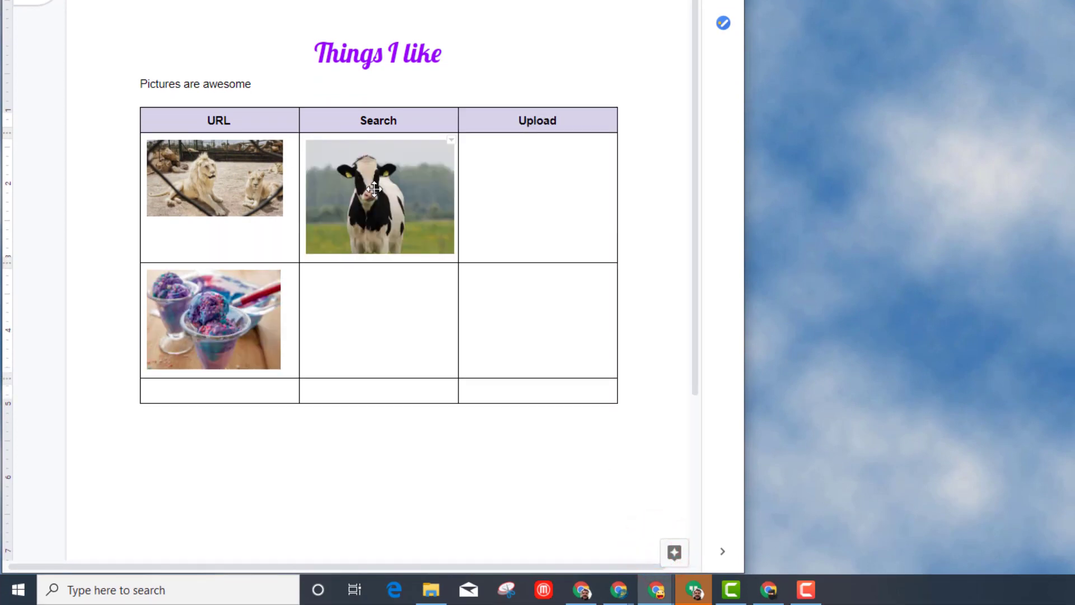
click(379, 196)
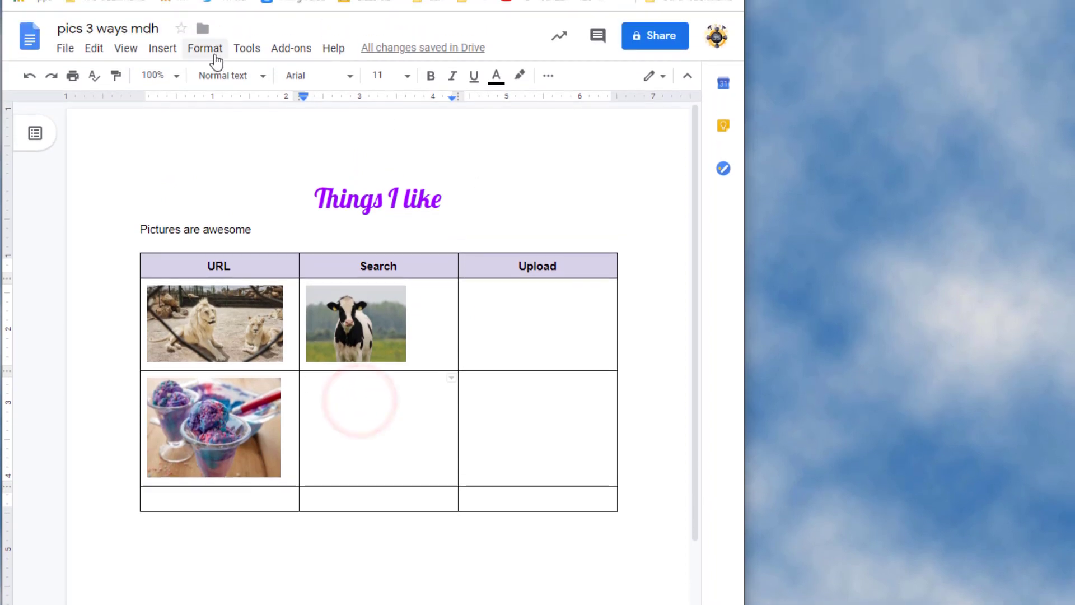
Search the web for 'penguin' and insert the penguin family photo below the cow
click(162, 48)
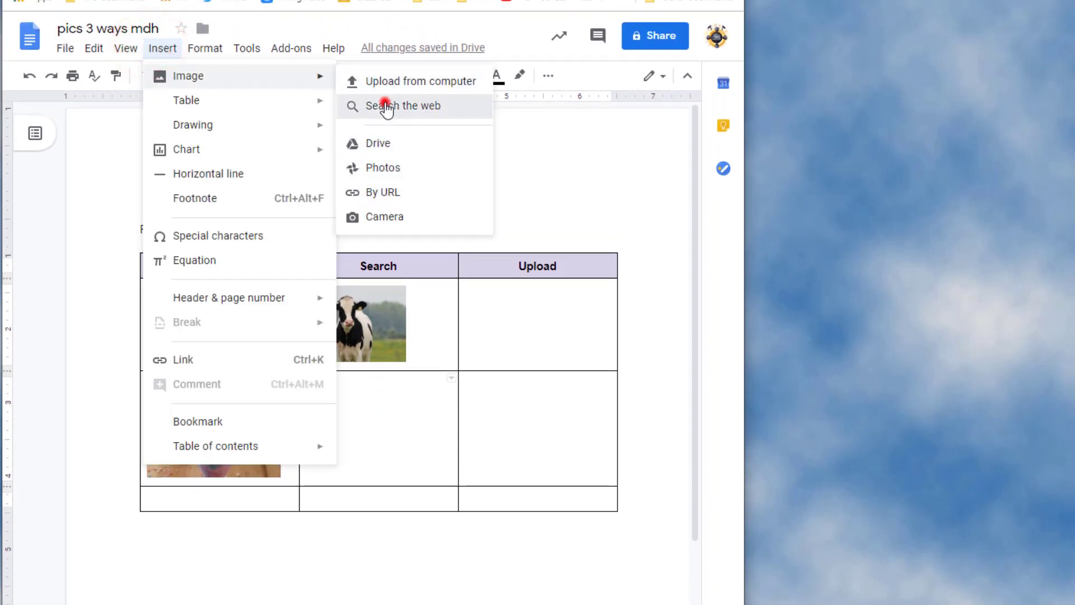
click(401, 106)
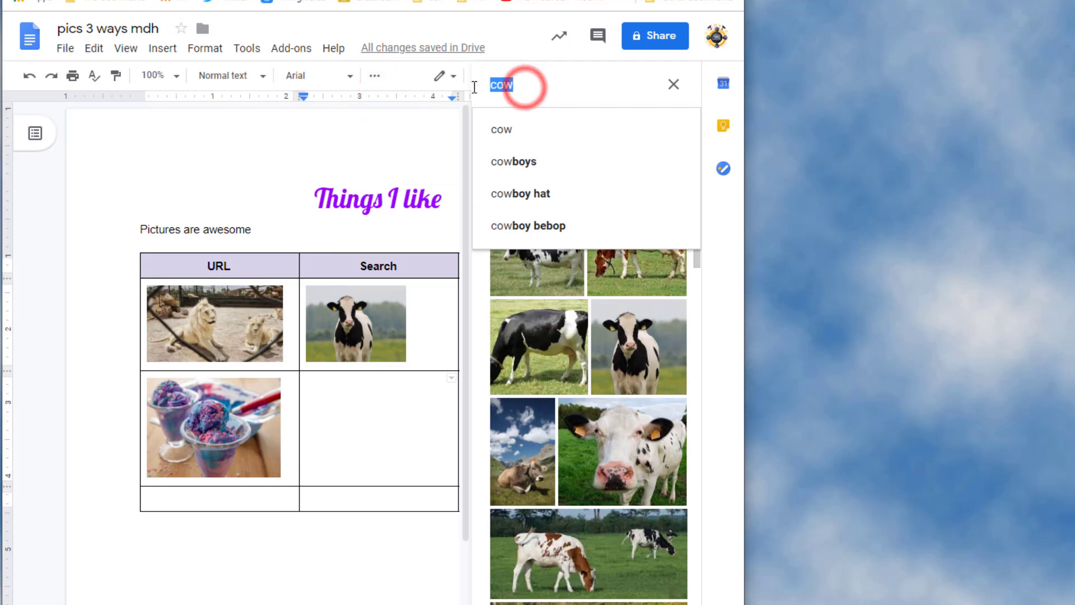
text(penguin)
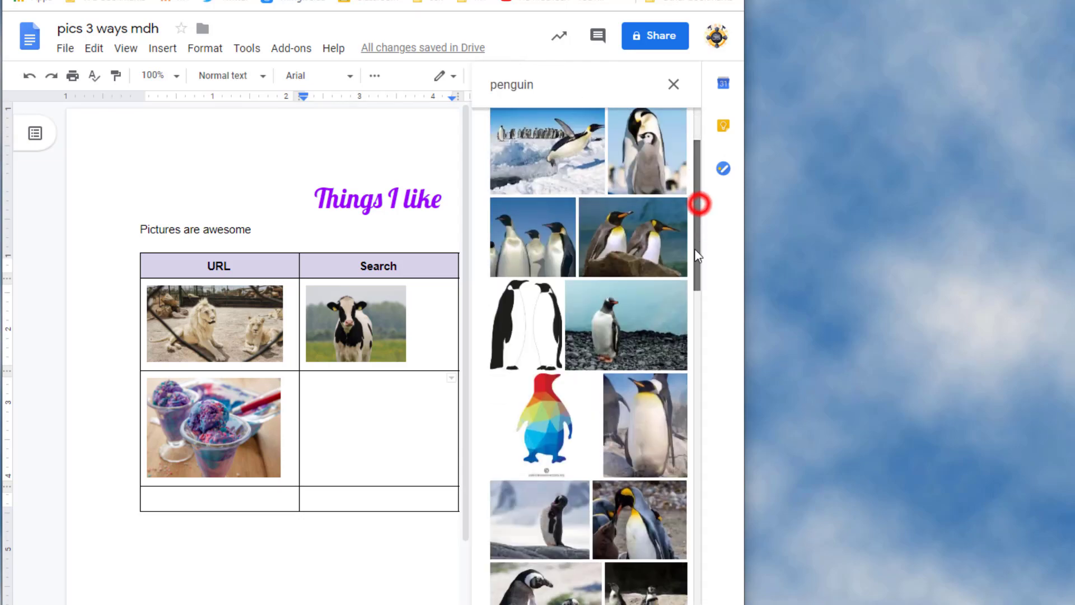
scroll(down, 3)
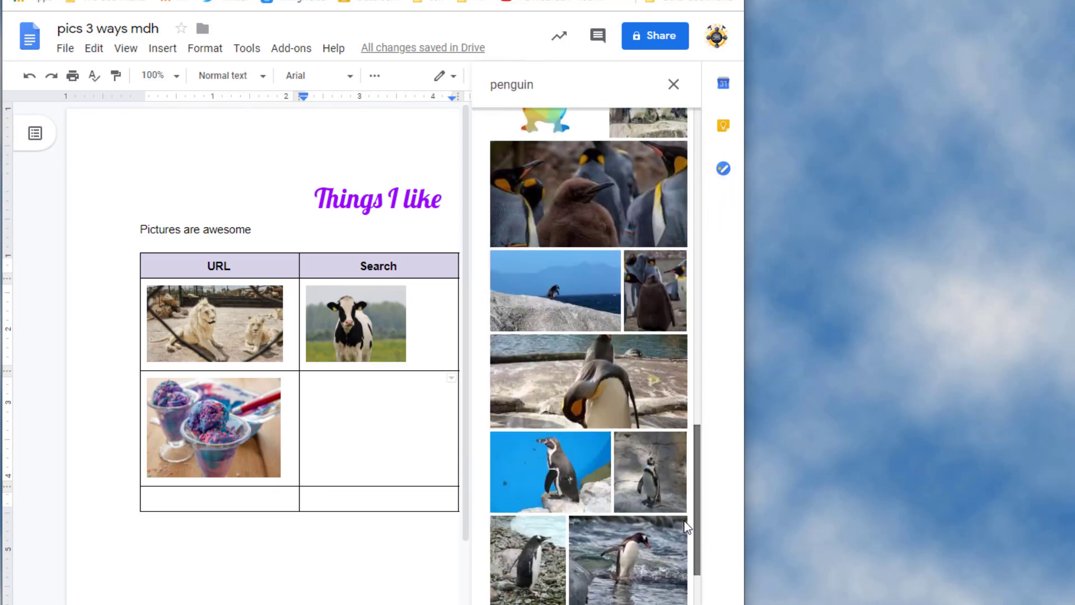
scroll(down, 3)
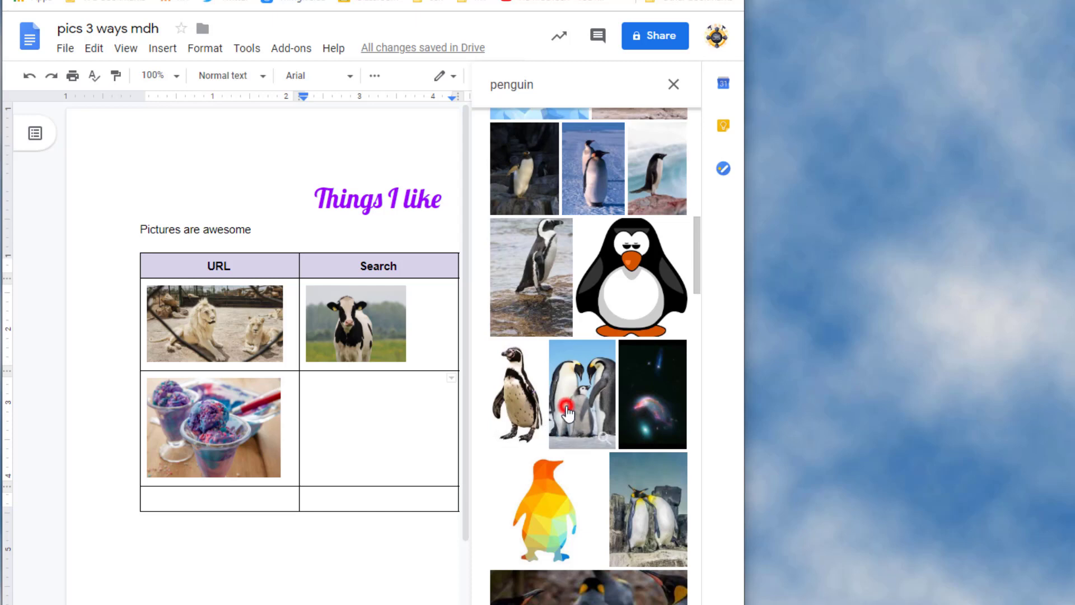
click(581, 394)
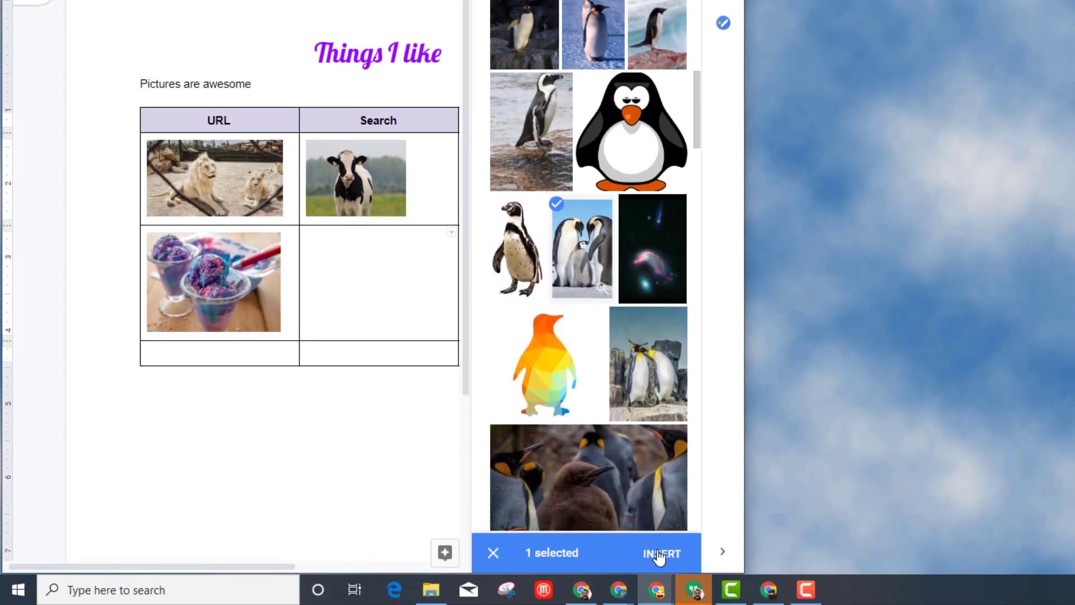
click(660, 553)
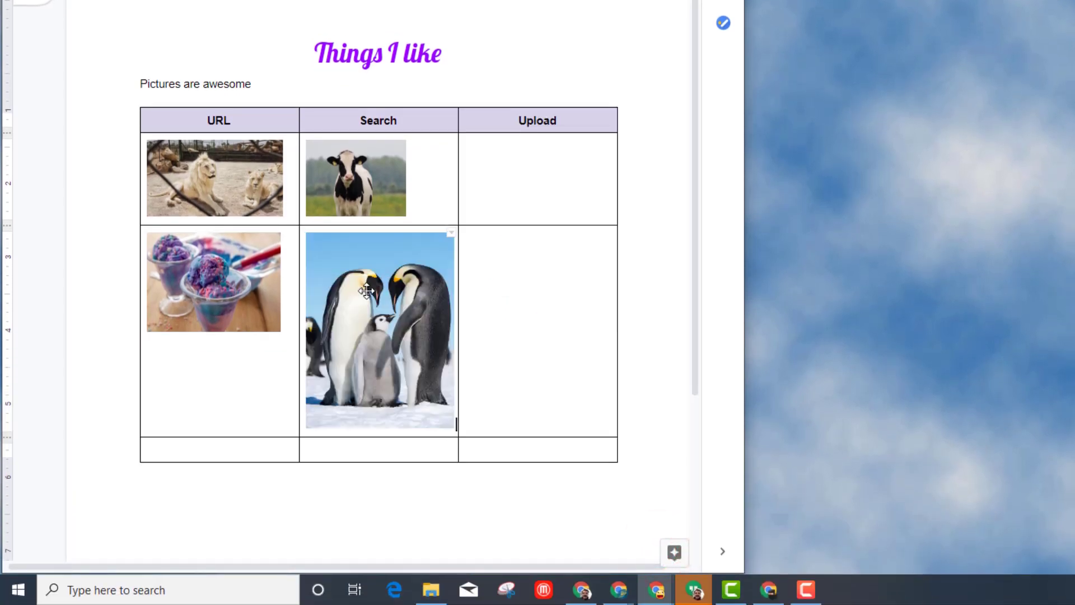
Center the cow picture within its table cell
click(356, 177)
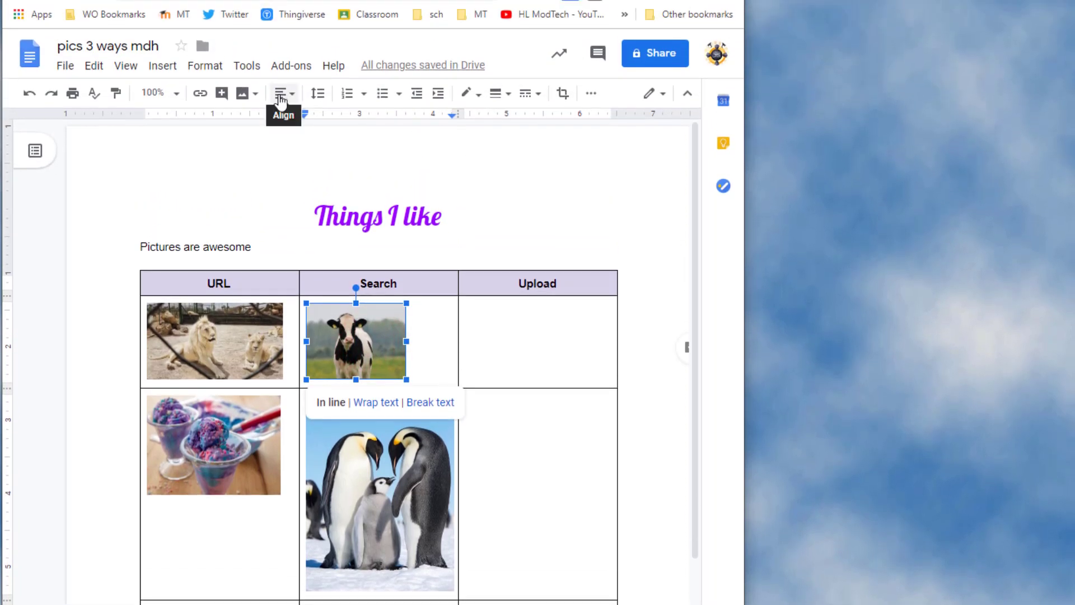
click(280, 93)
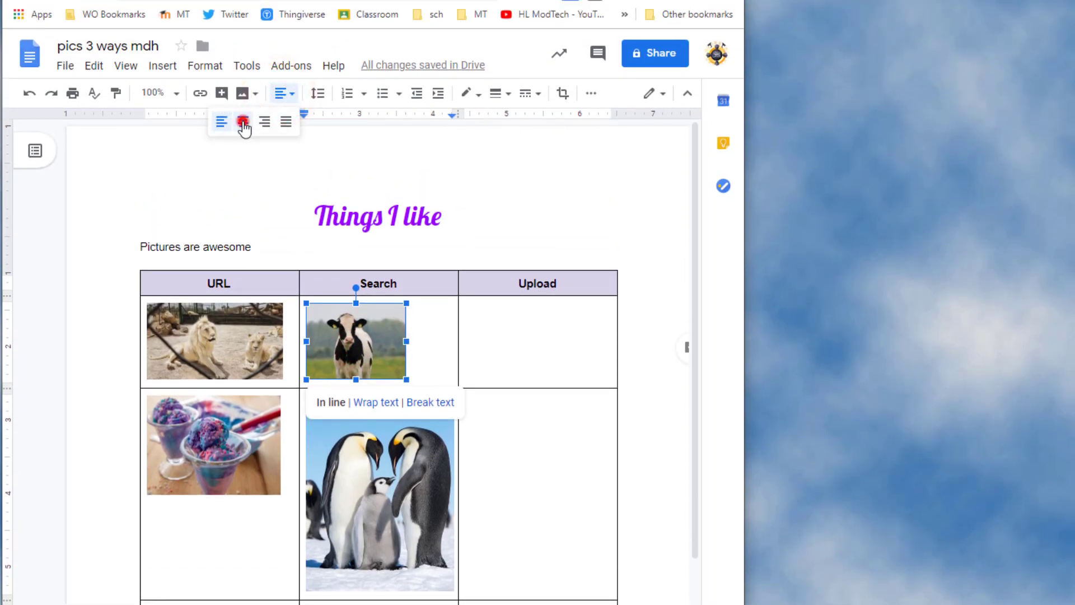
click(243, 122)
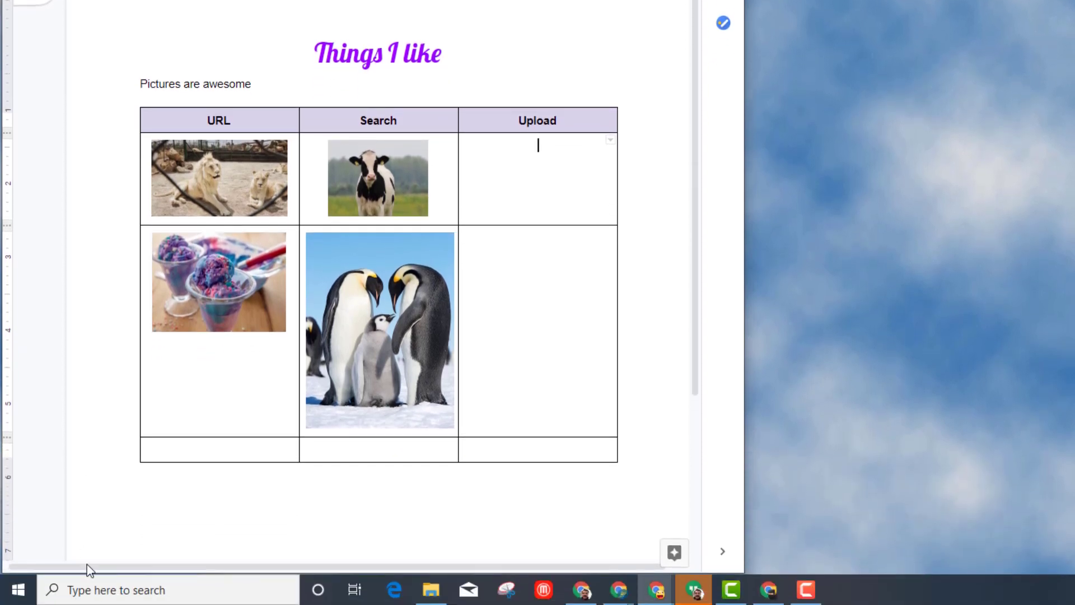
Search Windows for 'Snipping Tool', pin it to the taskbar and launch it
click(116, 590)
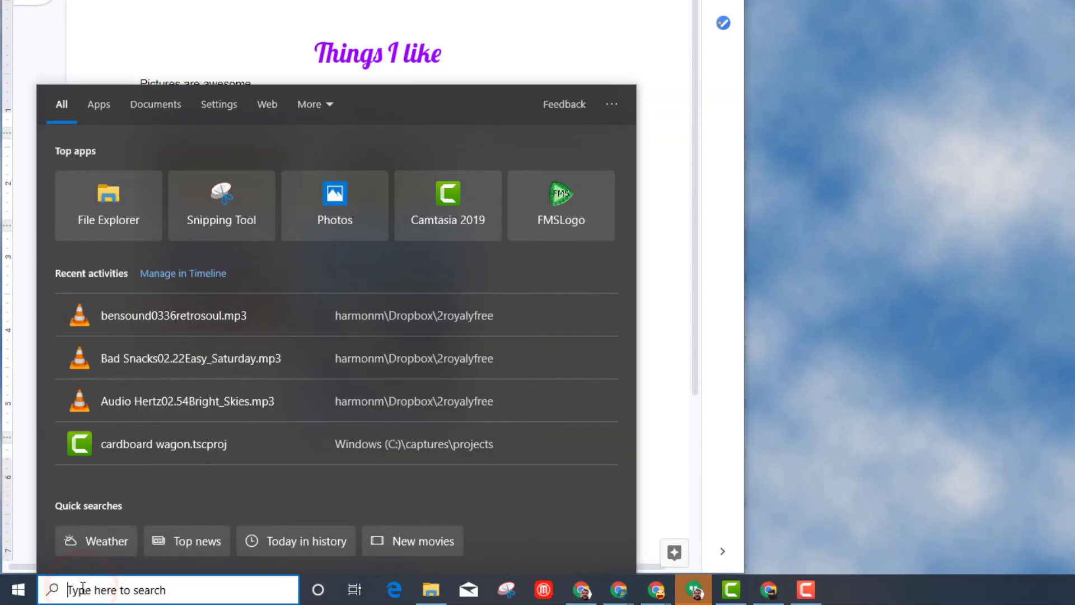
text(s)
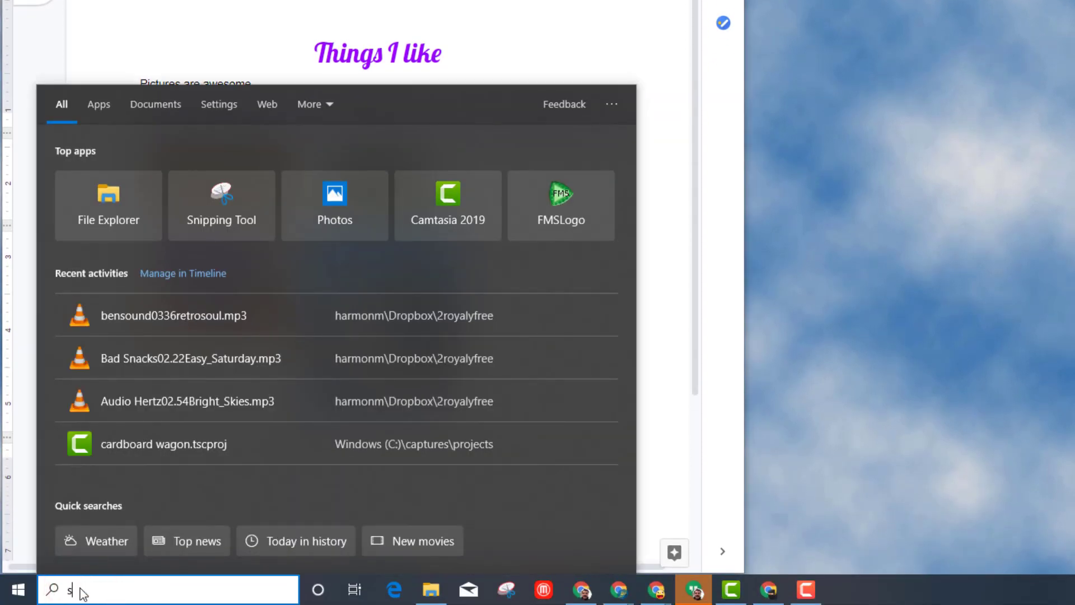
text(nipping Tool)
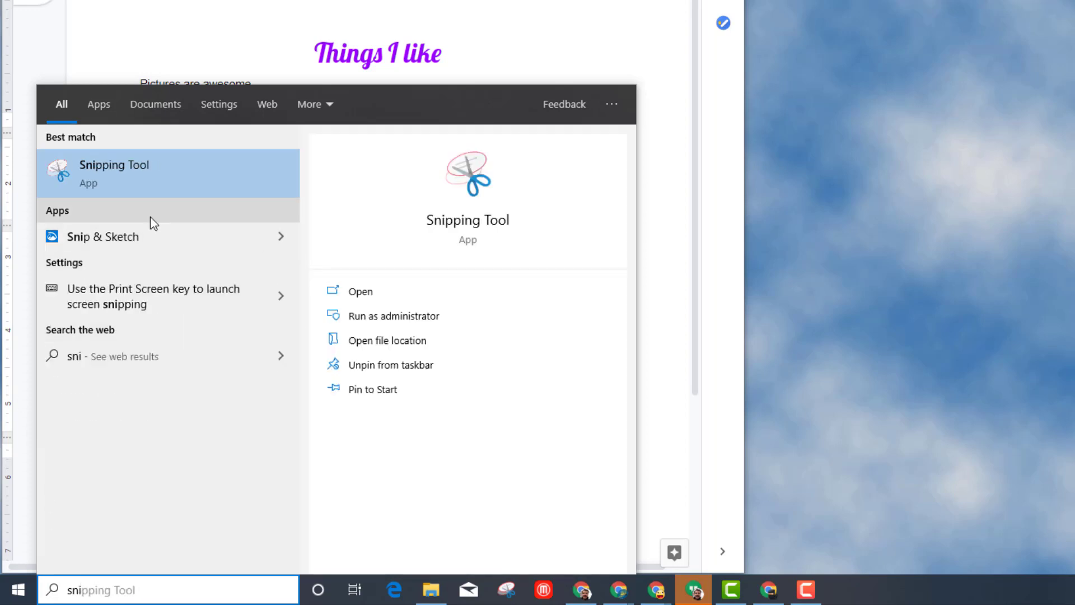
click(392, 364)
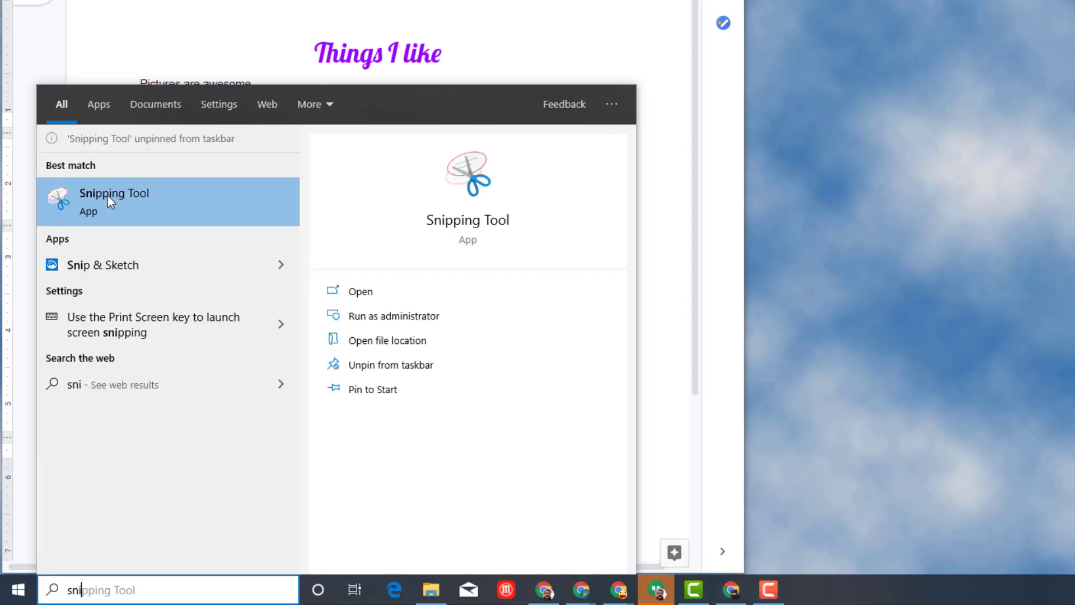
right_click(114, 201)
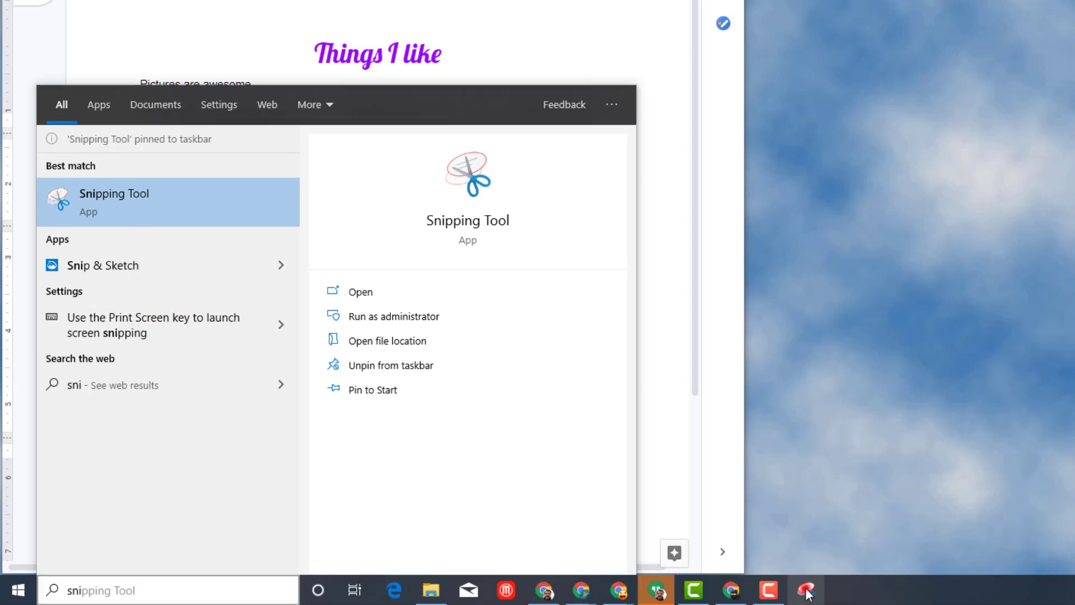
click(359, 291)
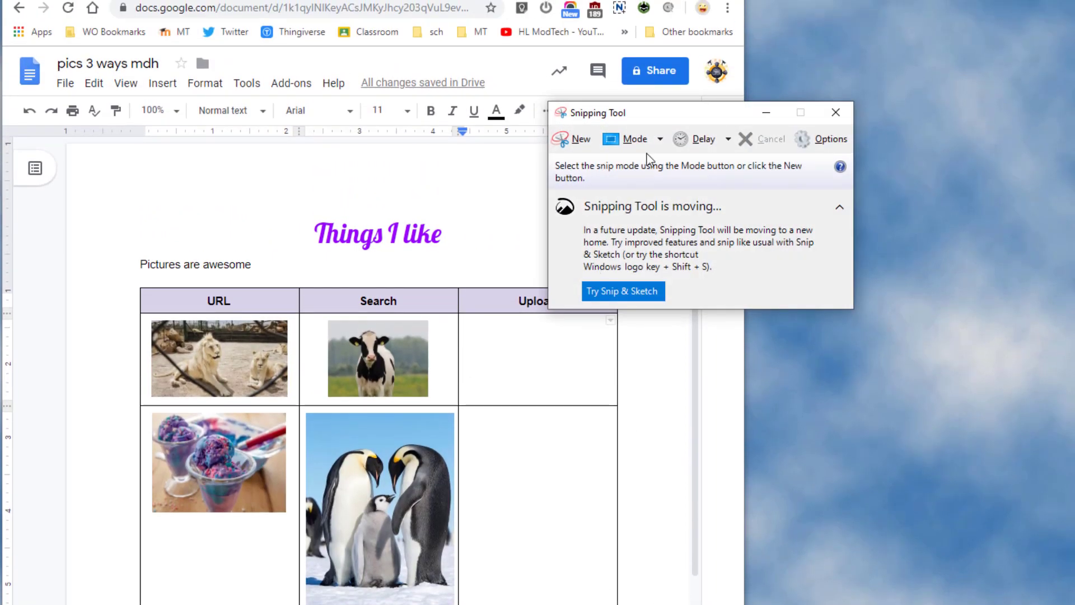
Move the Snipping Tool window aside and search for pizza pictures
drag(593, 112, 703, 332)
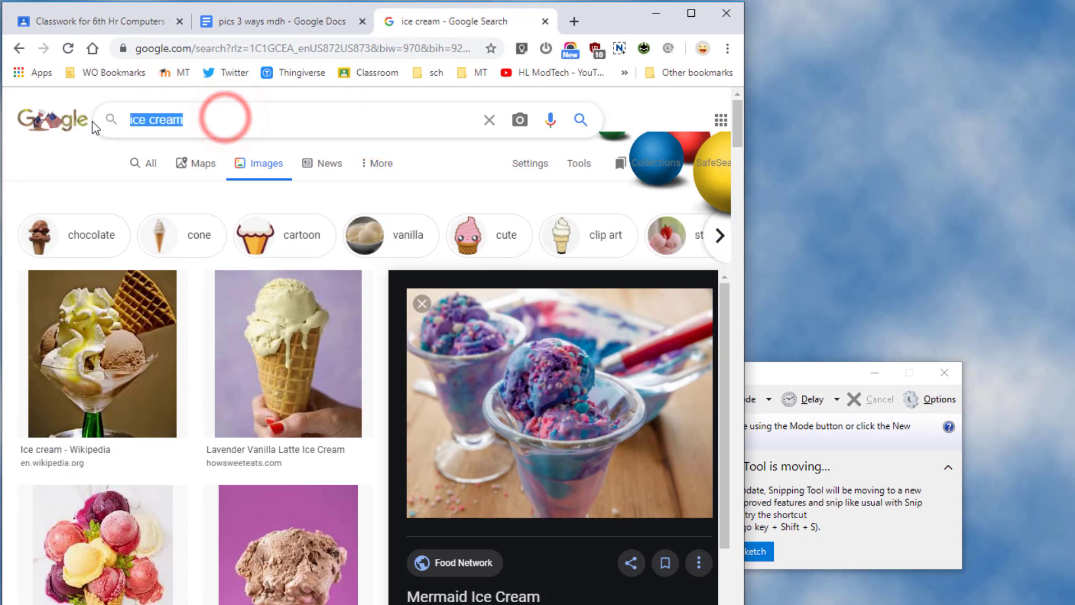
text(pizza)
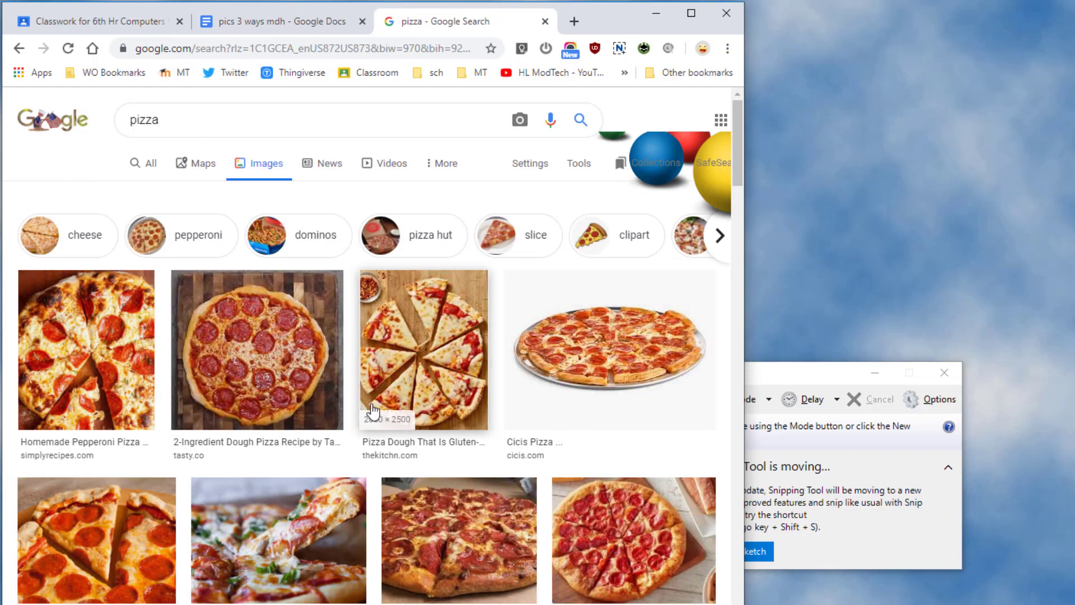
scroll(down, 3)
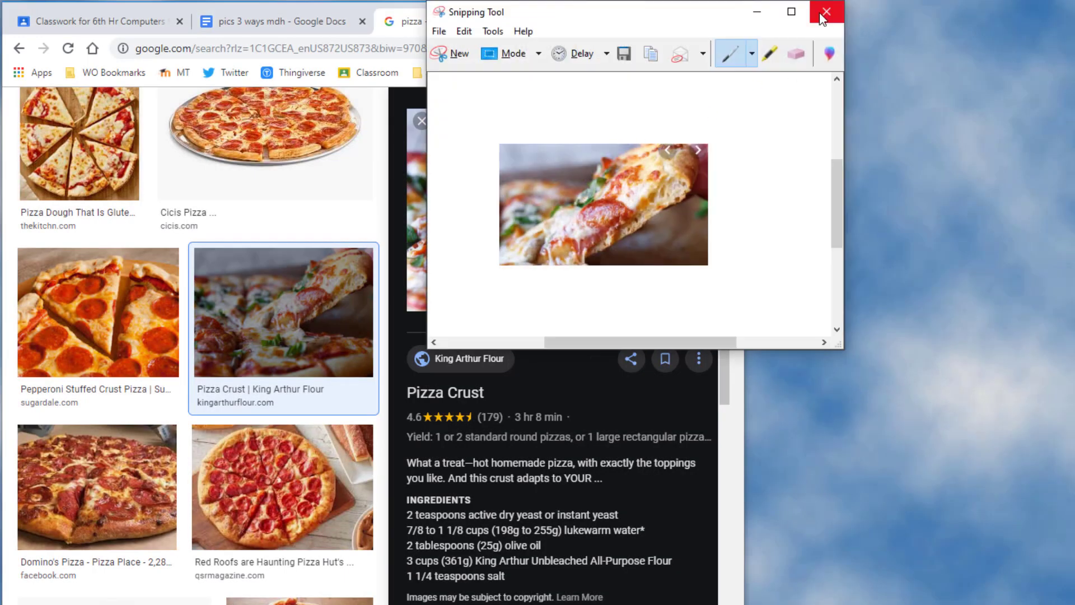
Take a new snip of the pizza crust photo and bring up its Save As dialog
click(824, 12)
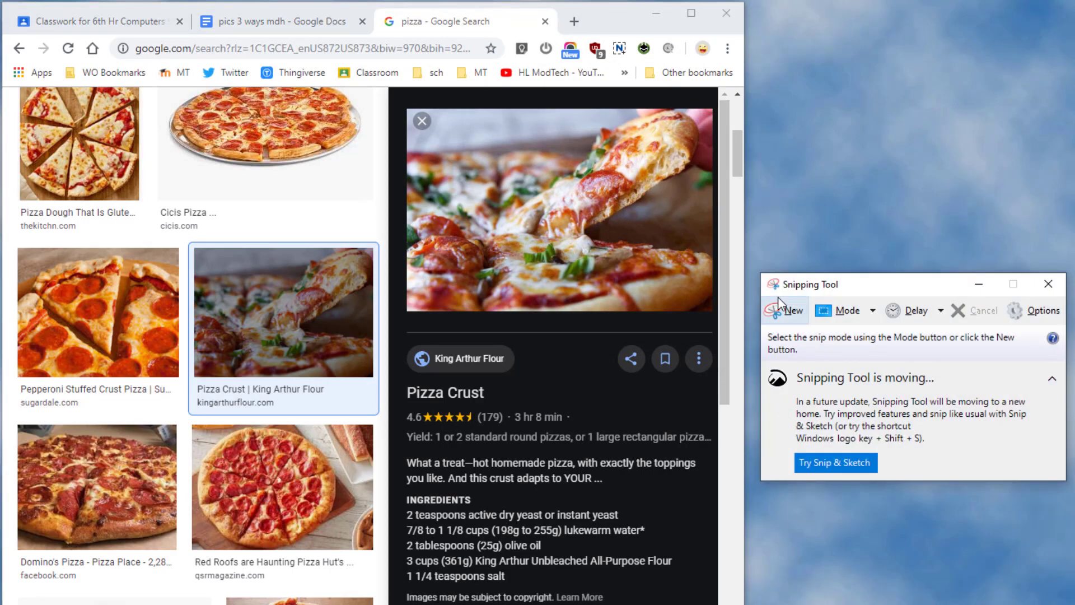
click(784, 310)
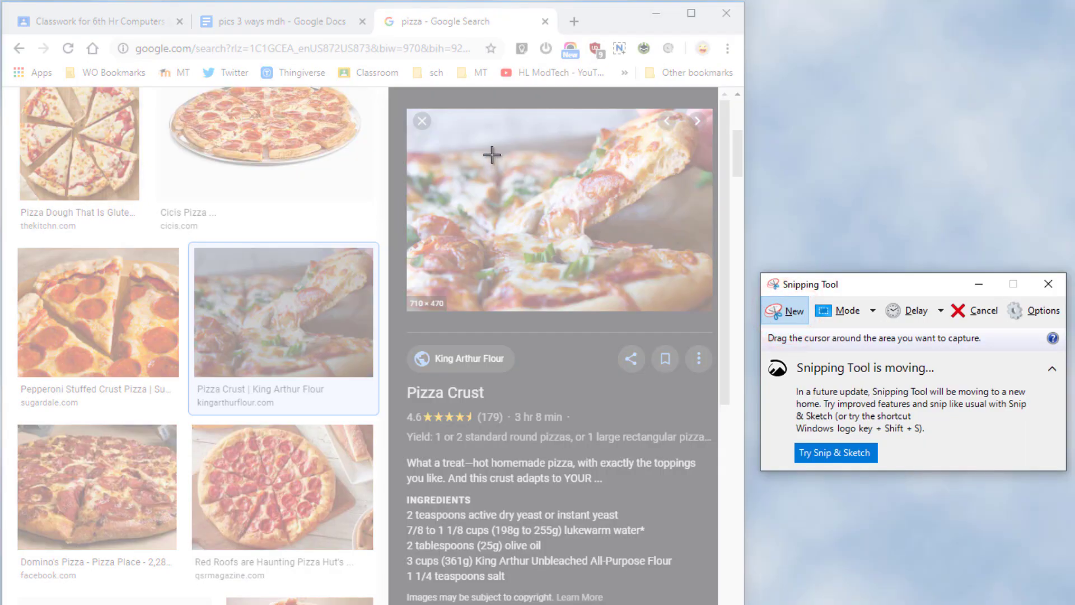
drag(491, 155, 710, 239)
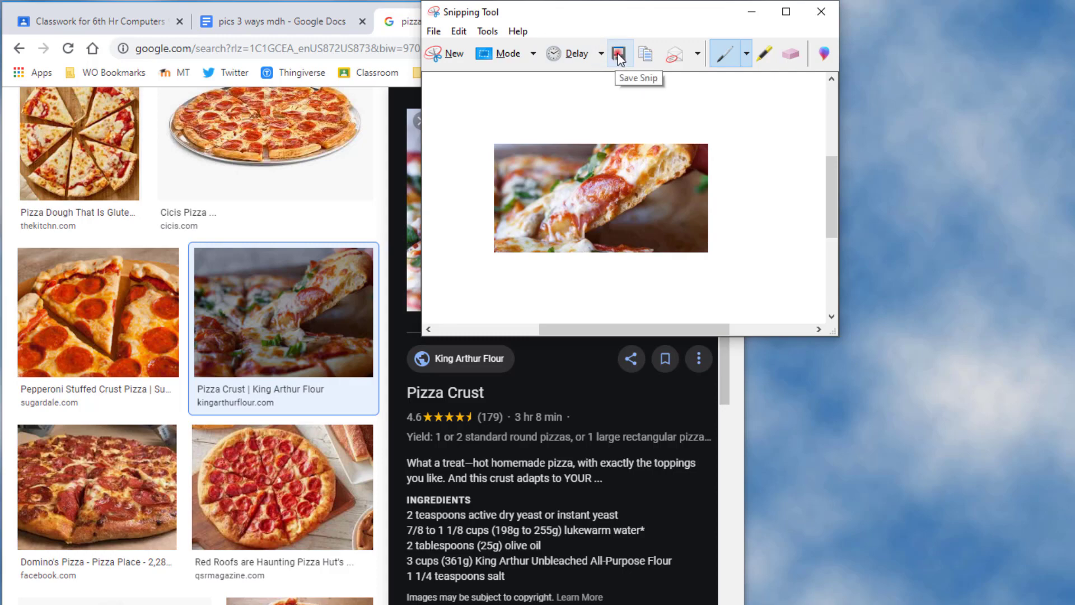
click(617, 54)
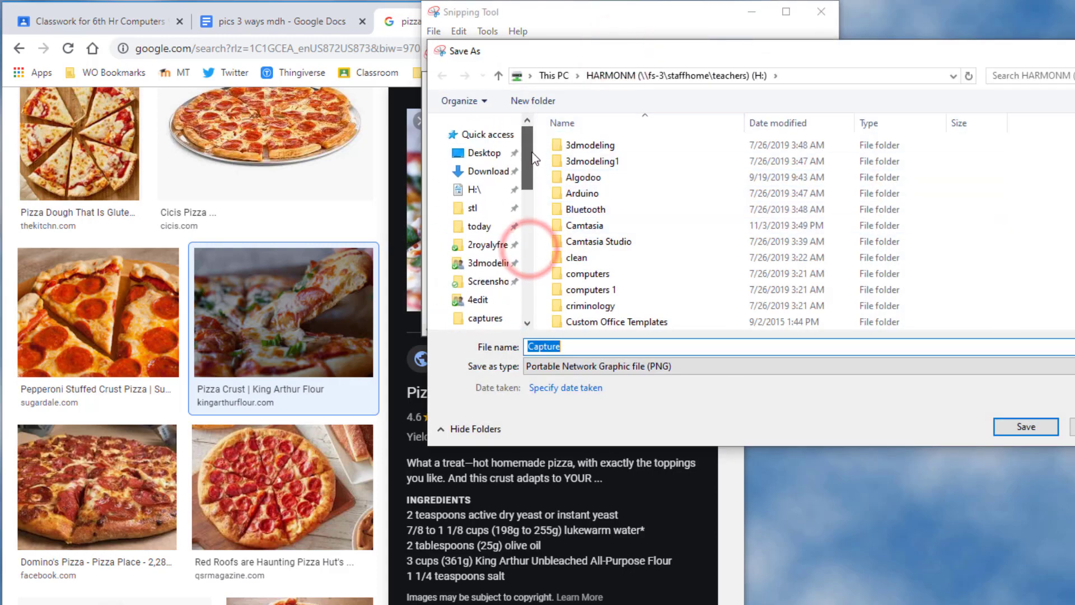
Create a new folder named 'pictures' on the H: drive
click(480, 190)
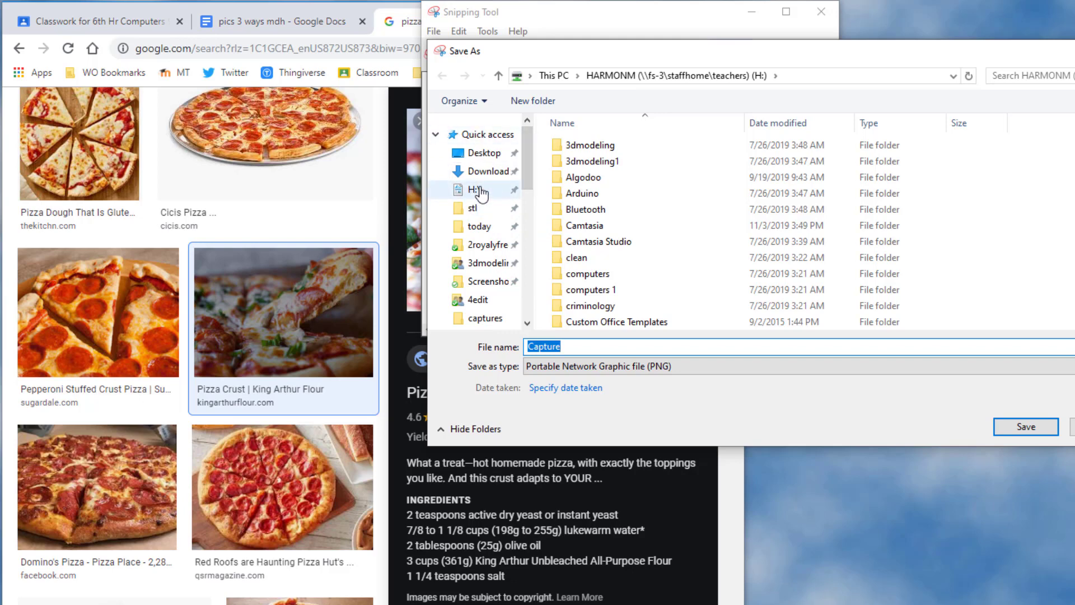
click(477, 190)
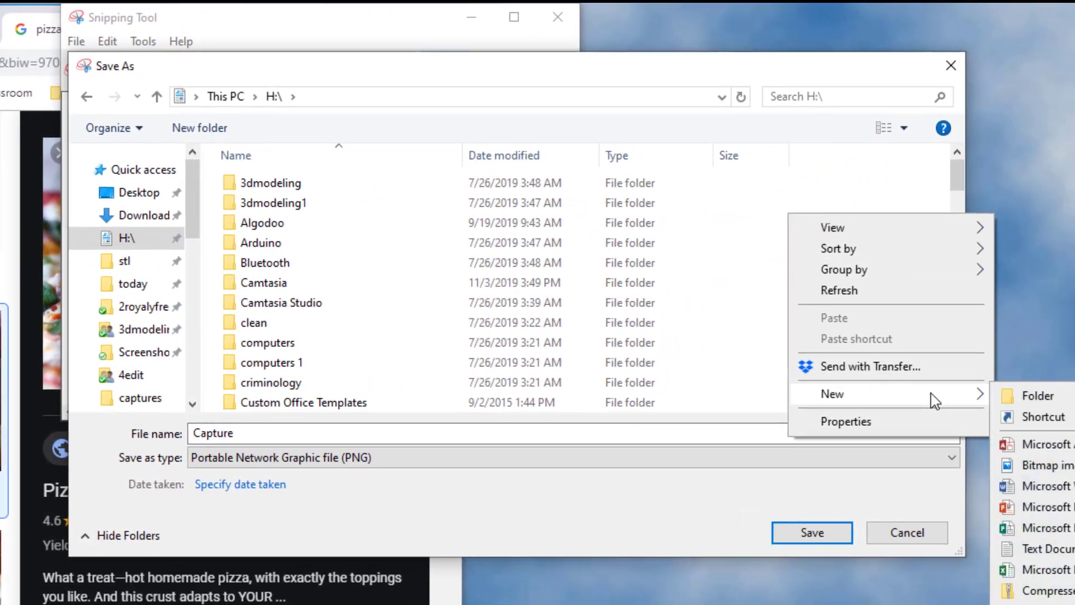
click(1032, 394)
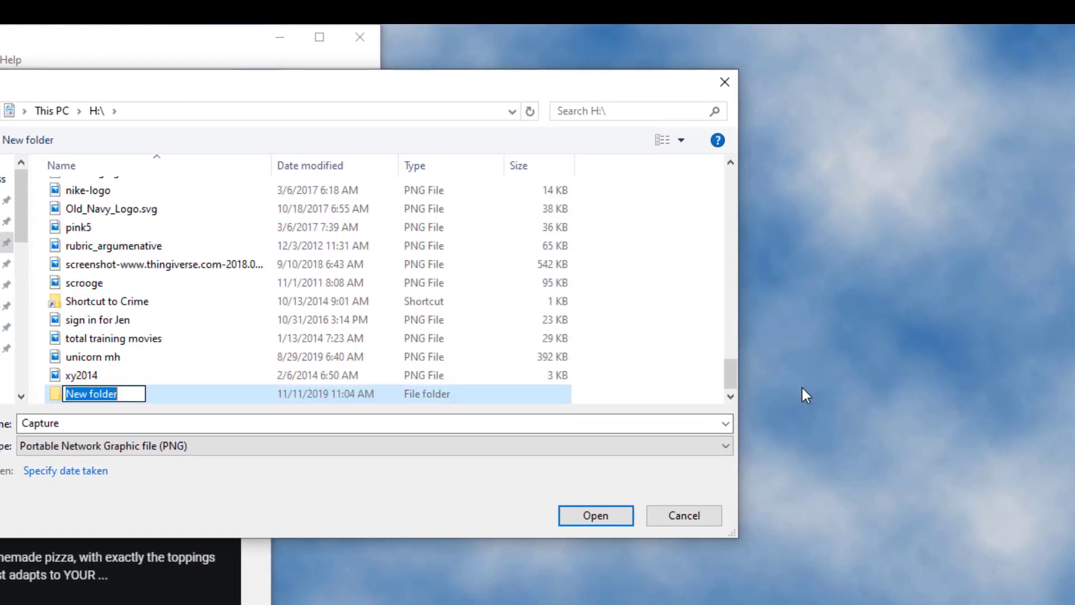
text(pictures)
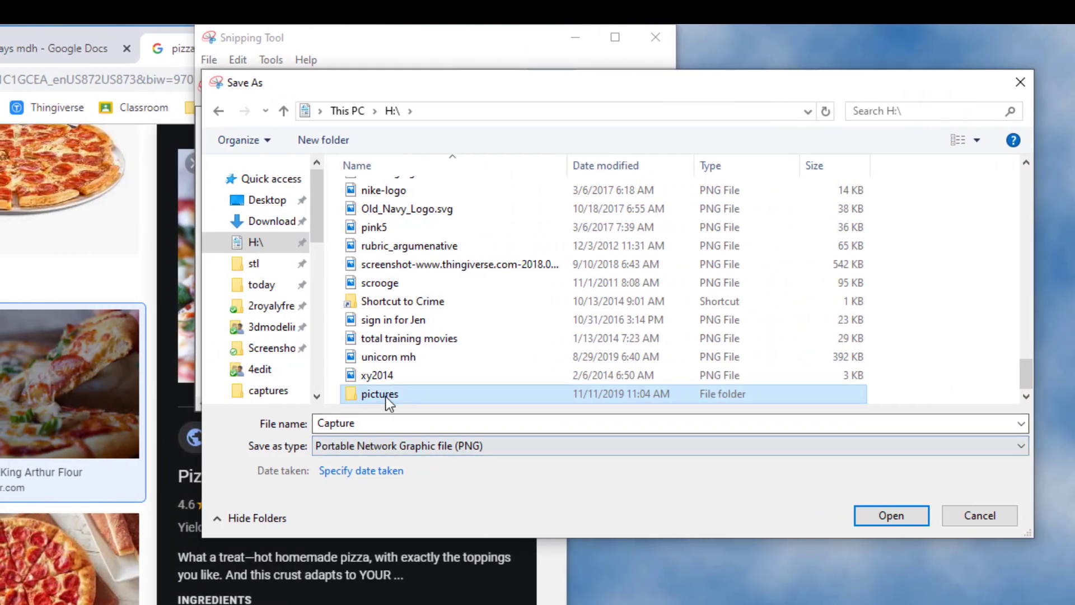
Save the snip as 'pizza' in the pictures folder and close Snipping Tool
double_click(379, 393)
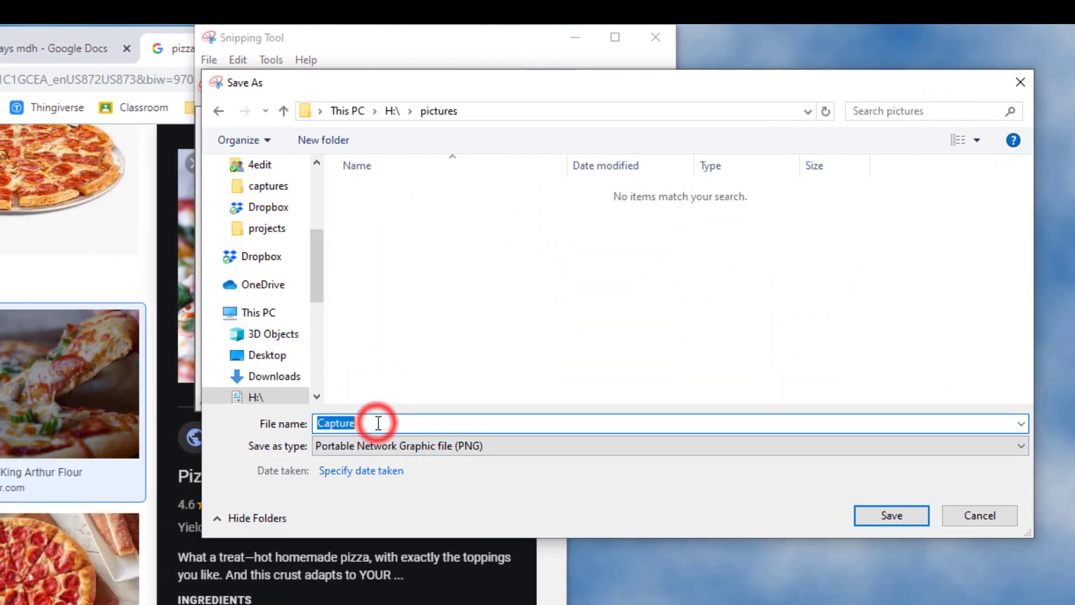
text(piz)
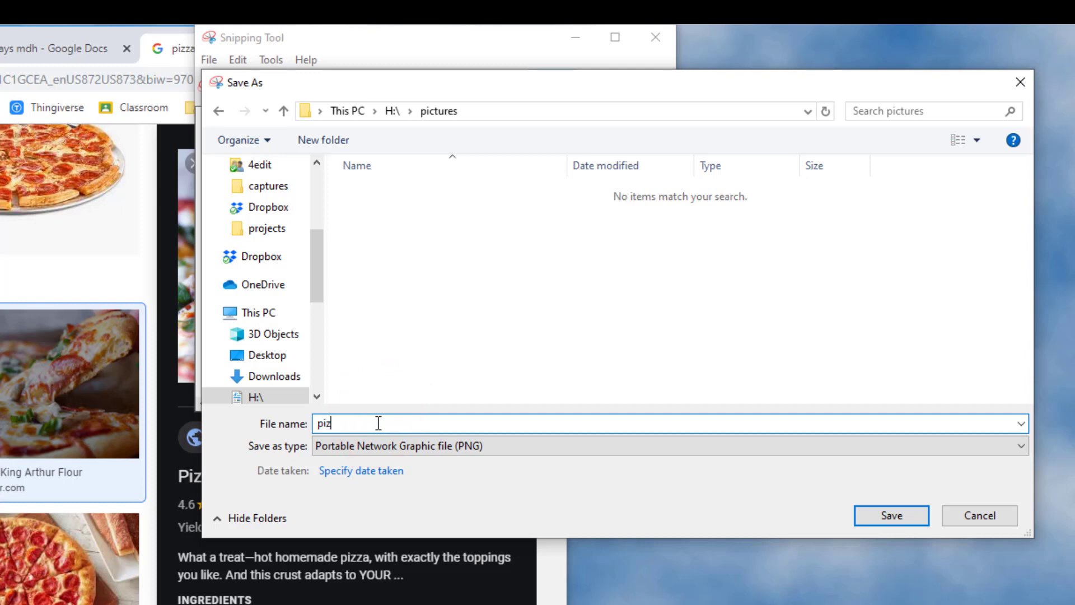
text(za)
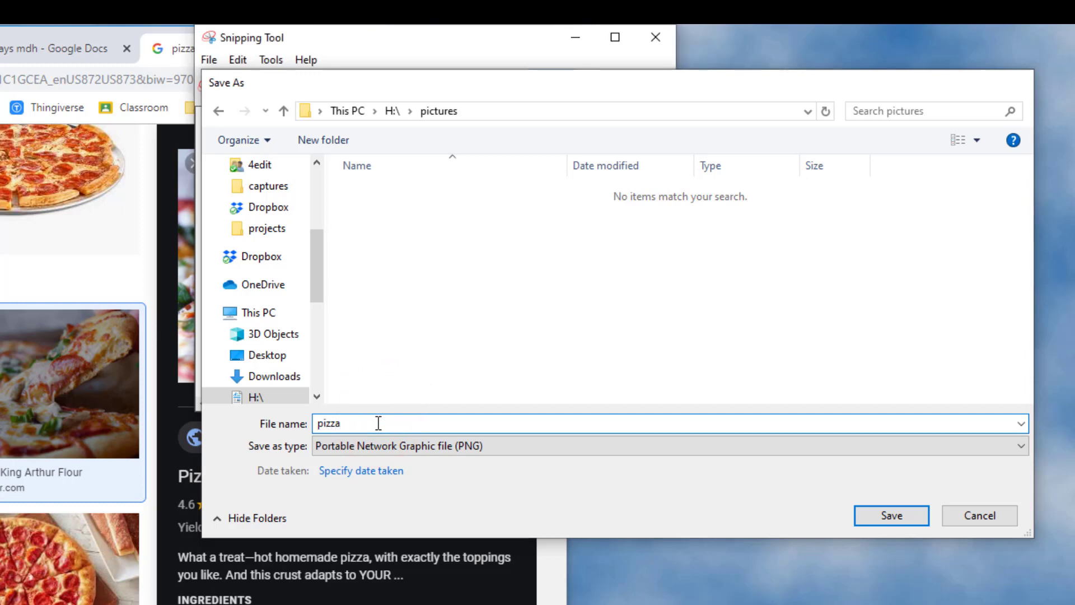
click(891, 515)
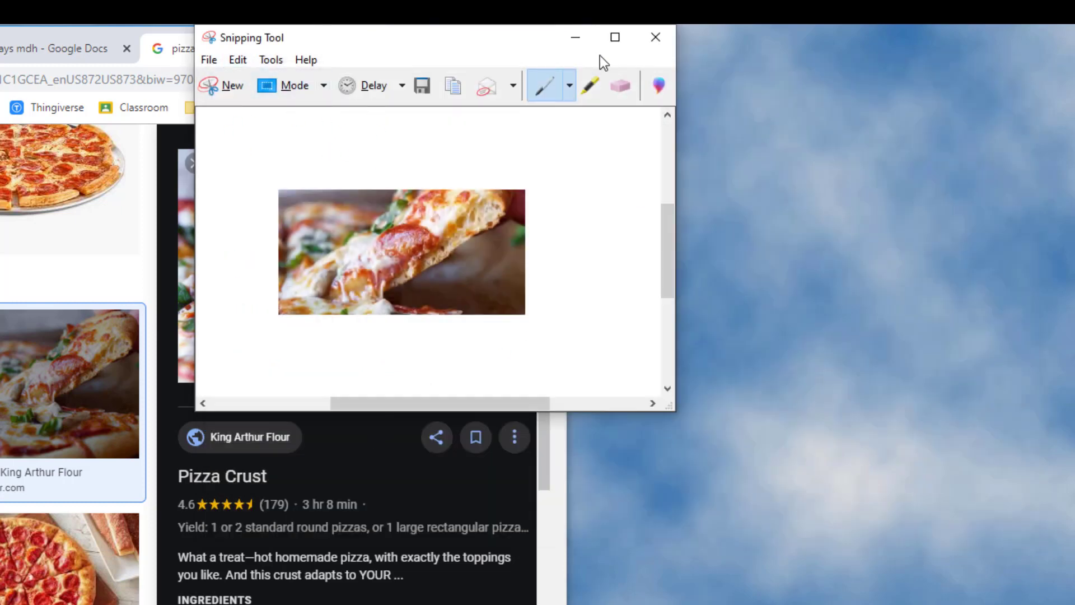
click(654, 37)
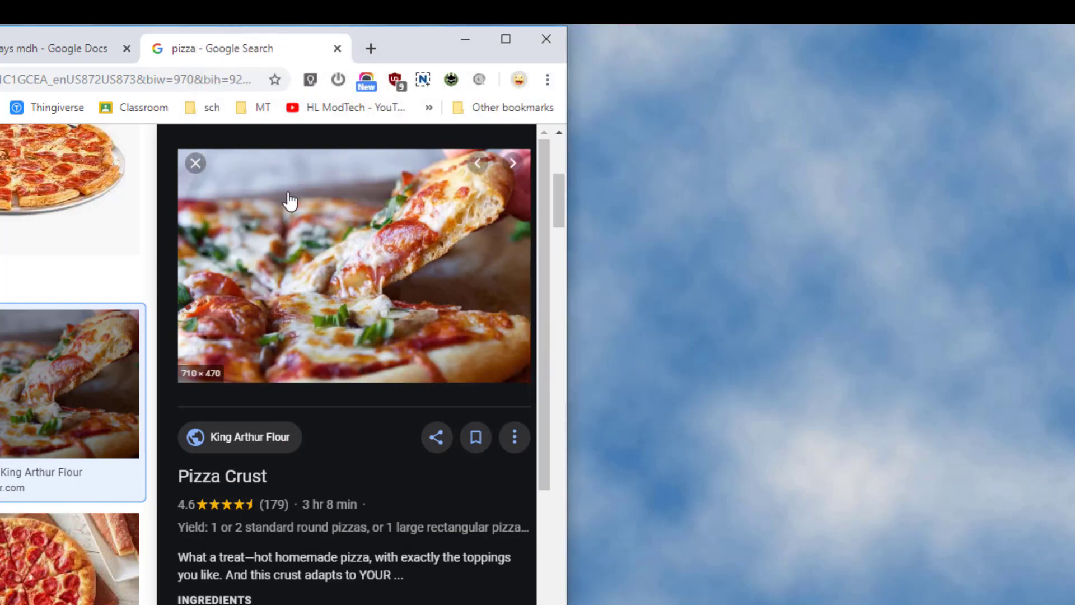
click(309, 24)
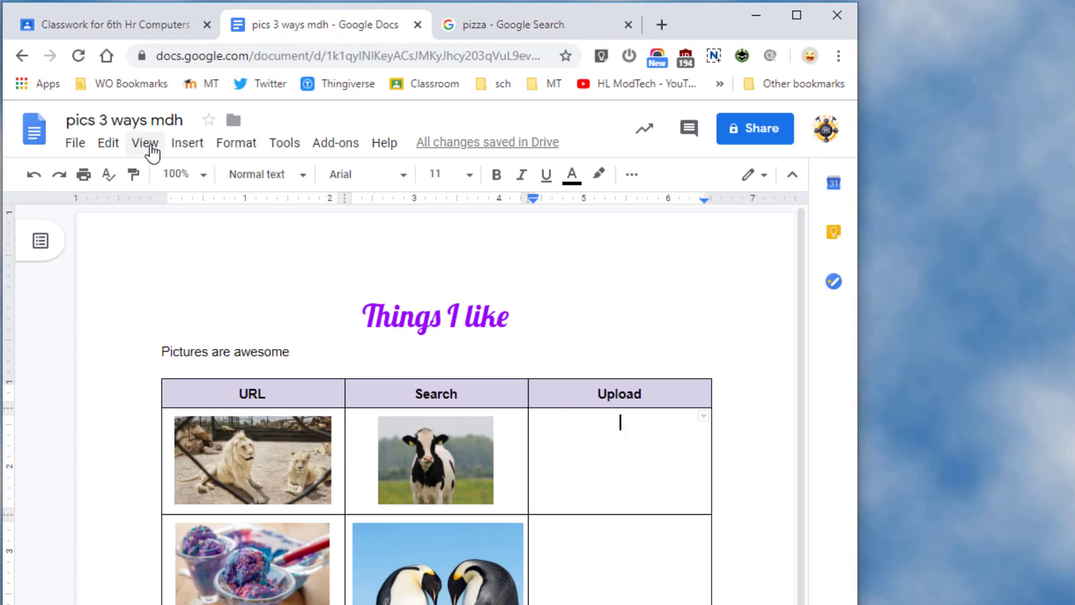
Upload the 'pizza' image from H:\pictures, using Large icons view, into the first Upload cell
click(186, 143)
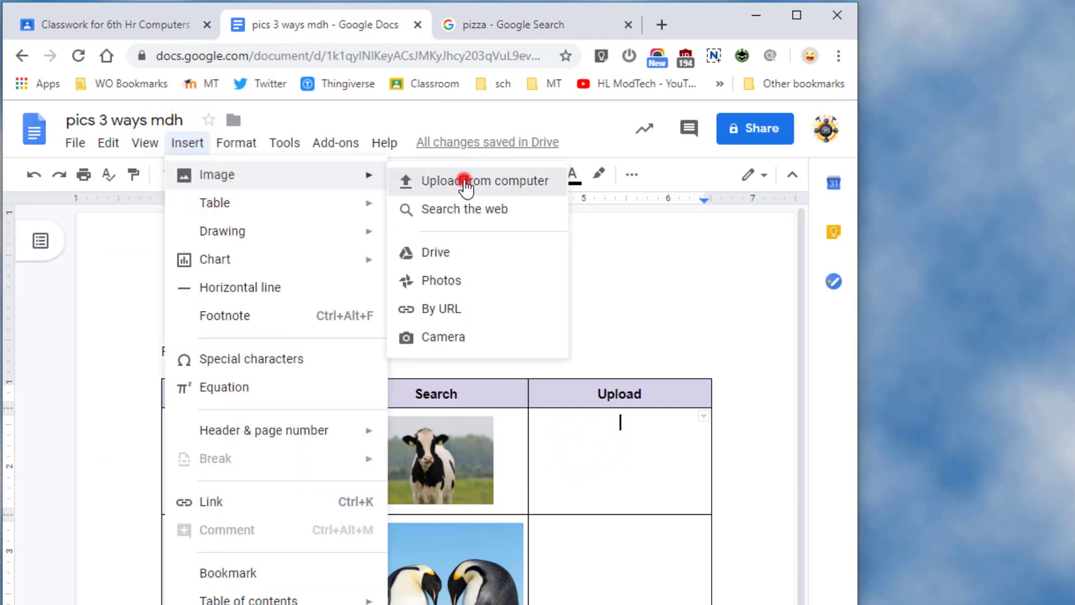
click(487, 181)
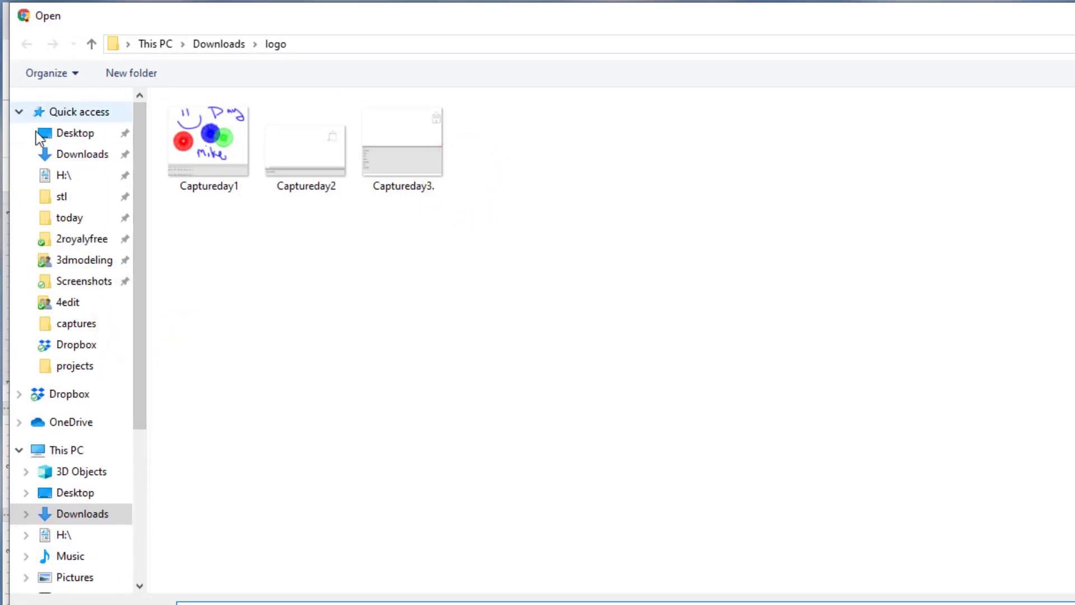
click(62, 175)
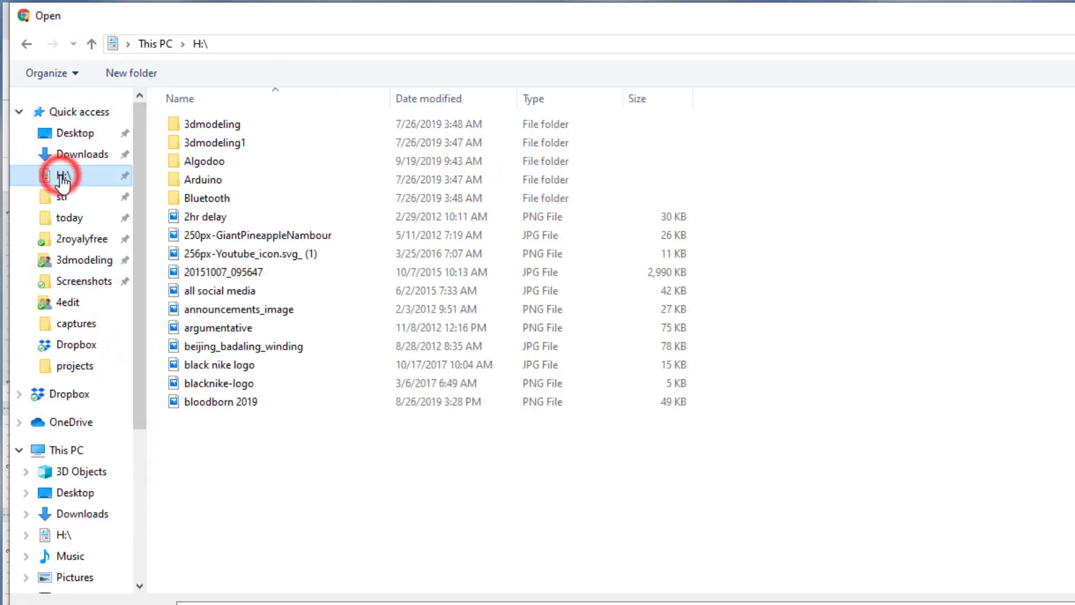
click(61, 174)
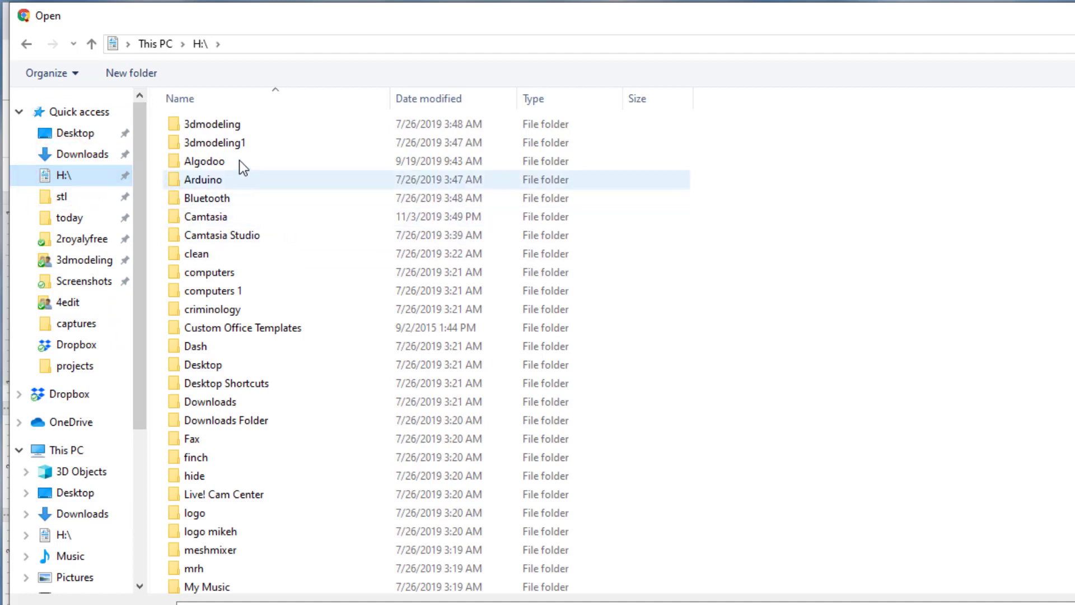
click(194, 475)
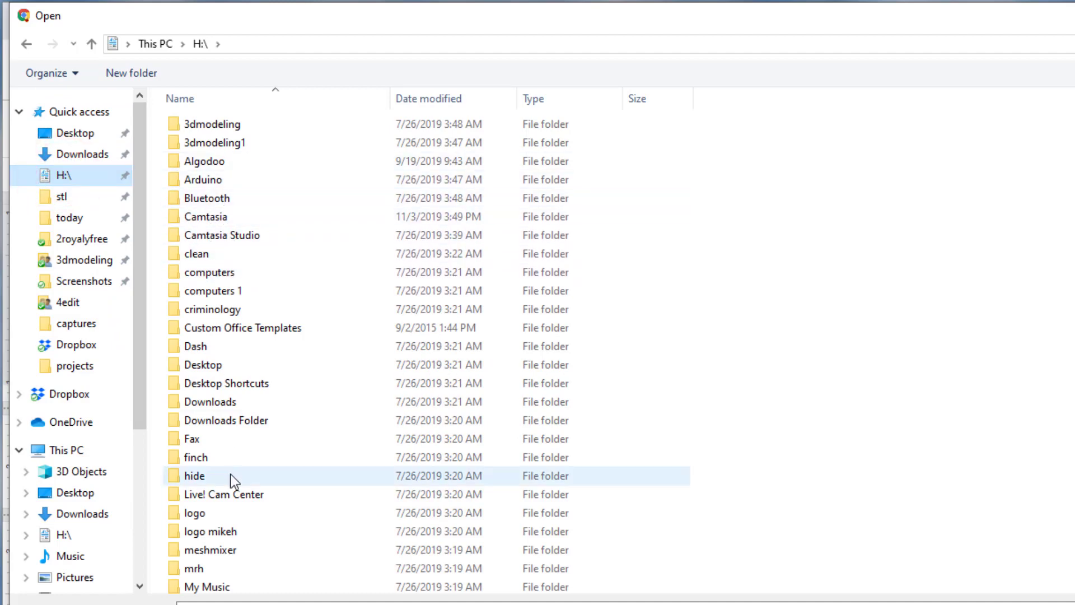
scroll(down, 3)
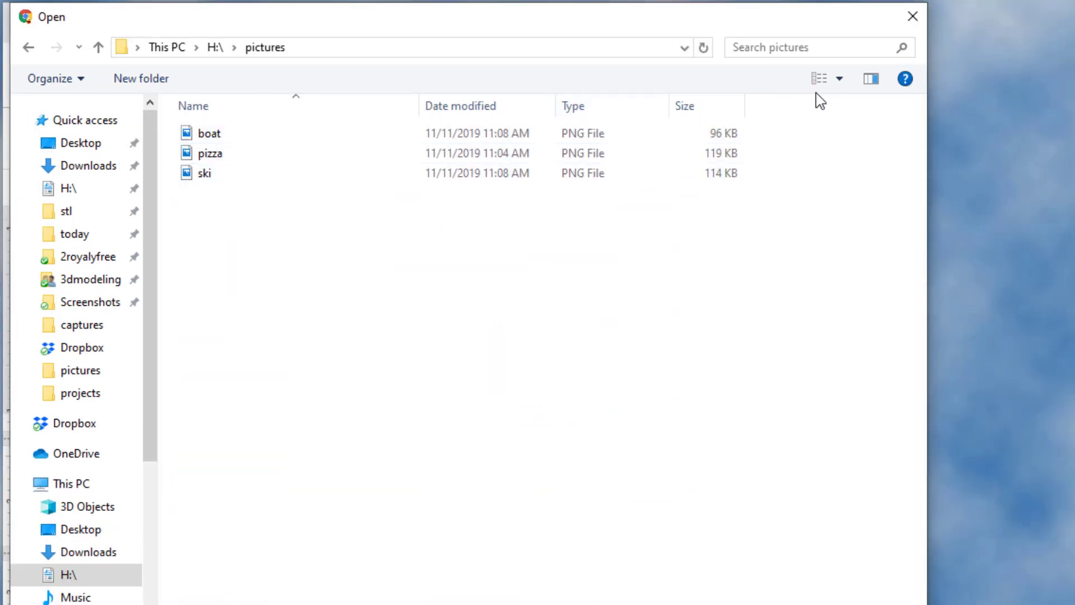
click(827, 78)
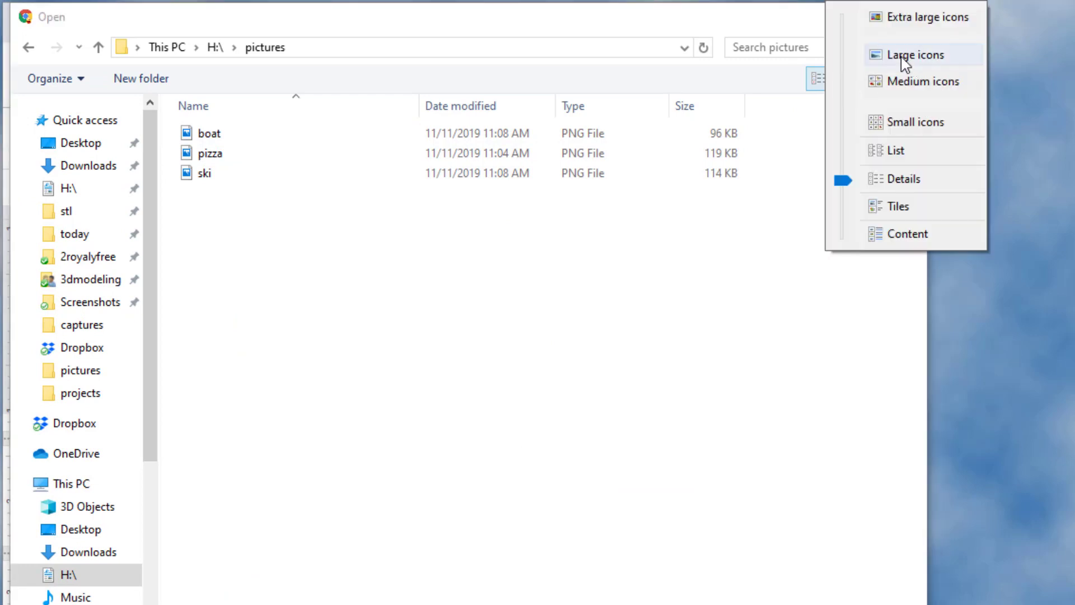
click(918, 54)
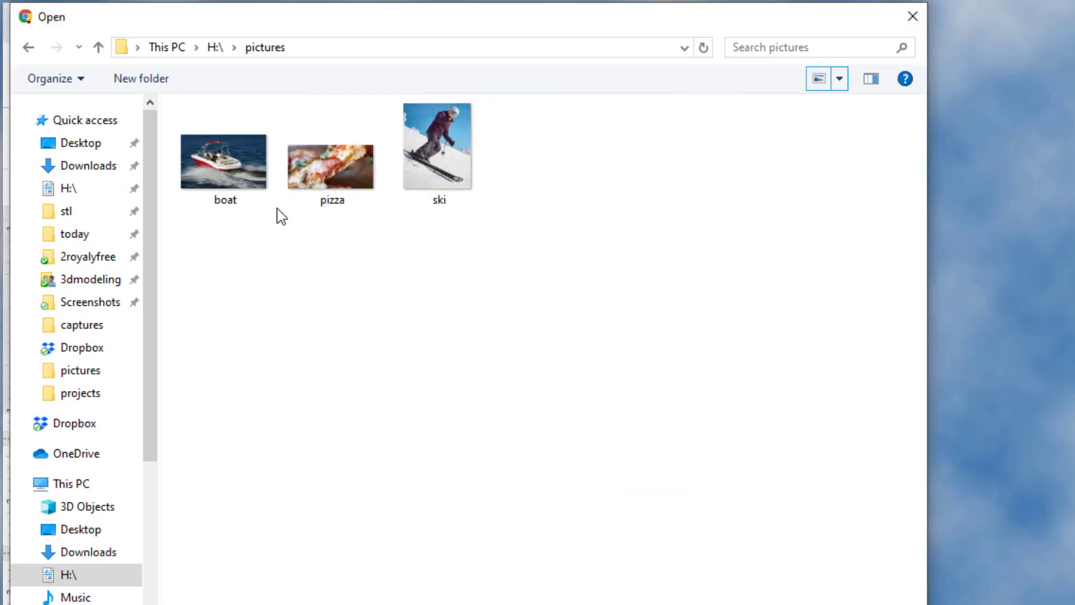
click(331, 163)
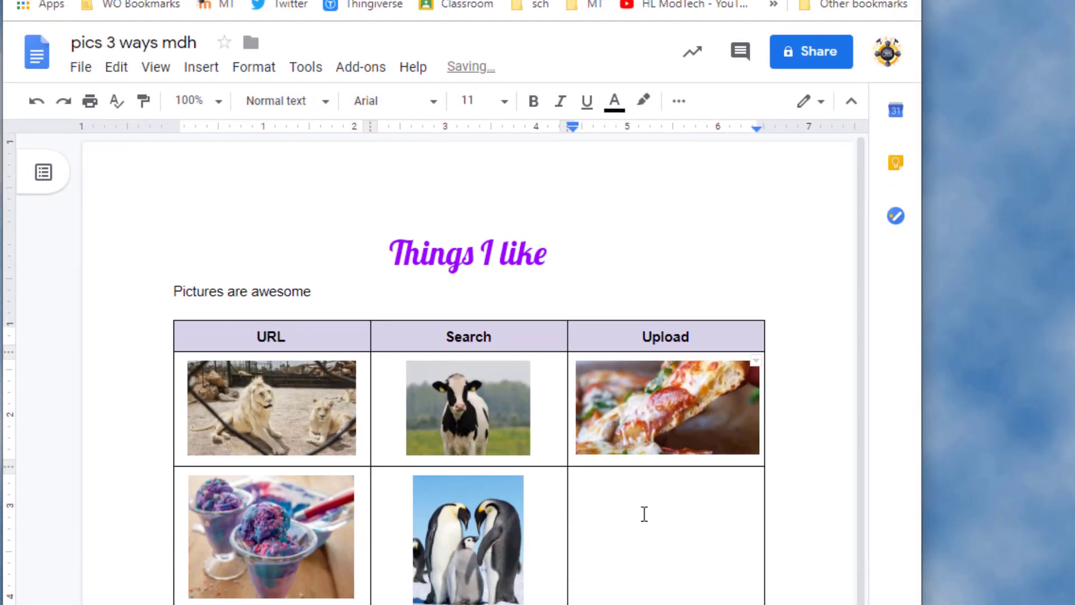
Scroll down the document and click below the completed picture table
scroll(down, 3)
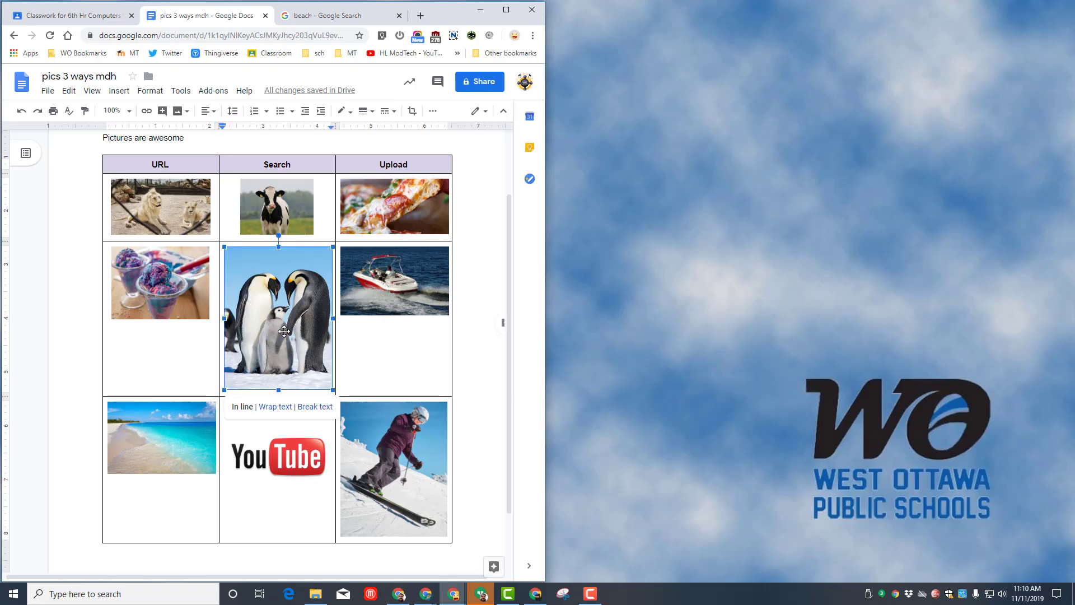
mouse_move(327, 392)
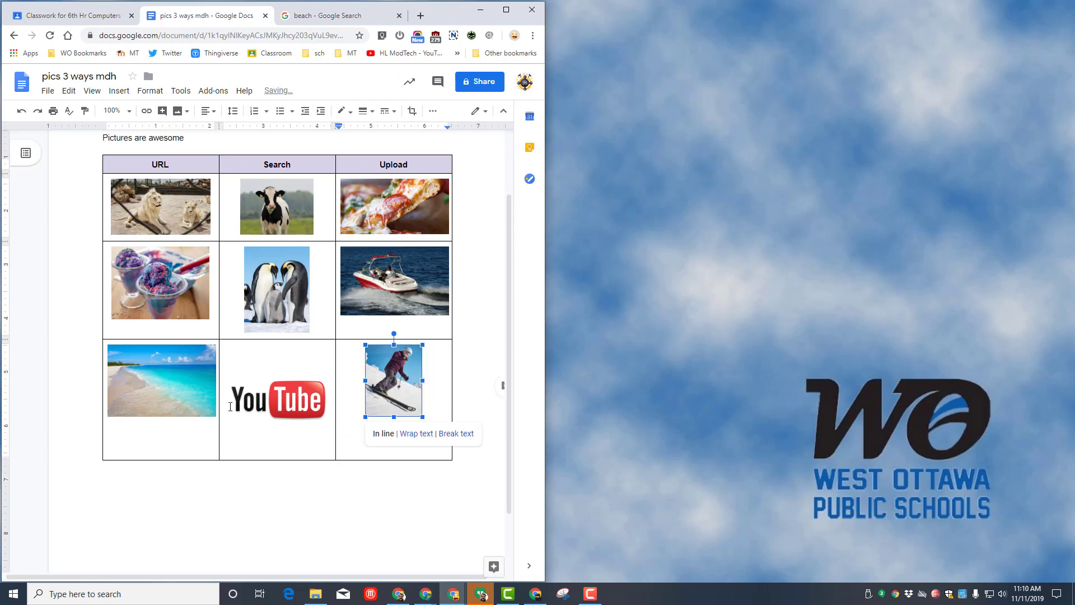
click(277, 400)
text(Here are 3 of the ways we can add pictures)
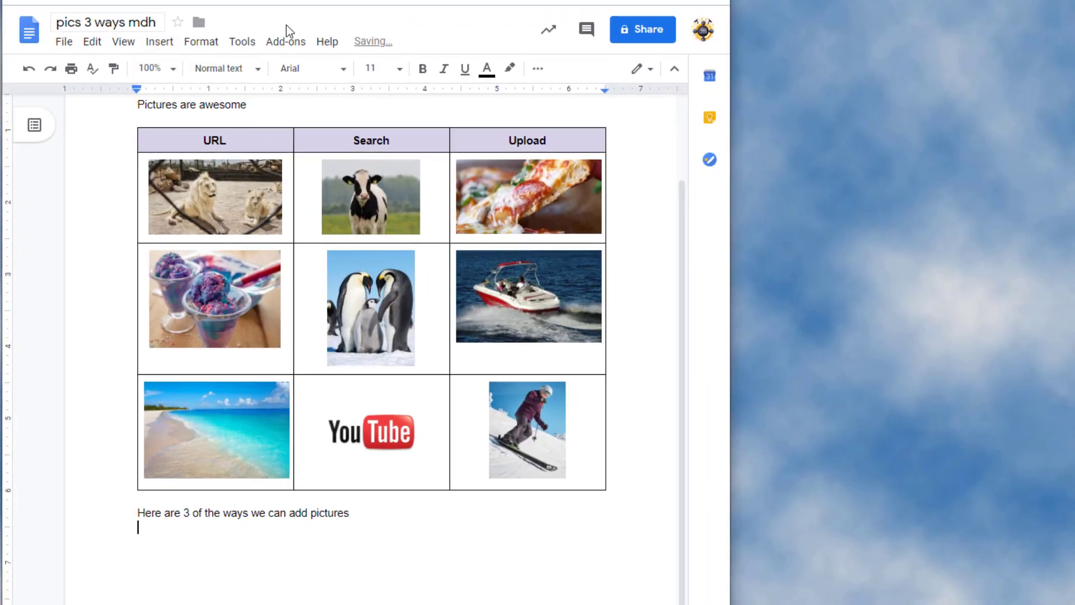
Start a bulleted list with URL, Search and Upload items
click(538, 68)
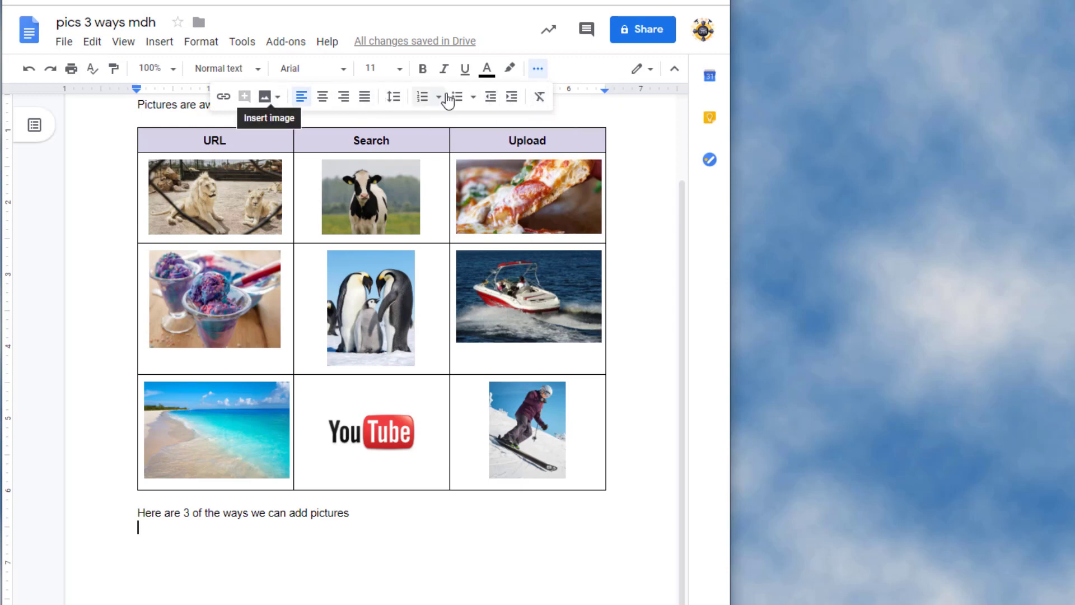
mouse_move(460, 96)
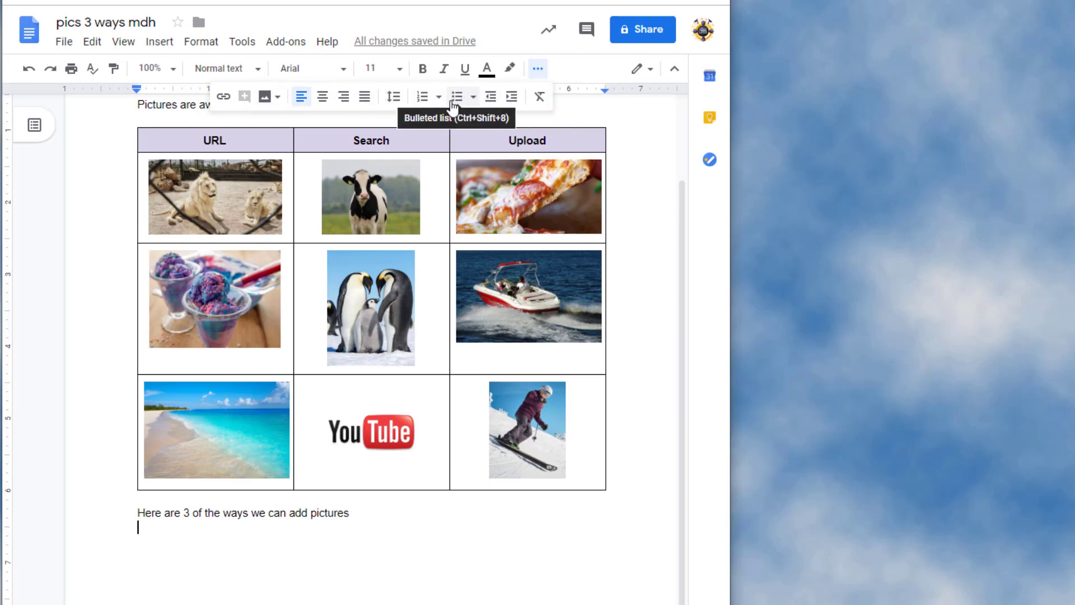
click(458, 96)
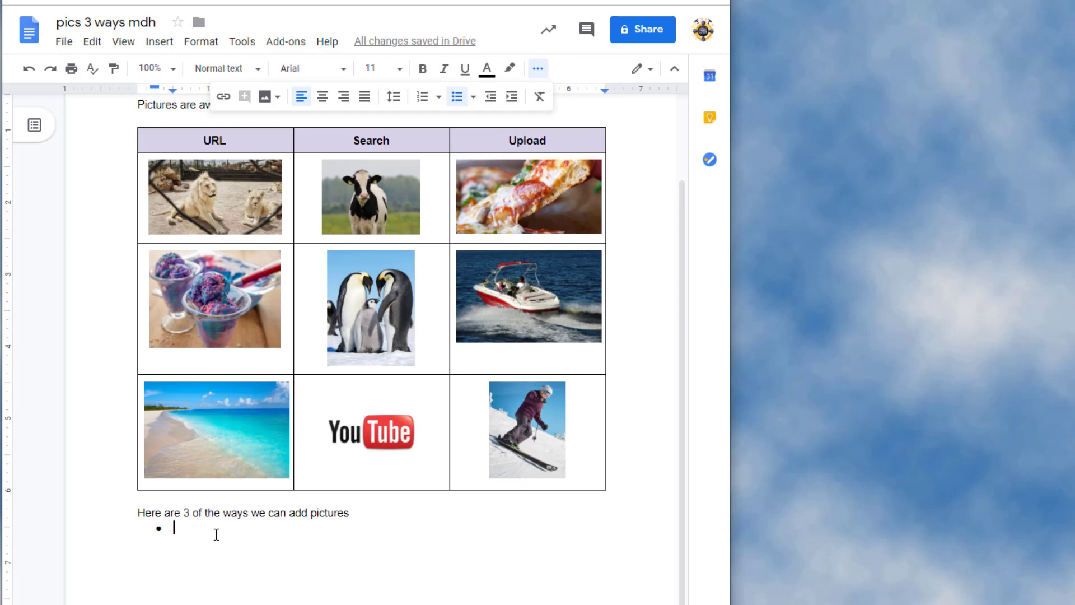
text(URL)
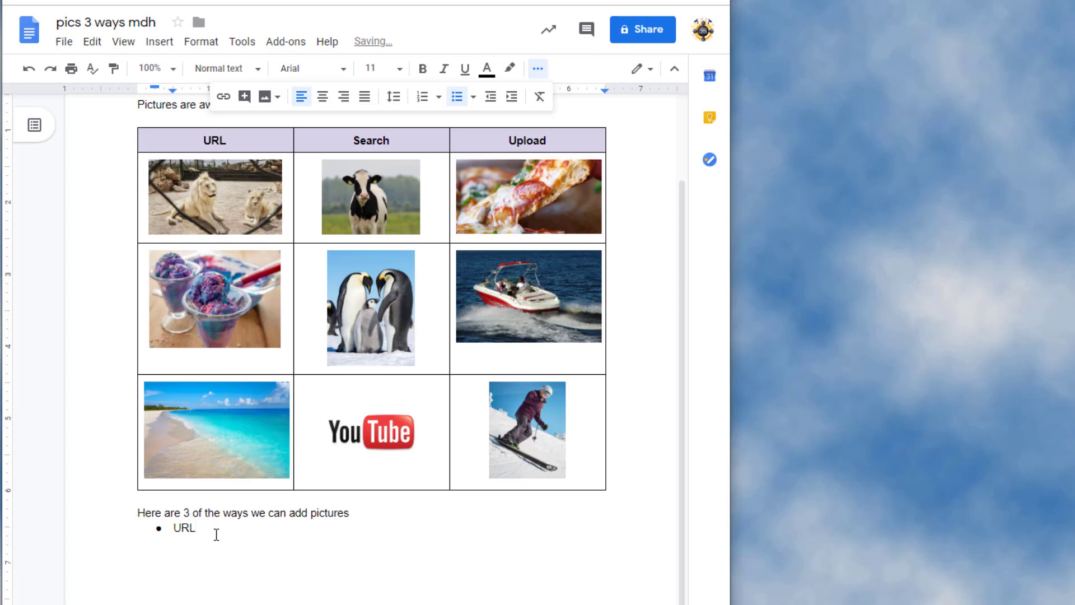
key(enter)
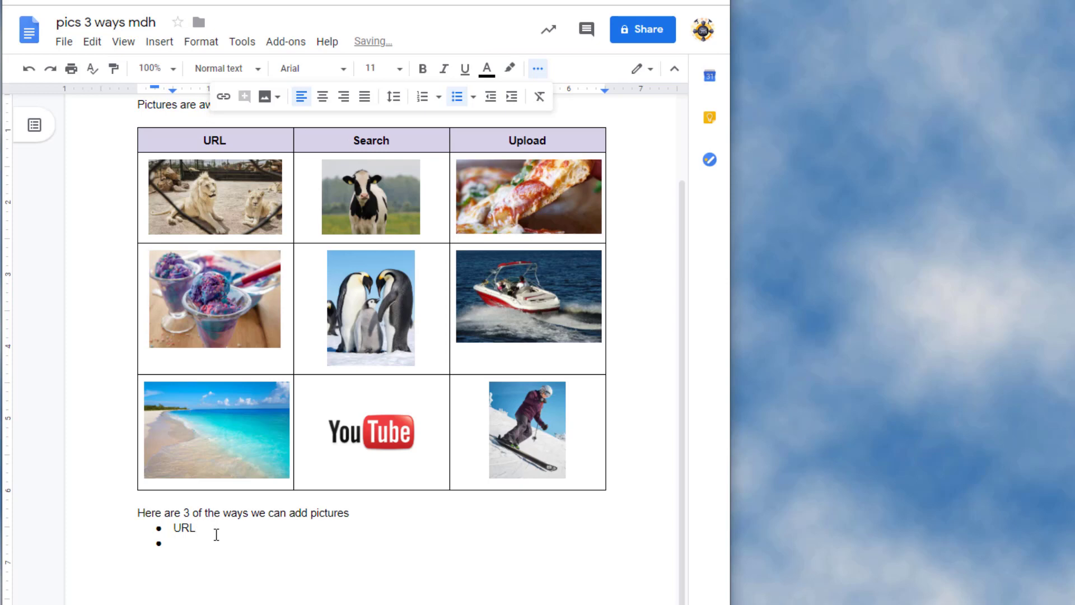
text(Search)
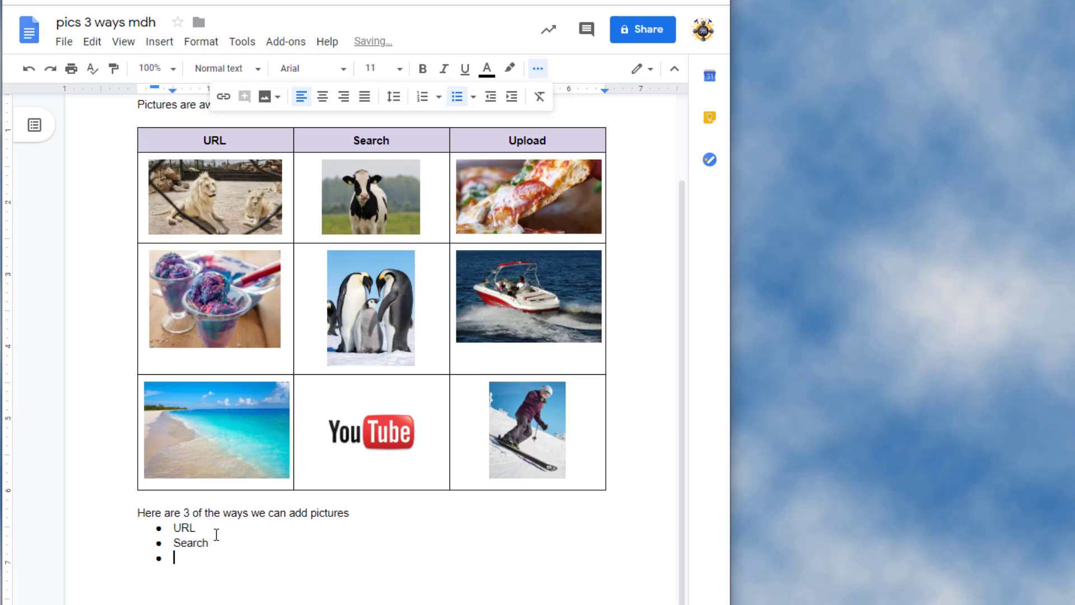
text(Upload)
click(187, 527)
text( -)
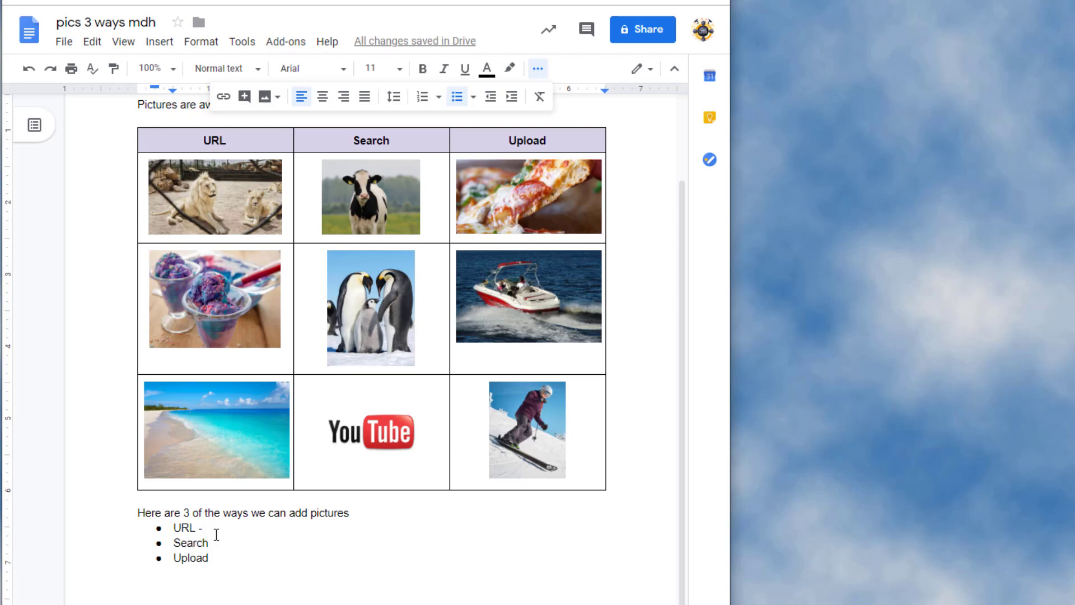
Describe the URL technique: right click the picture and find the image address
text(To use the URL techni)
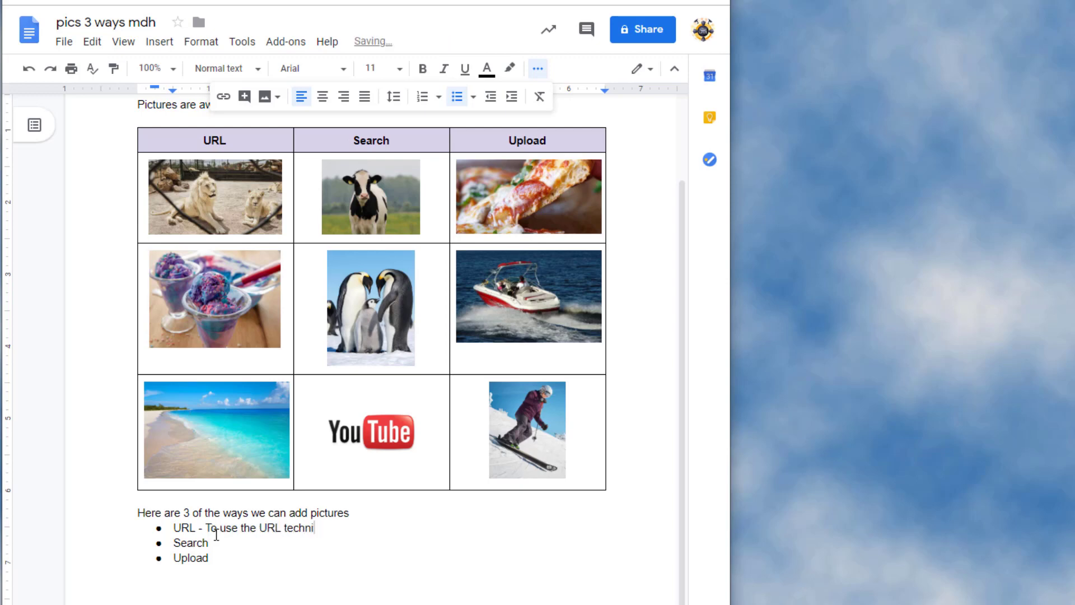
text(que you right click the picture and find the image address.)
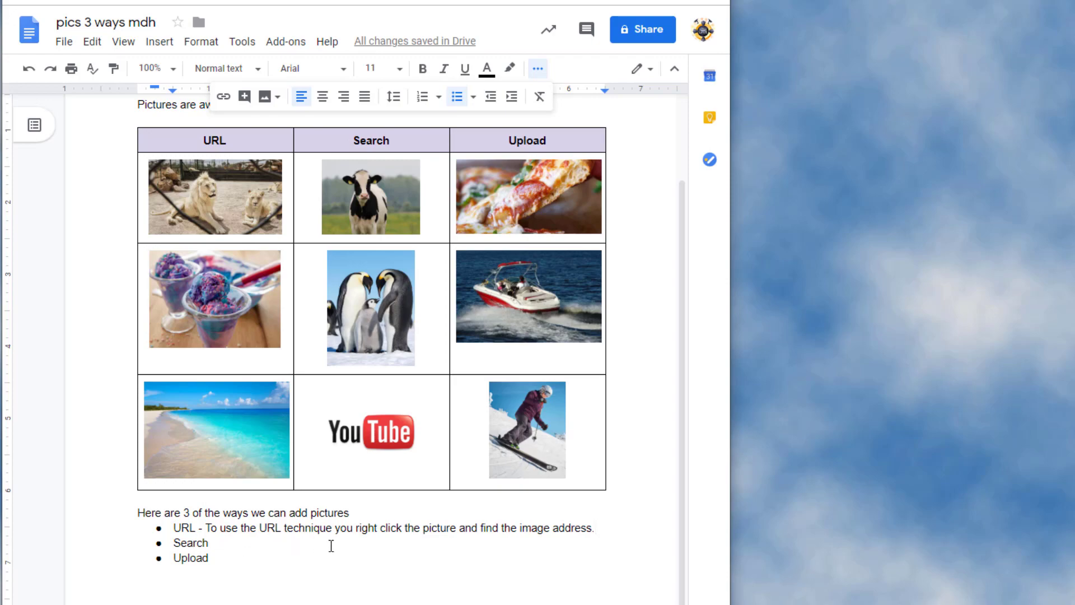
scroll(down, 3)
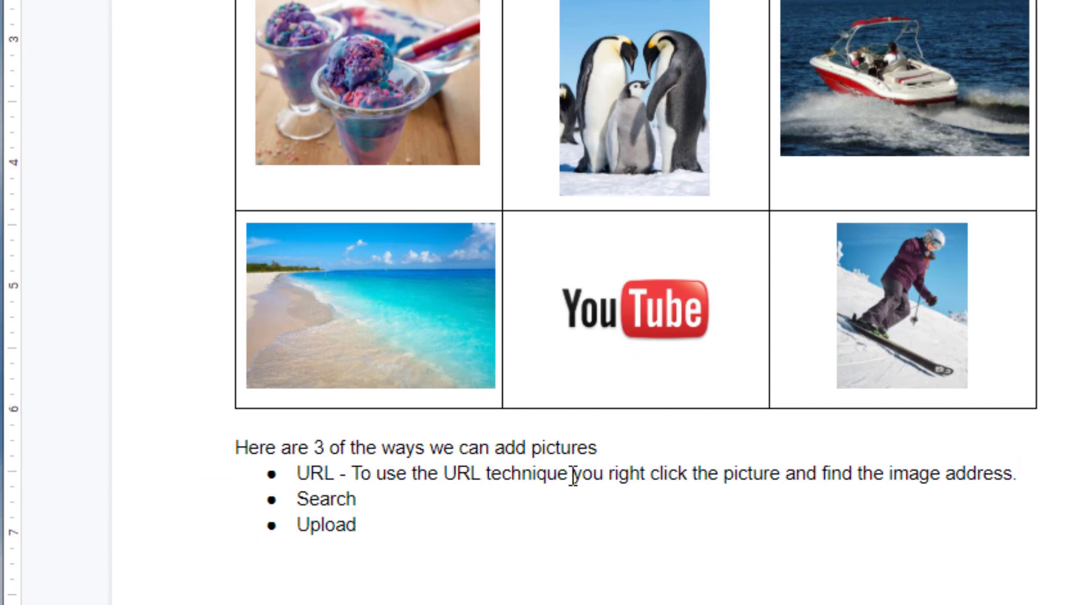
mouse_move(964, 480)
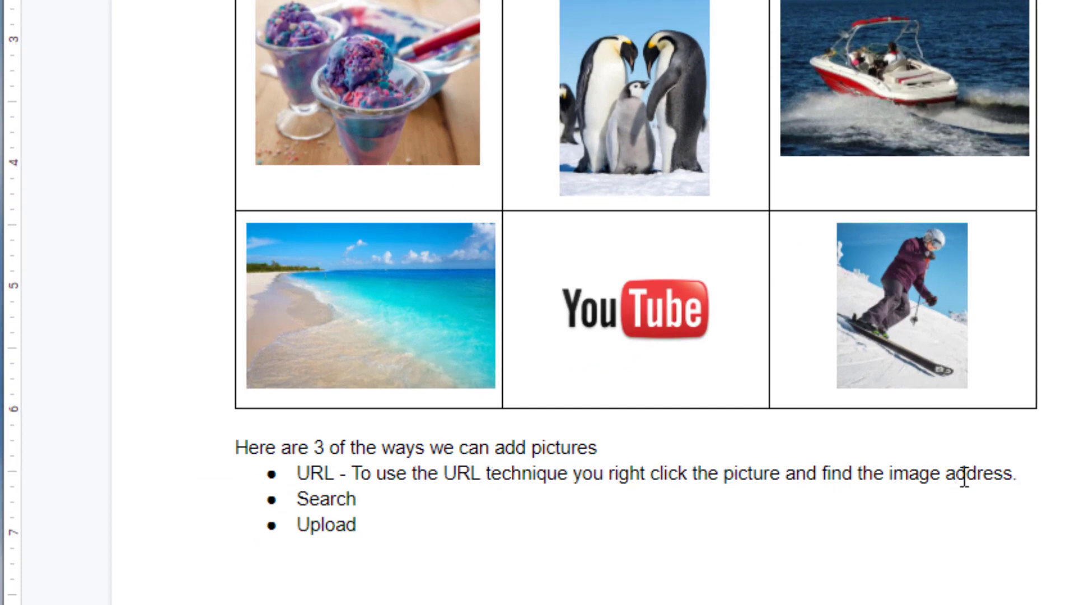
mouse_move(1025, 474)
text( - To use the upload technique you must you had better not fall for this again as once again I am typing gibberish.. You have to right the correct steps)
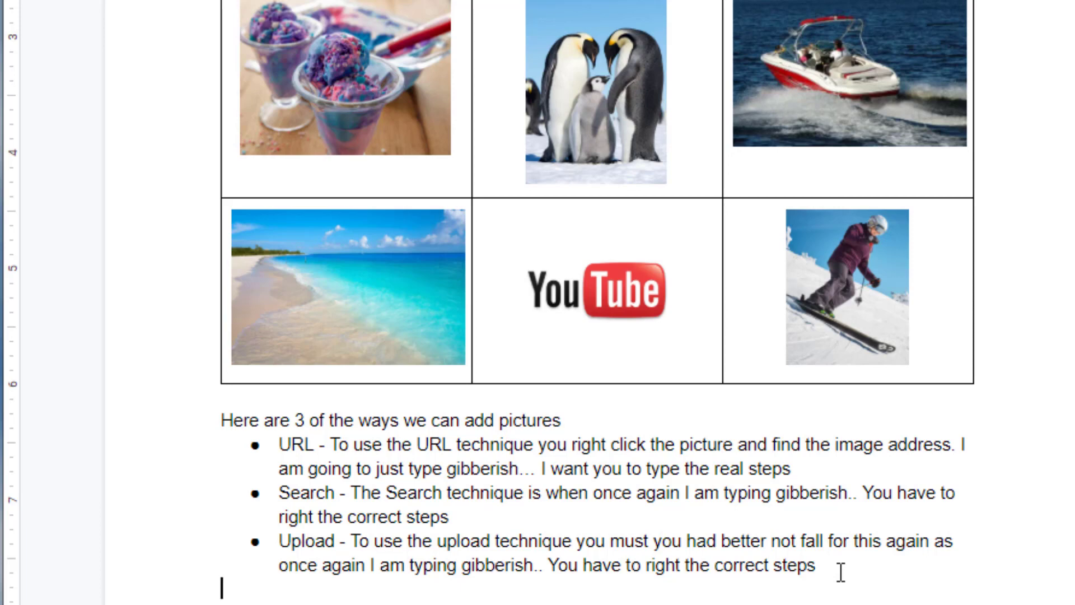
Type 'My favorite is the ______ technique' below the bulleted list
text(My favorite is the ______ technique because it is fast.)
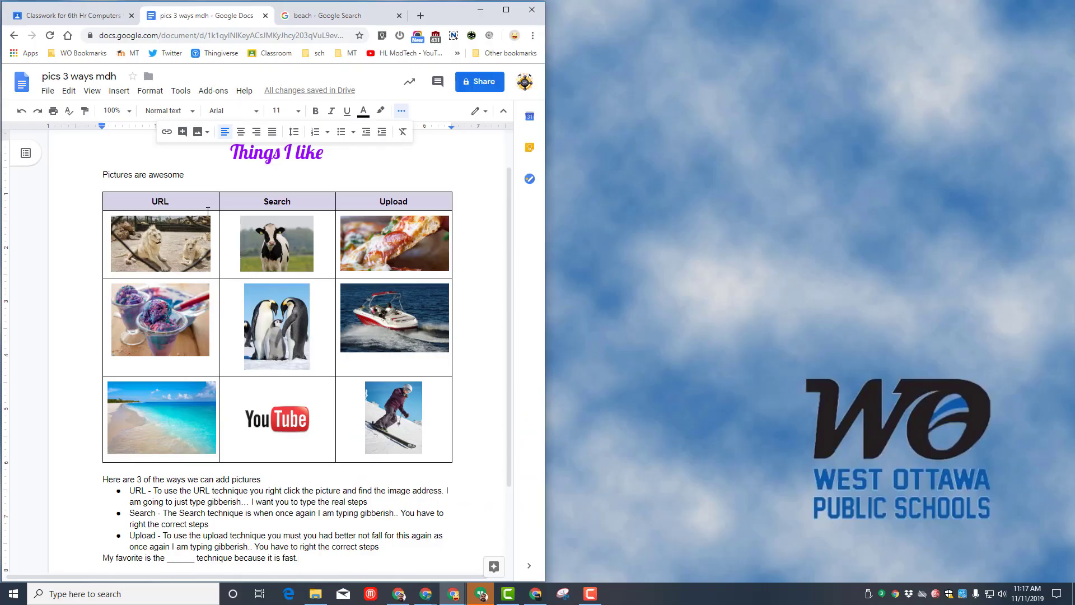
mouse_move(352, 163)
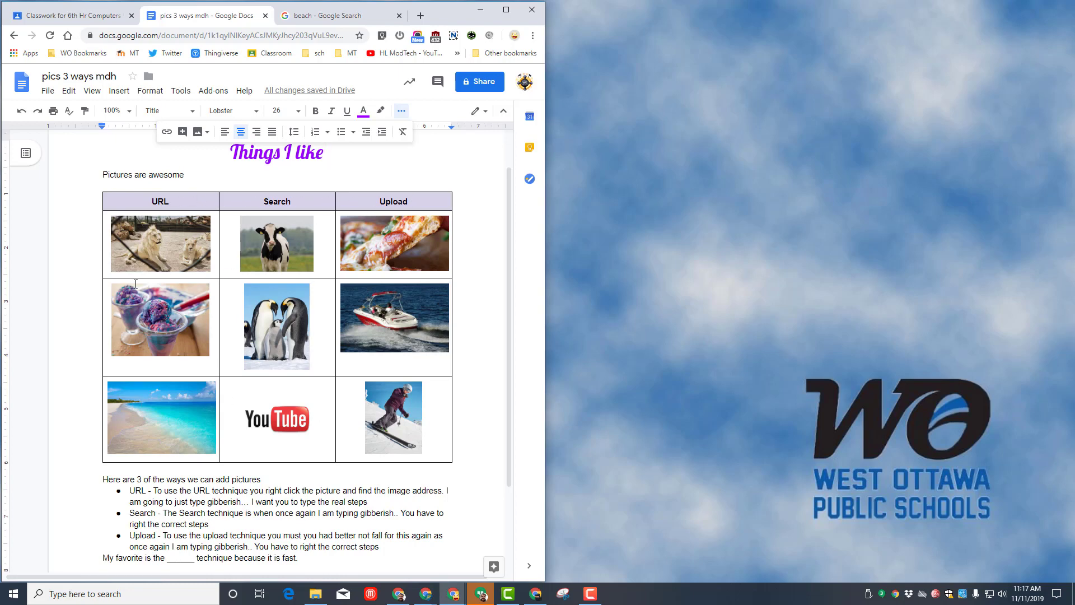
Scroll the document view after adding the closing favorite-technique sentence
scroll(down, 3)
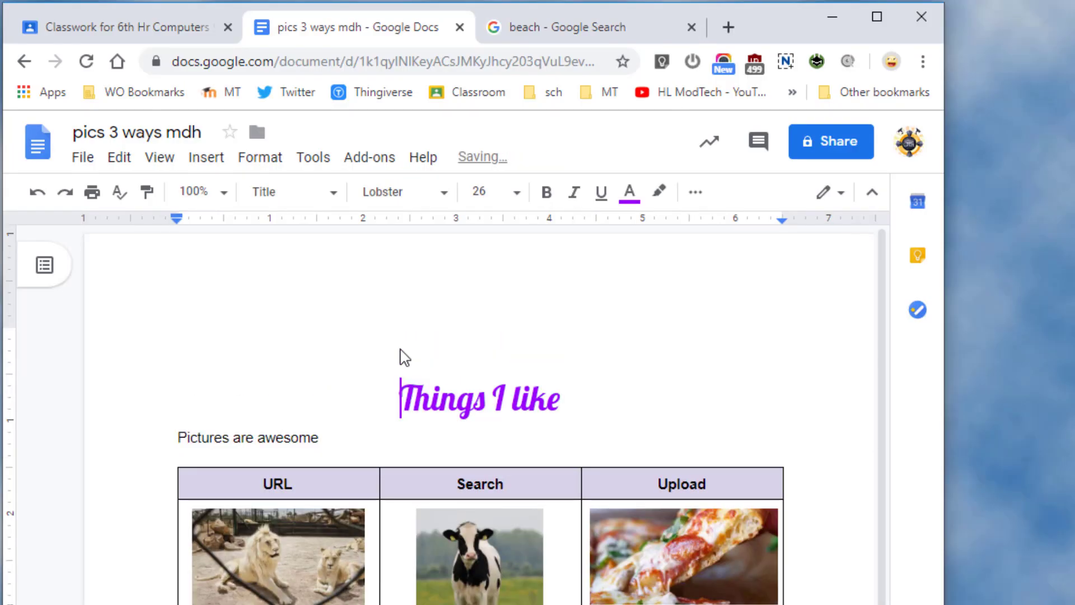
Add the name 'Mike' above the title as a right-aligned Heading 1 line
text(Mi)
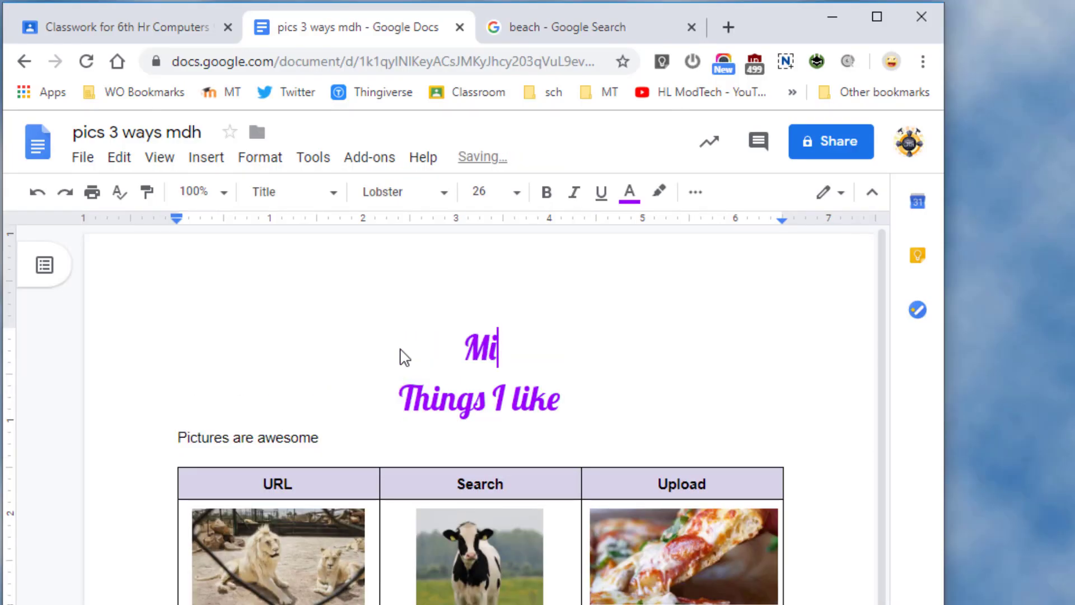
text(ke)
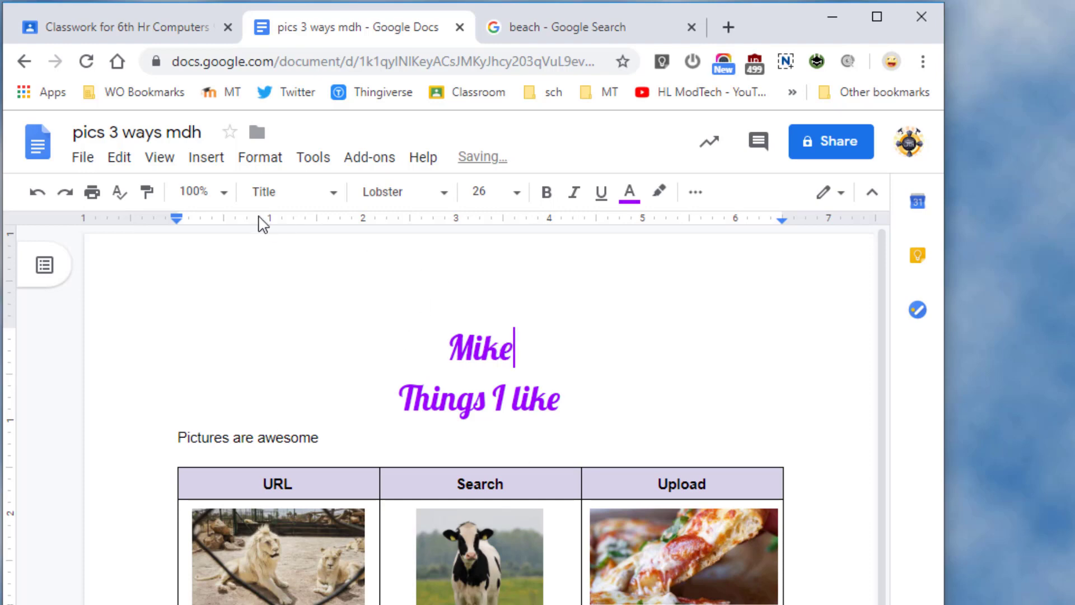
click(284, 192)
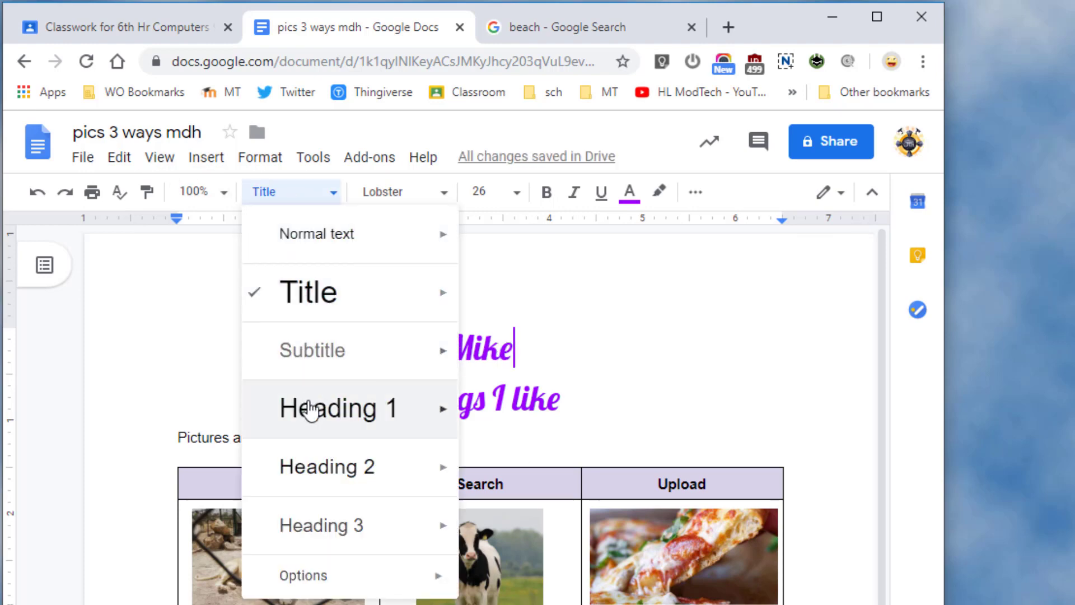
click(336, 407)
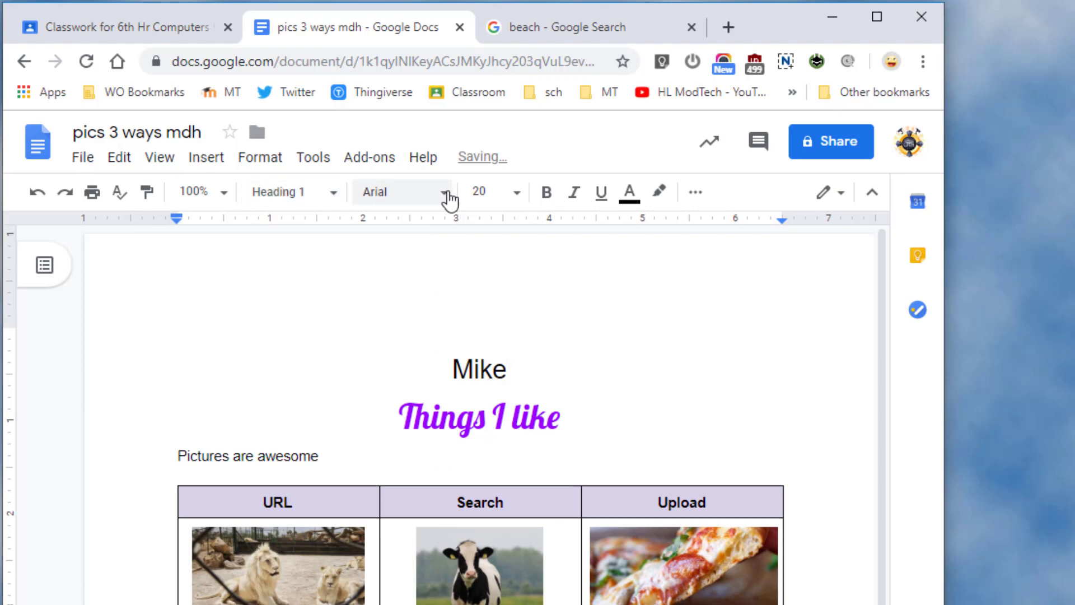
click(693, 192)
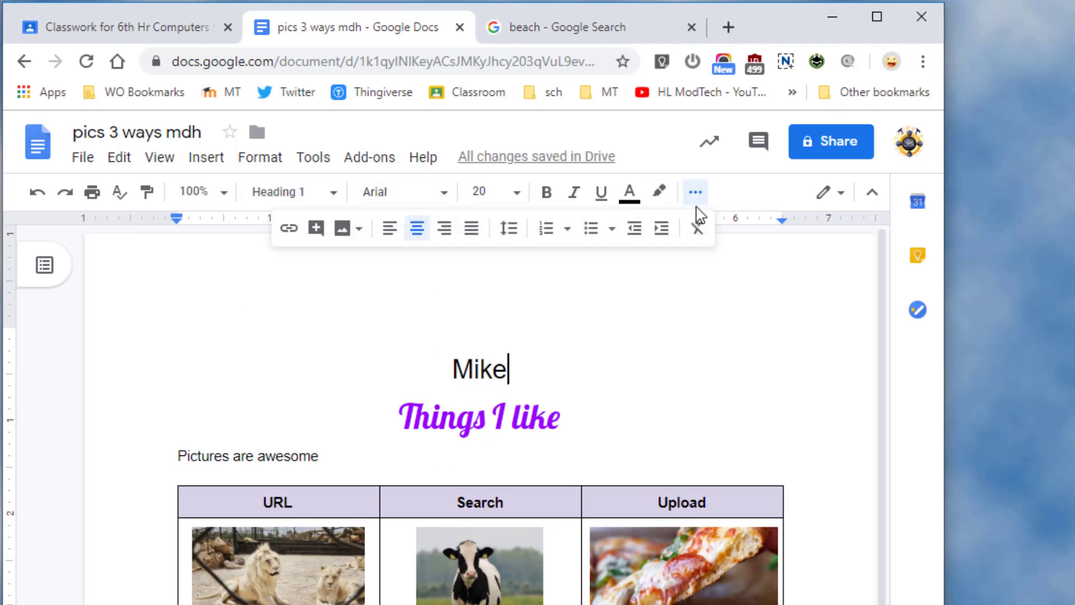
click(444, 229)
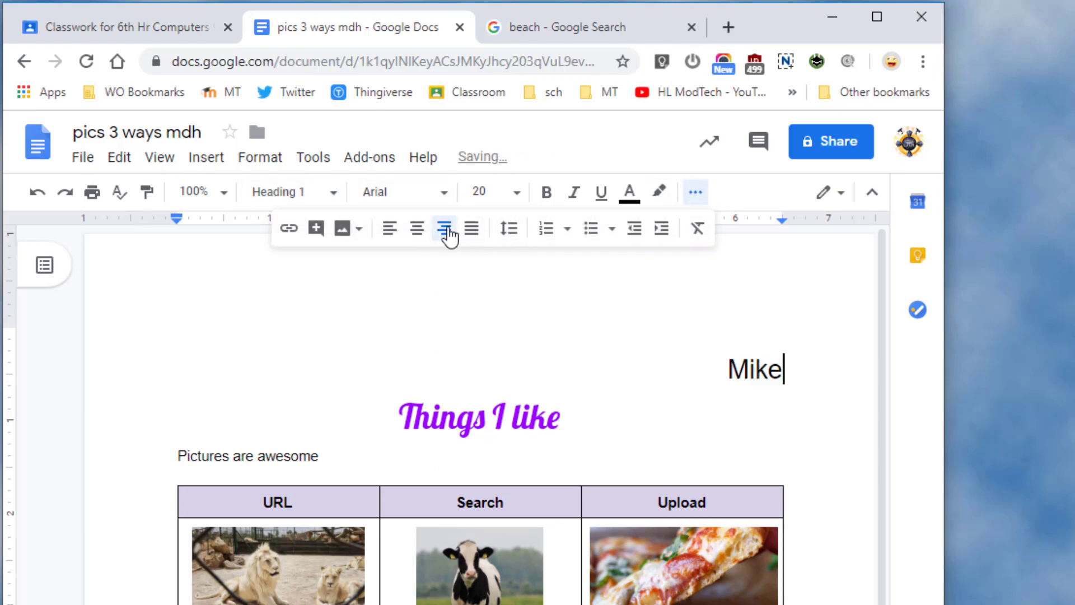
click(443, 228)
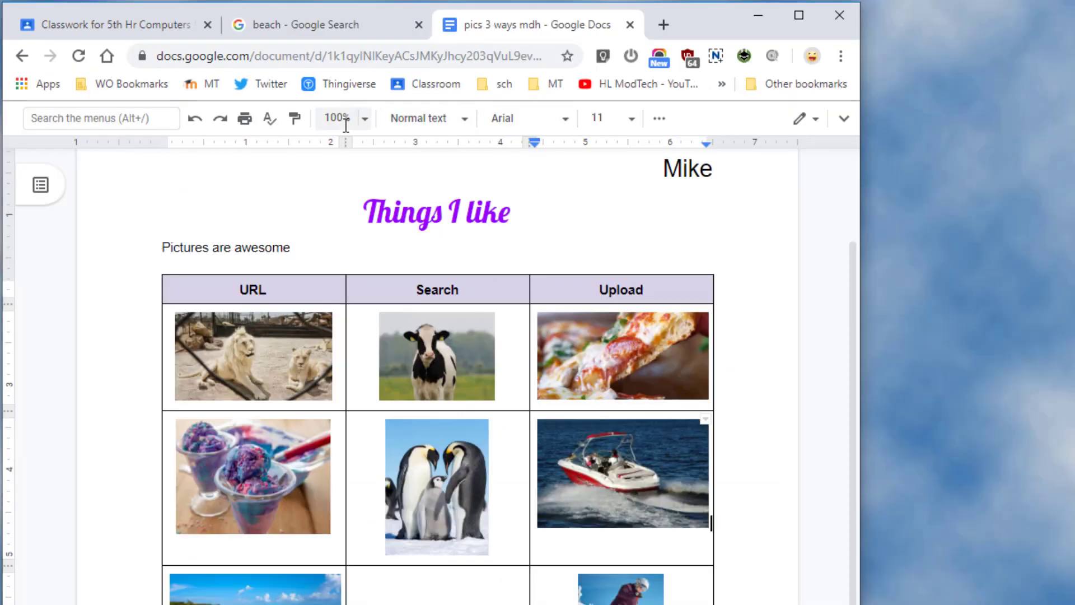
Zoom the page to 75% and save a full-page capture as '3 pics mdh2' in Pictures
click(363, 118)
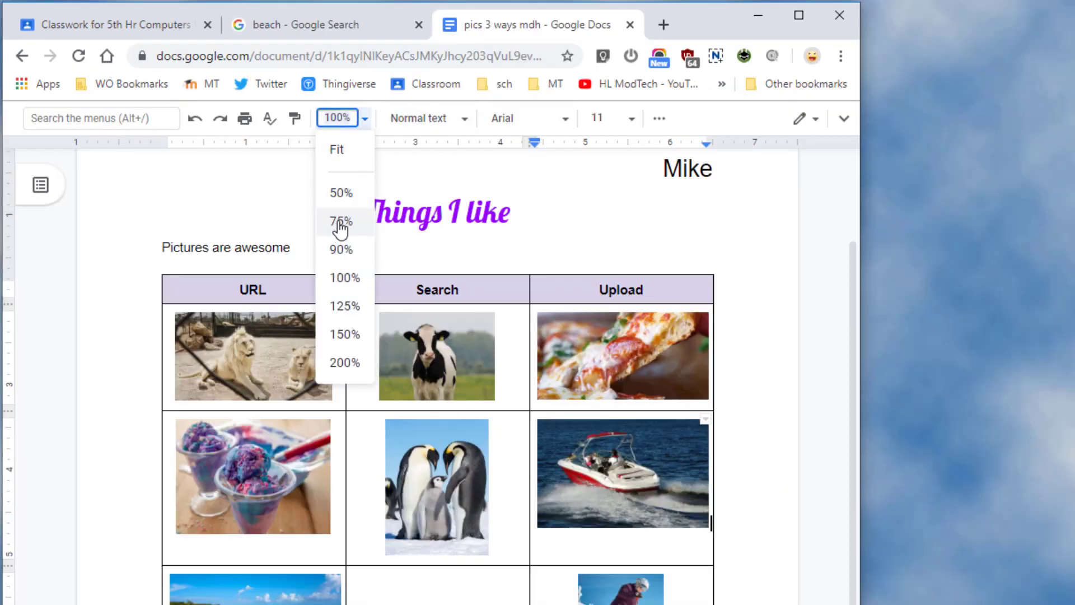
click(341, 220)
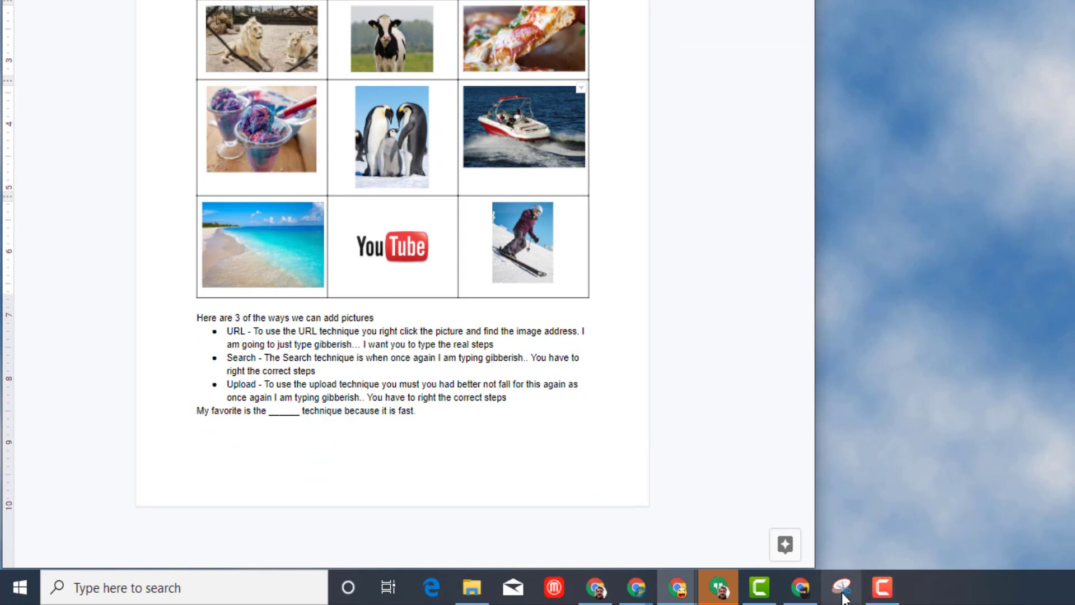
click(841, 587)
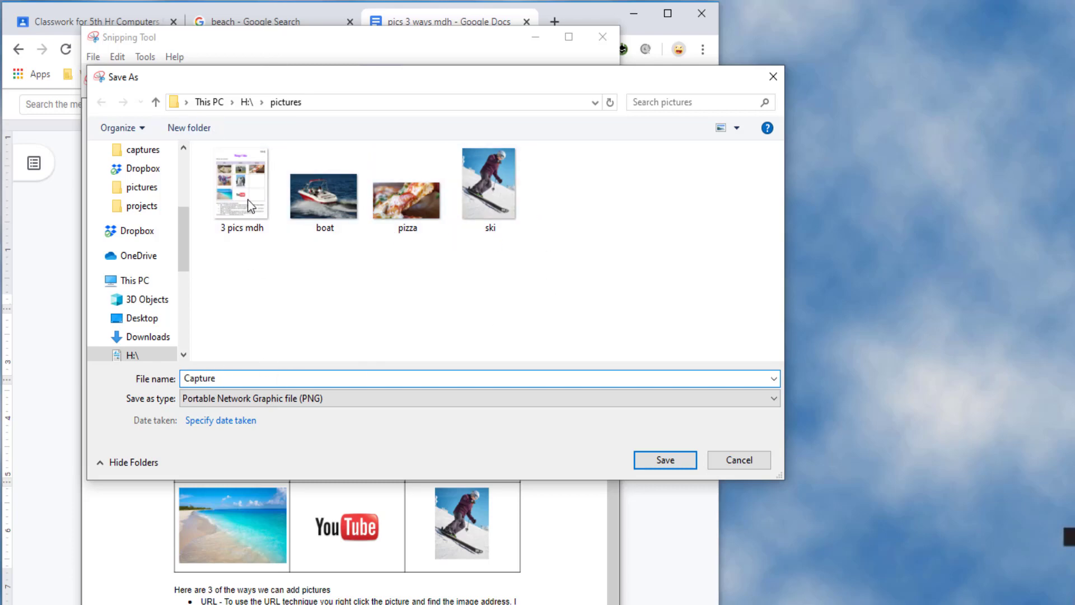
click(241, 182)
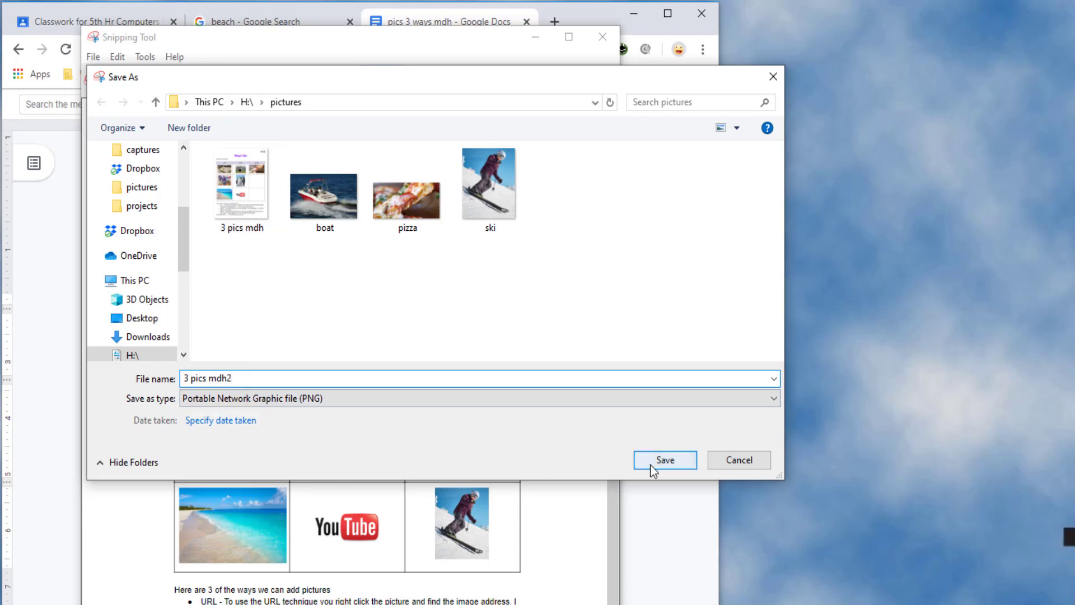
click(663, 459)
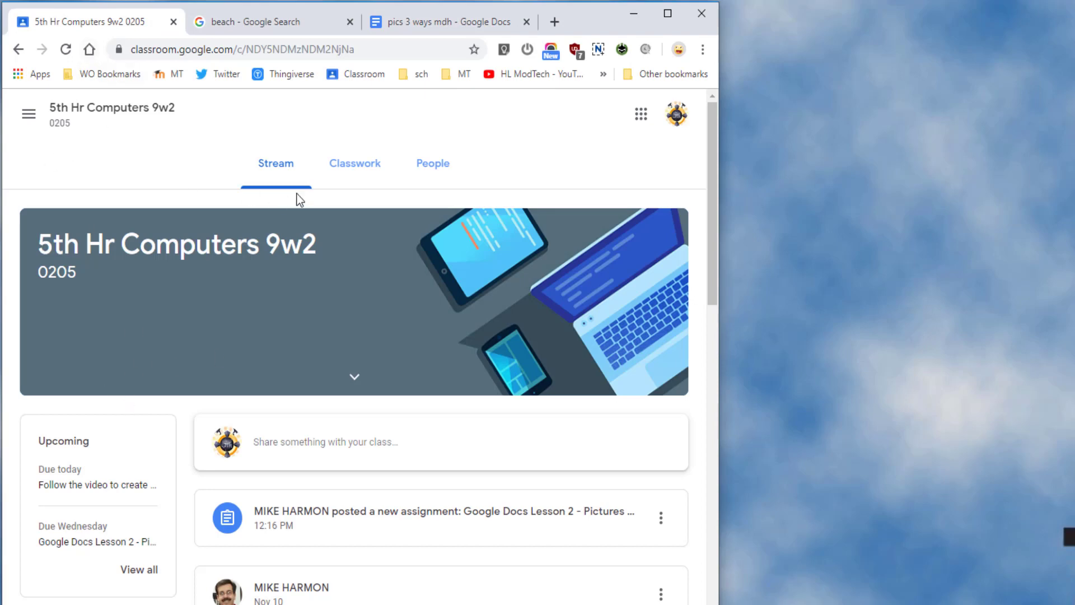
Open the Pictures 3 ways assignment page from the class's Classwork list
click(355, 163)
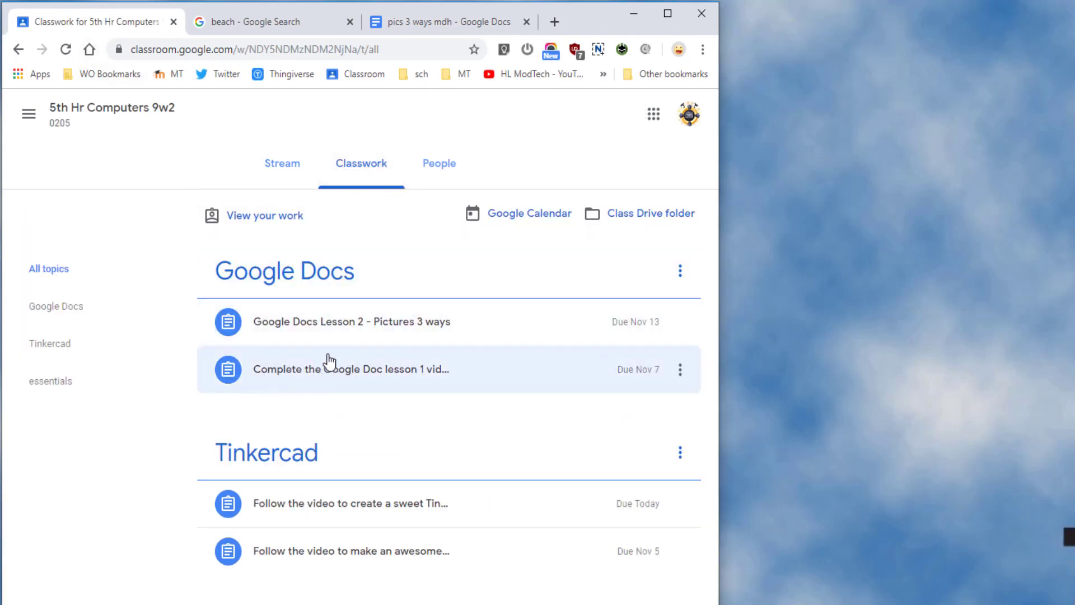
click(350, 321)
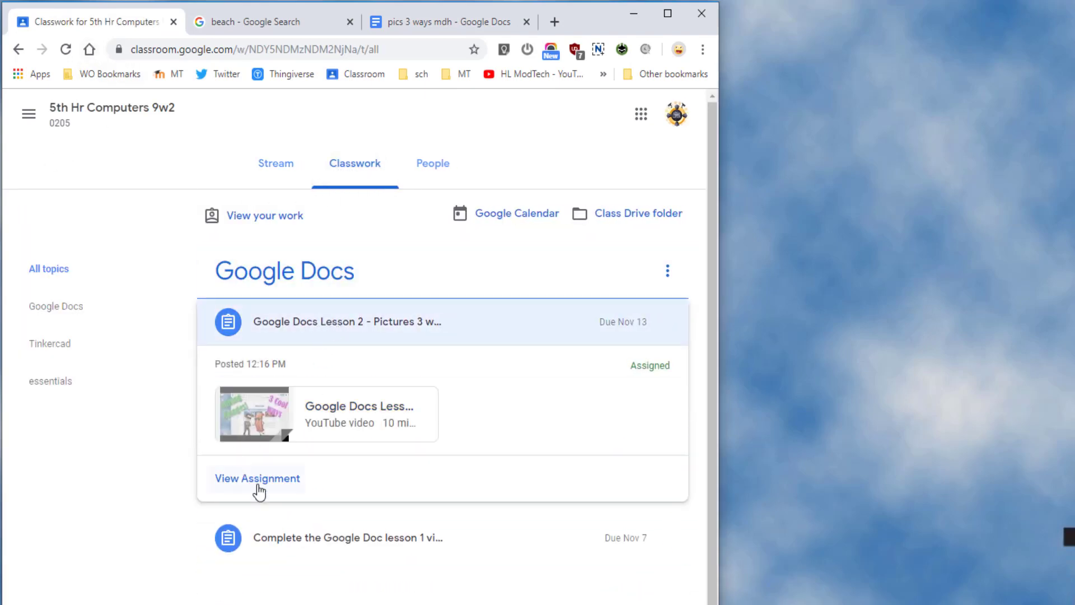
click(257, 478)
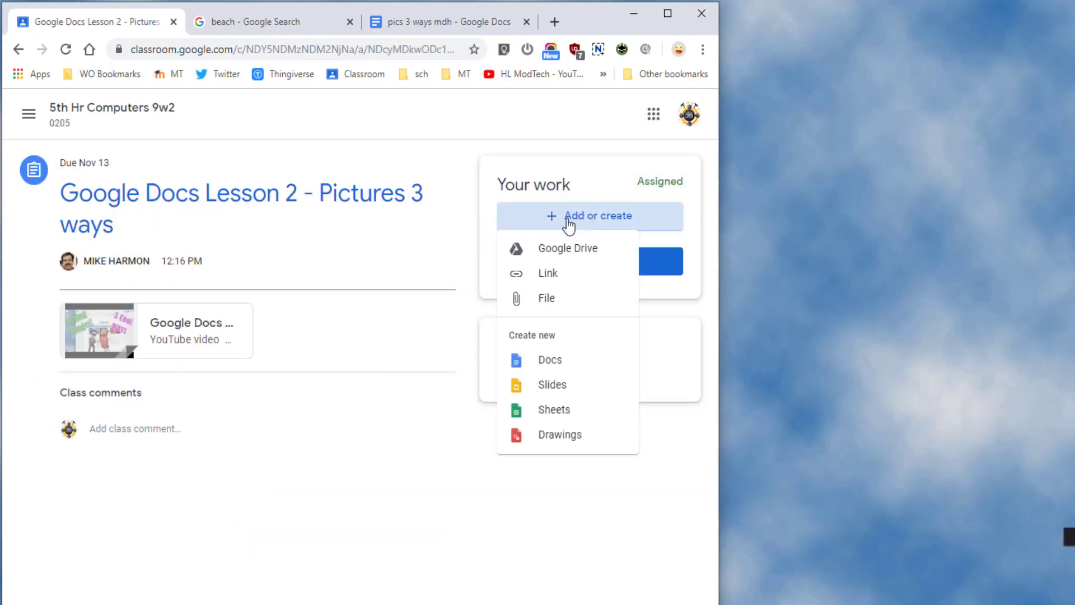
Upload '3 pics mdh.PNG' from the computer as attached work and turn it in
click(568, 248)
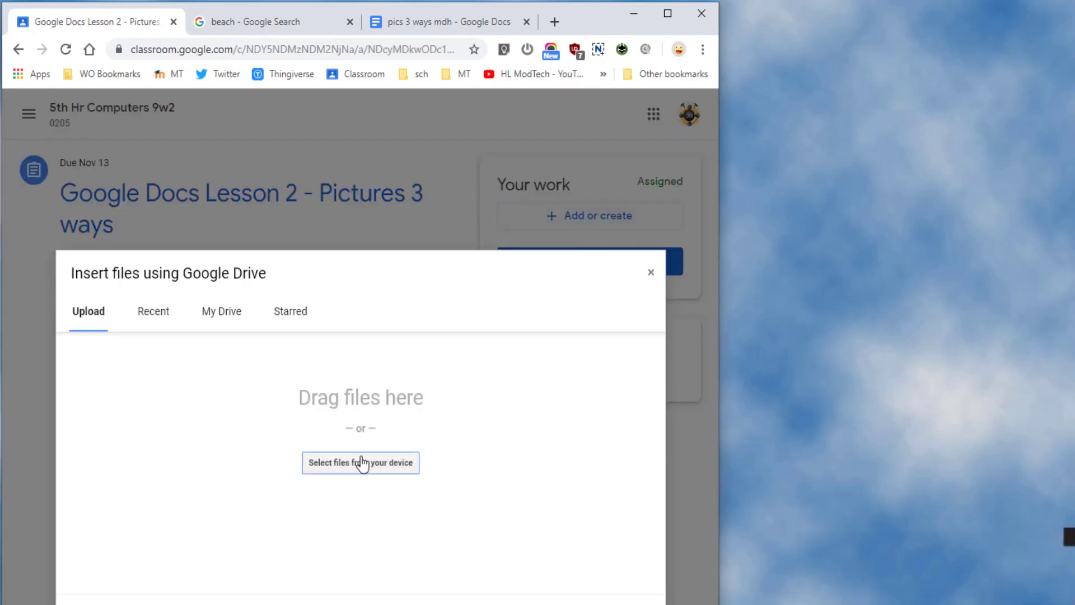
click(360, 462)
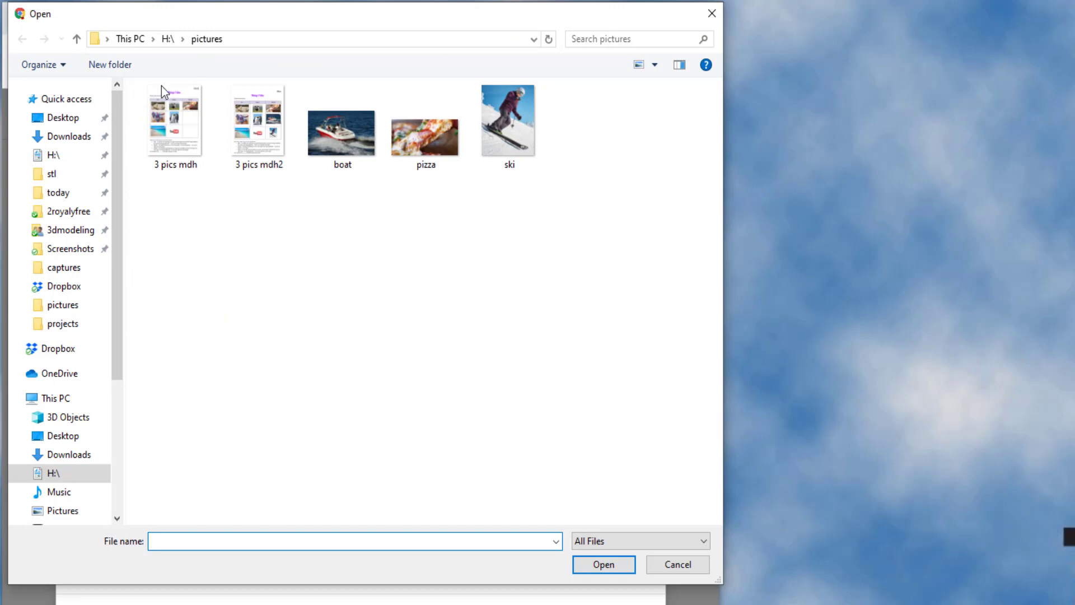
click(175, 119)
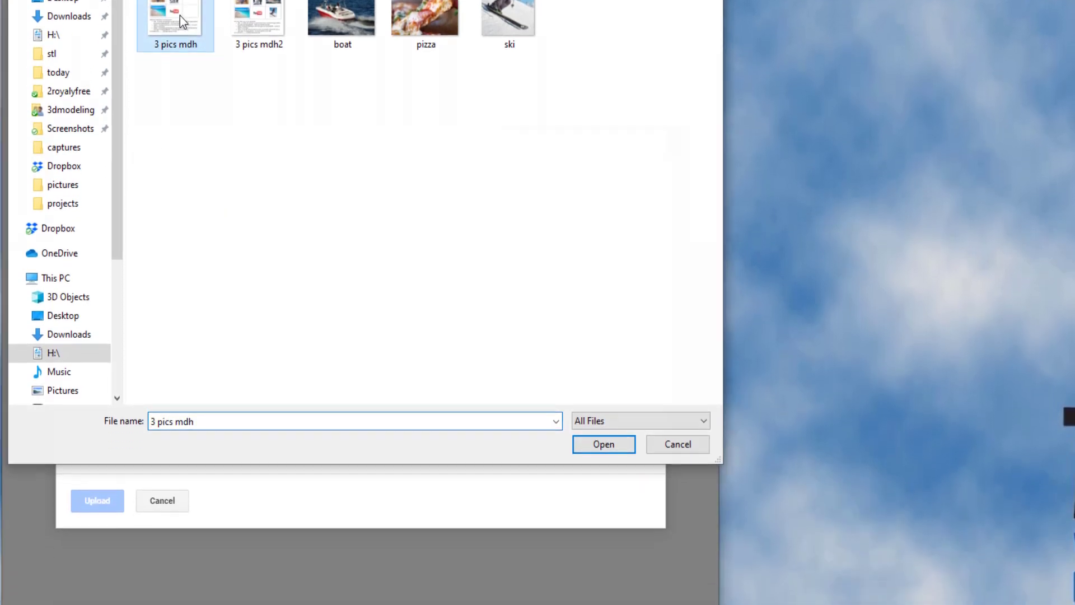
click(602, 443)
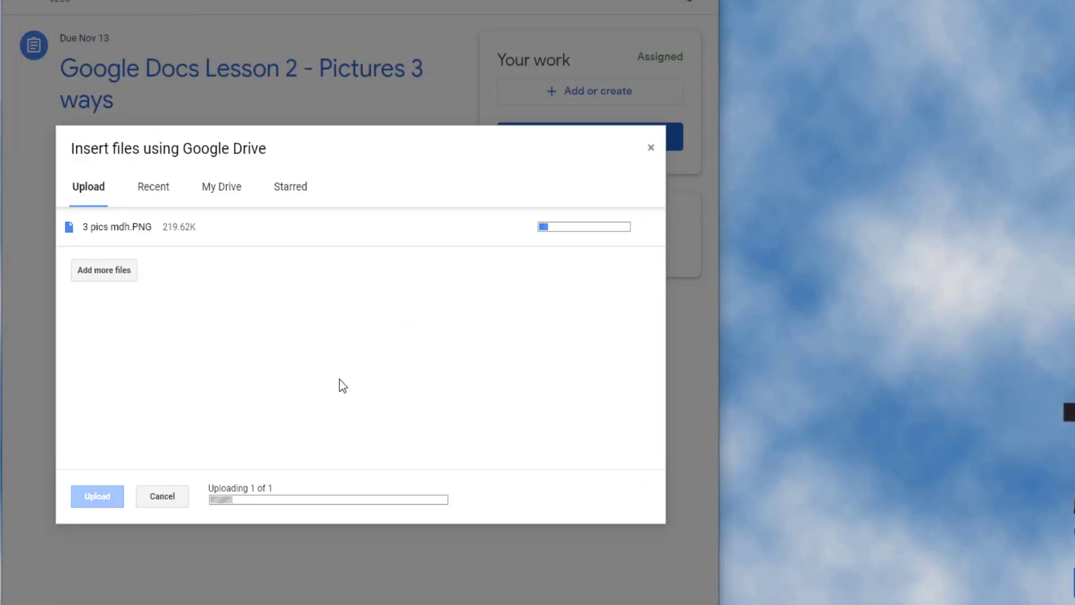
click(97, 496)
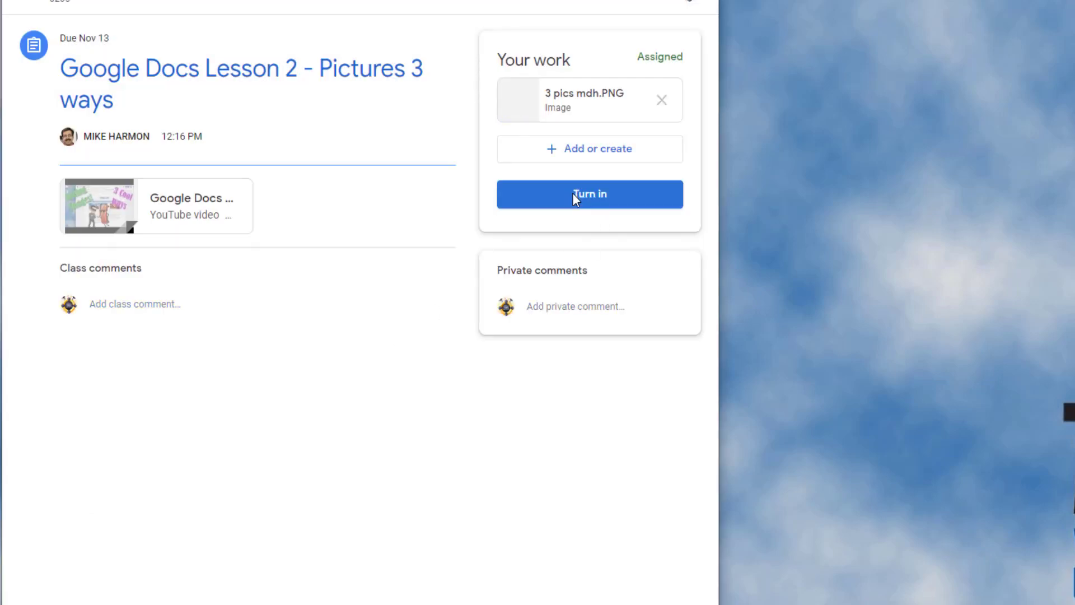
click(588, 193)
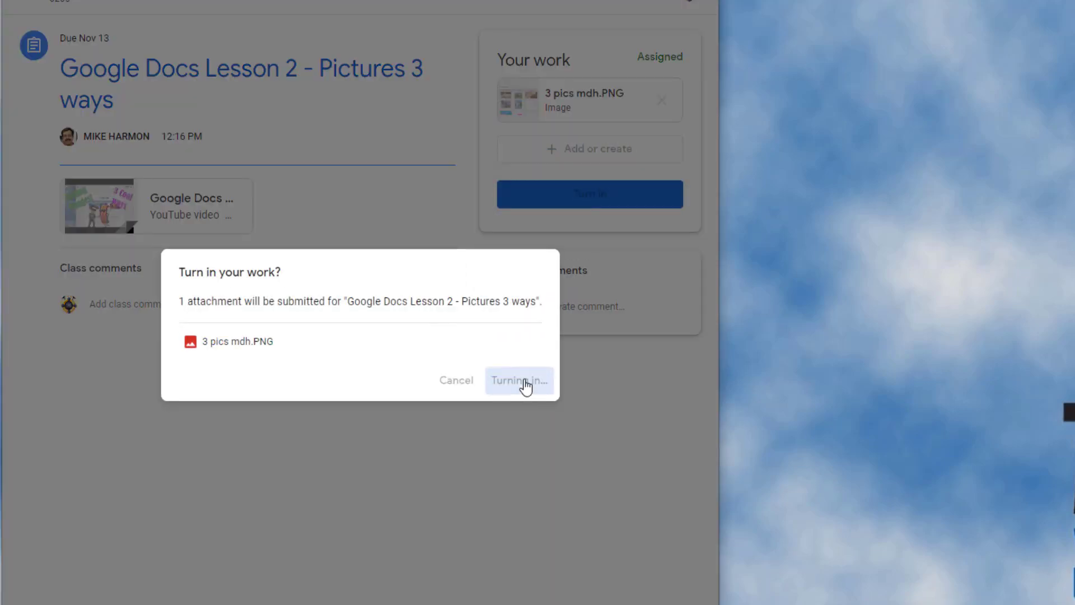
click(519, 381)
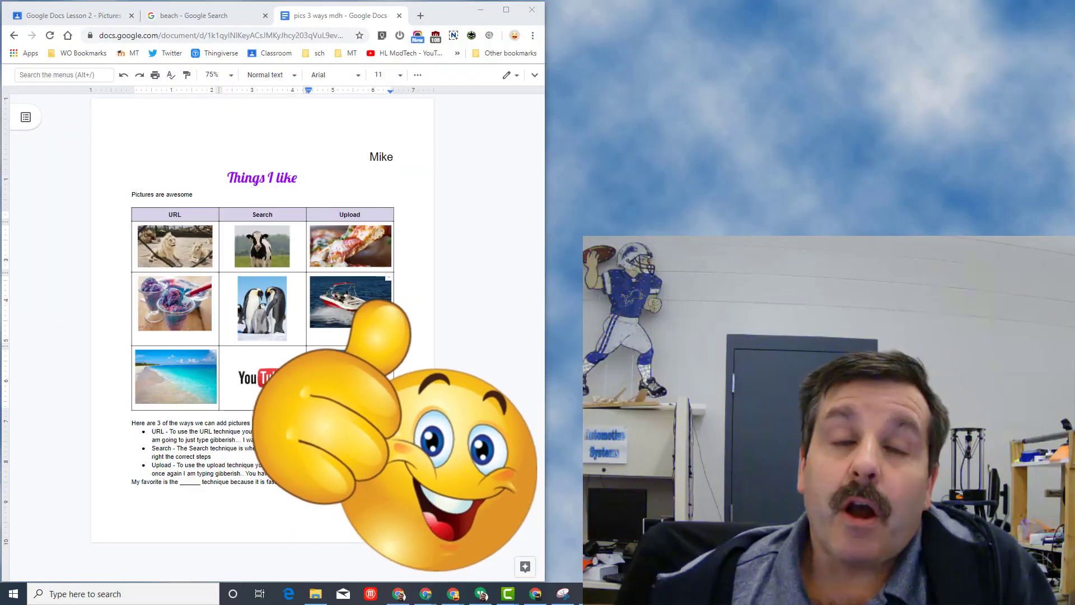